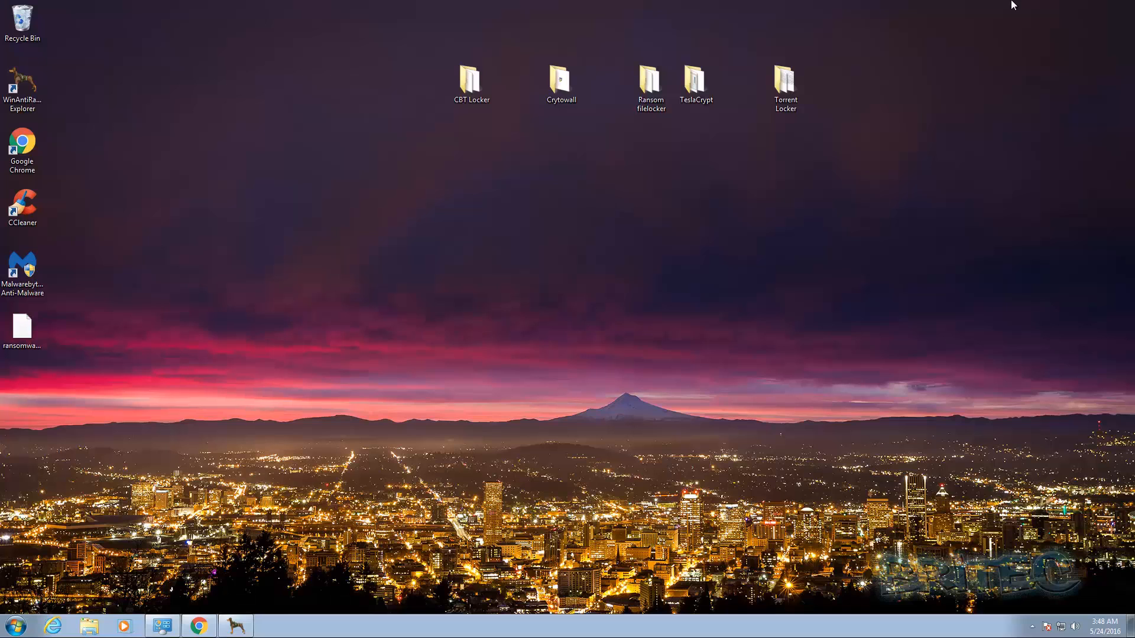
mouse_move(627, 206)
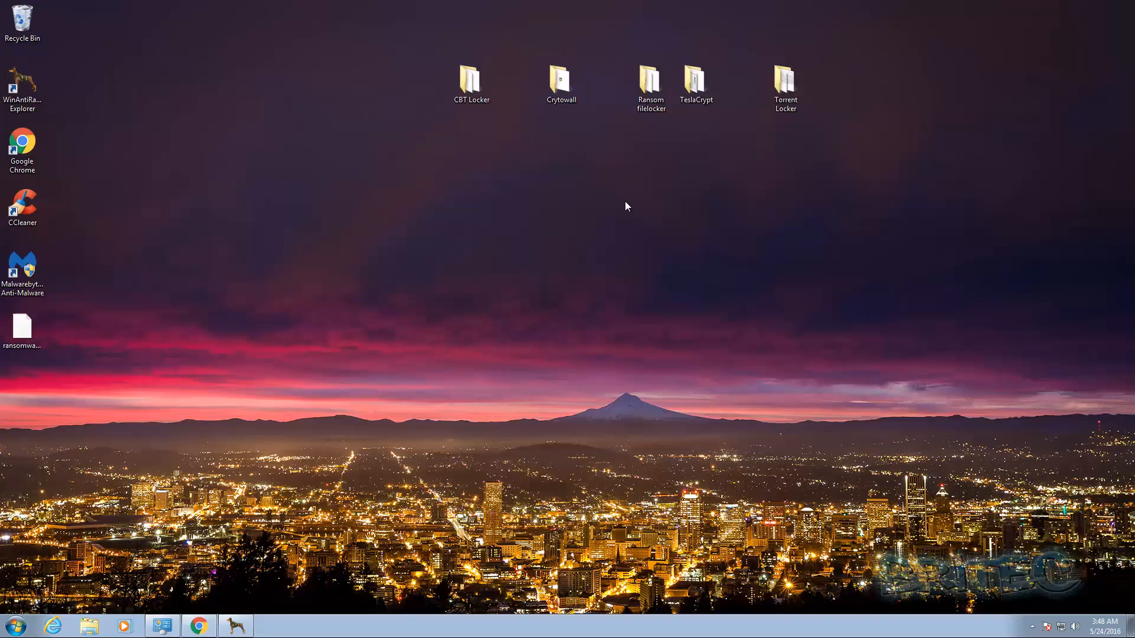
mouse_move(518, 237)
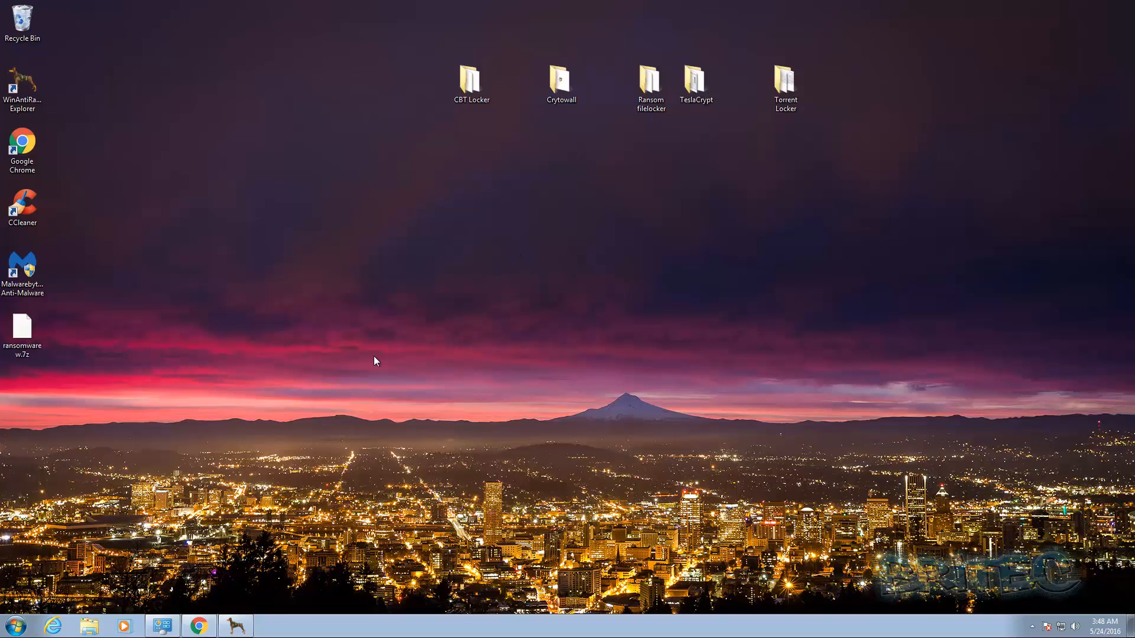
mouse_move(240, 610)
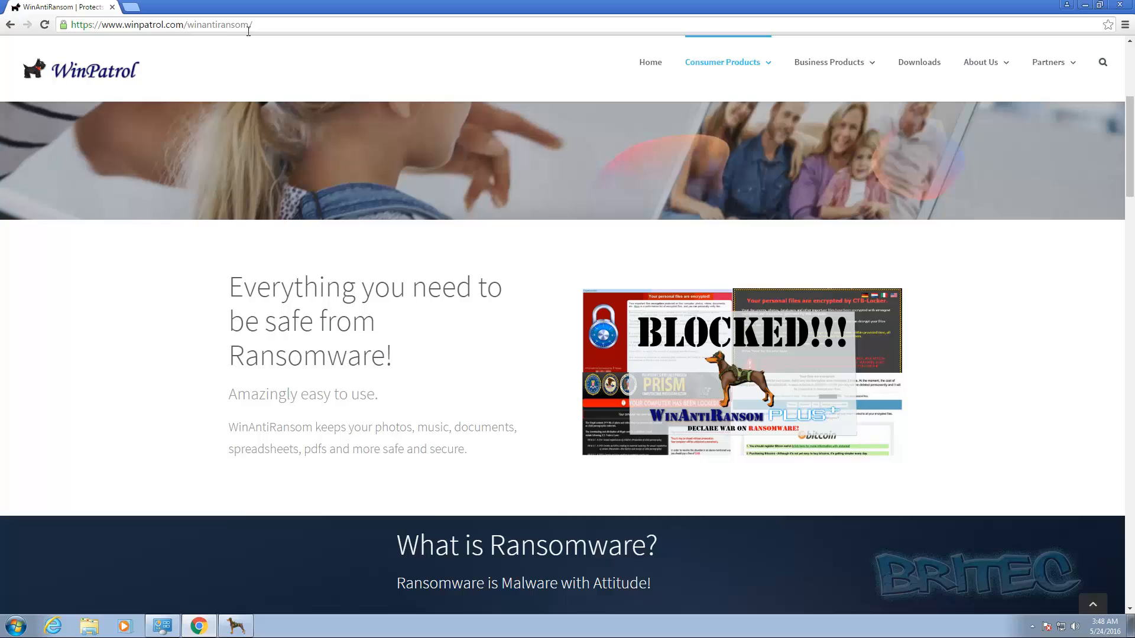
Select MpCmdRun.exe in the 14-program whitelist and show its available actions menu
left_click(159, 23)
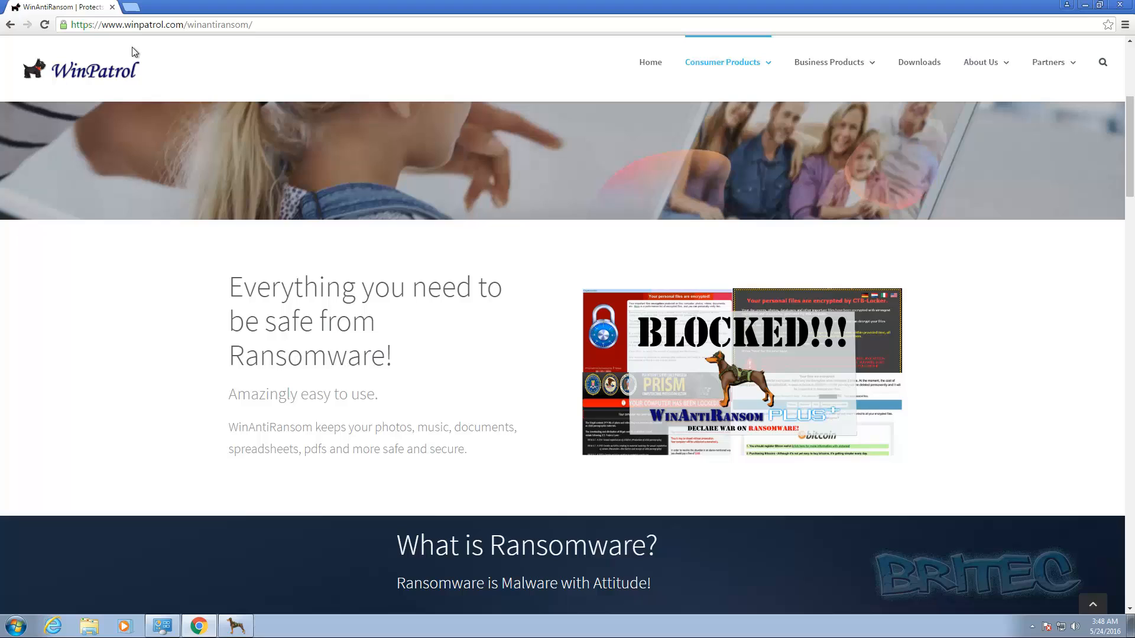
mouse_move(127, 59)
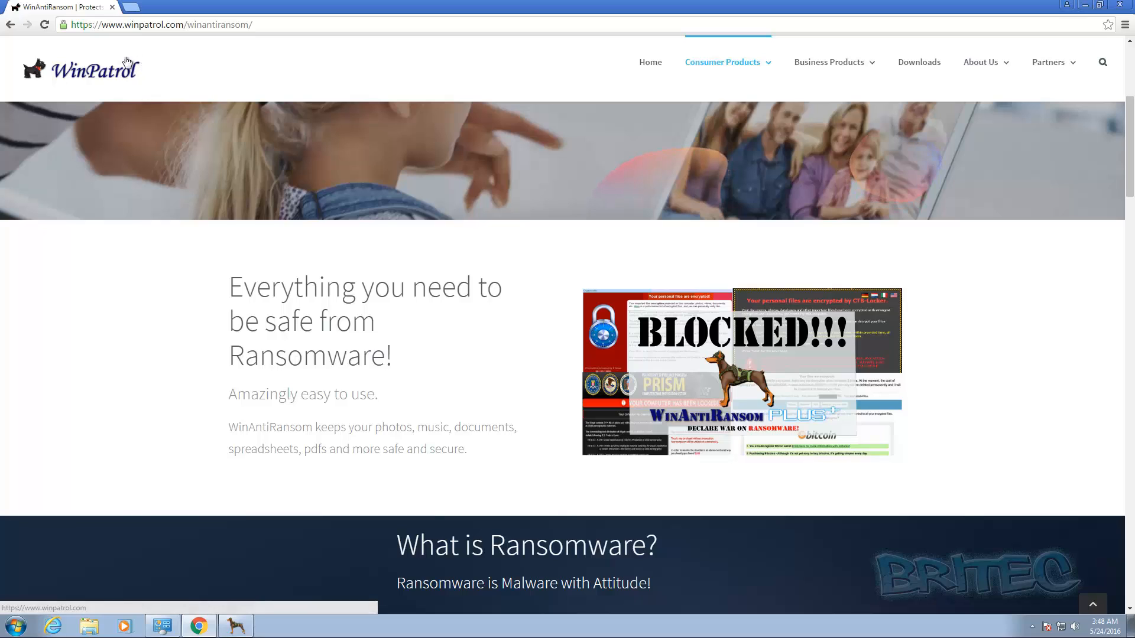
mouse_move(70, 72)
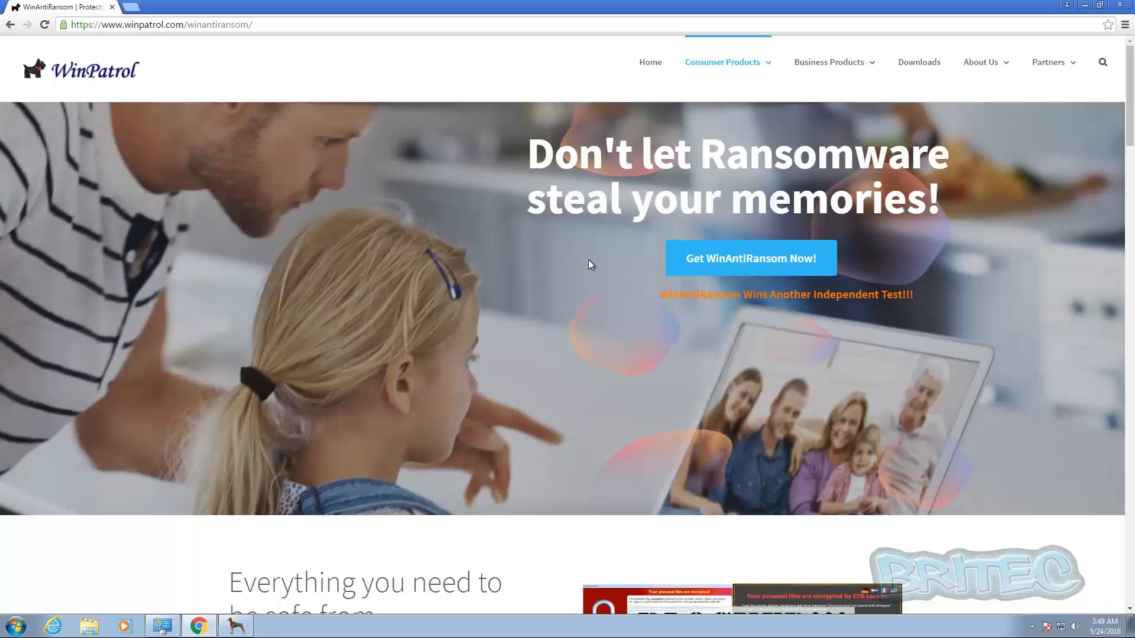
scroll("down", 3)
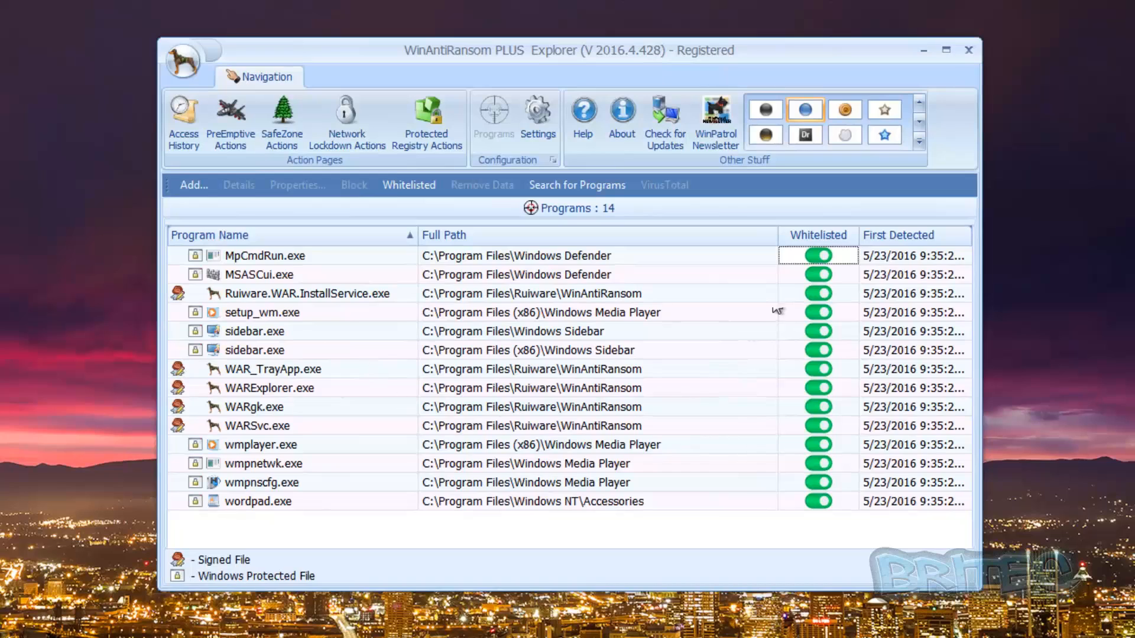
mouse_move(789, 431)
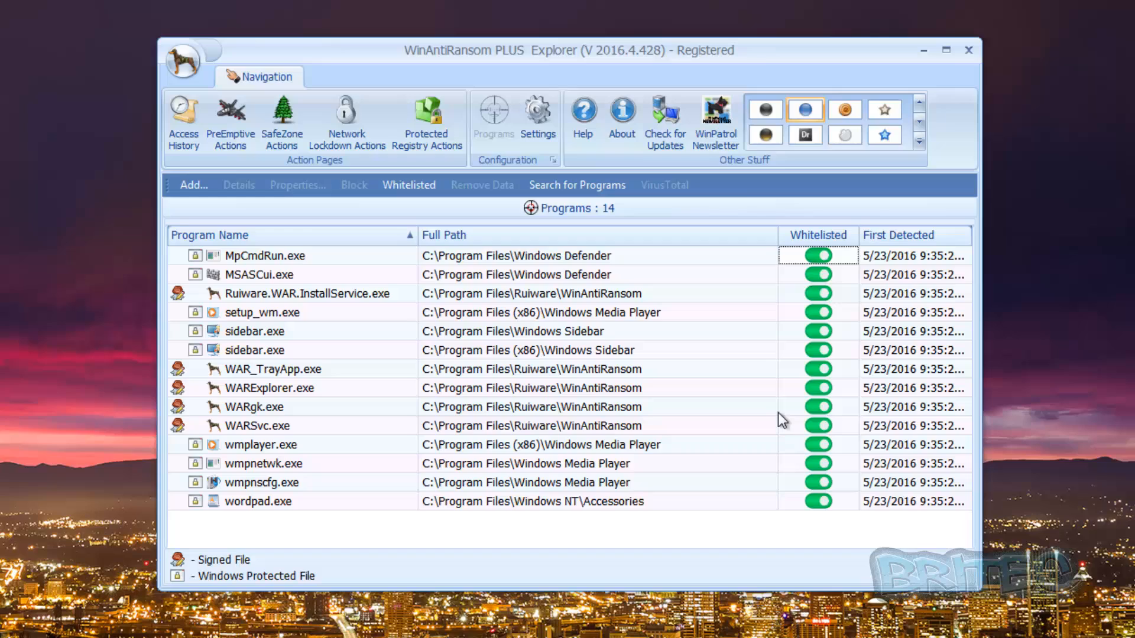
mouse_move(587, 354)
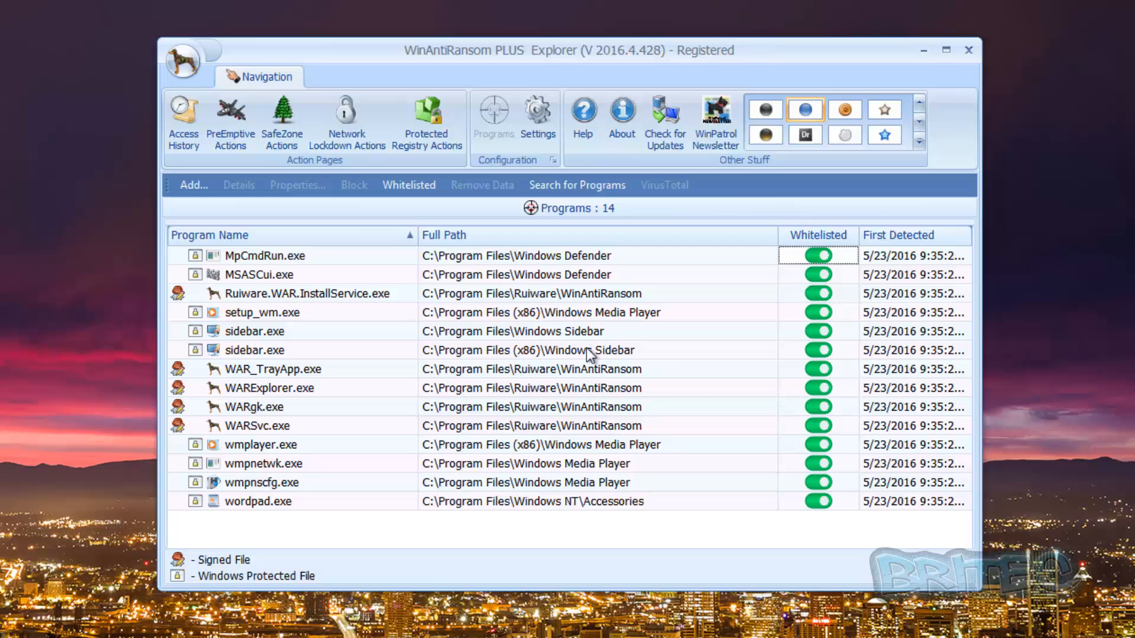
mouse_move(594, 360)
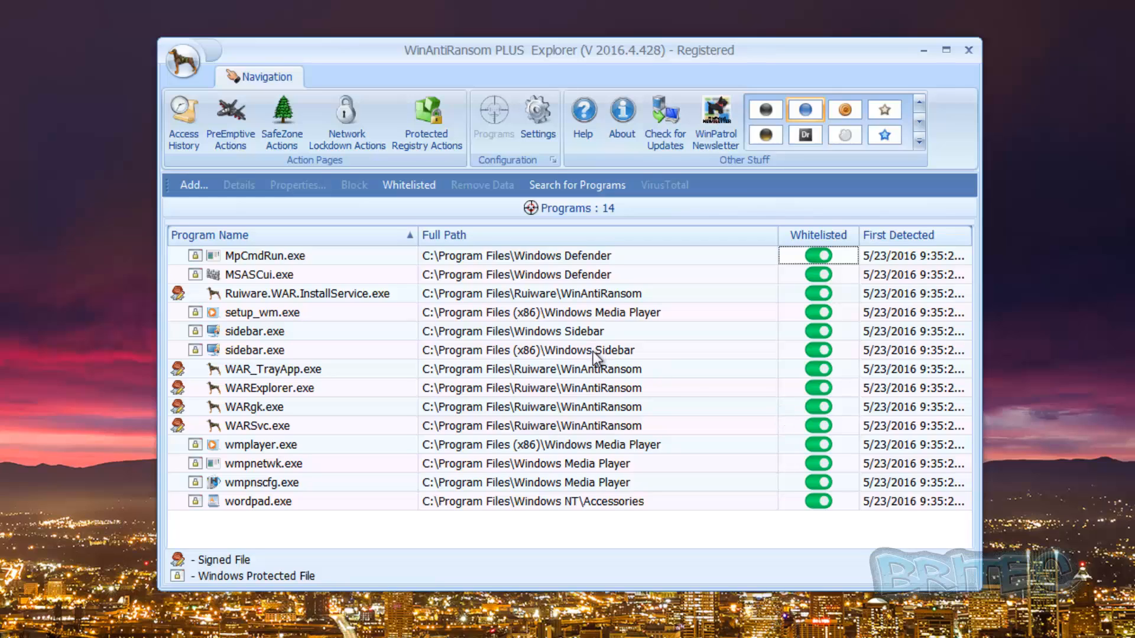
left_click(266, 255)
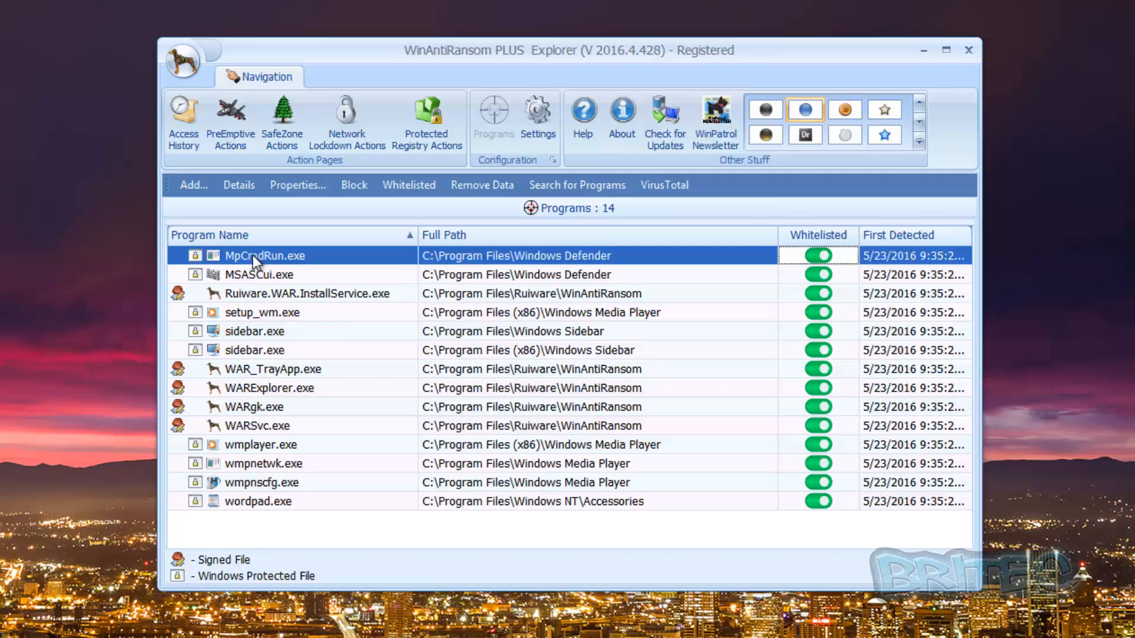
right_click(266, 255)
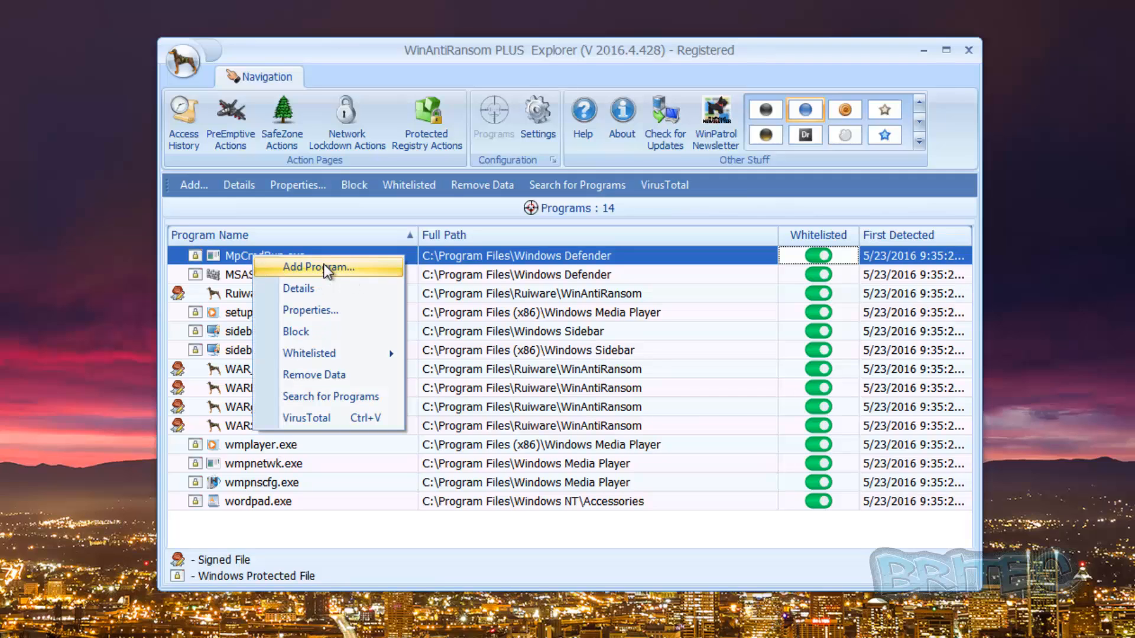
mouse_move(308, 331)
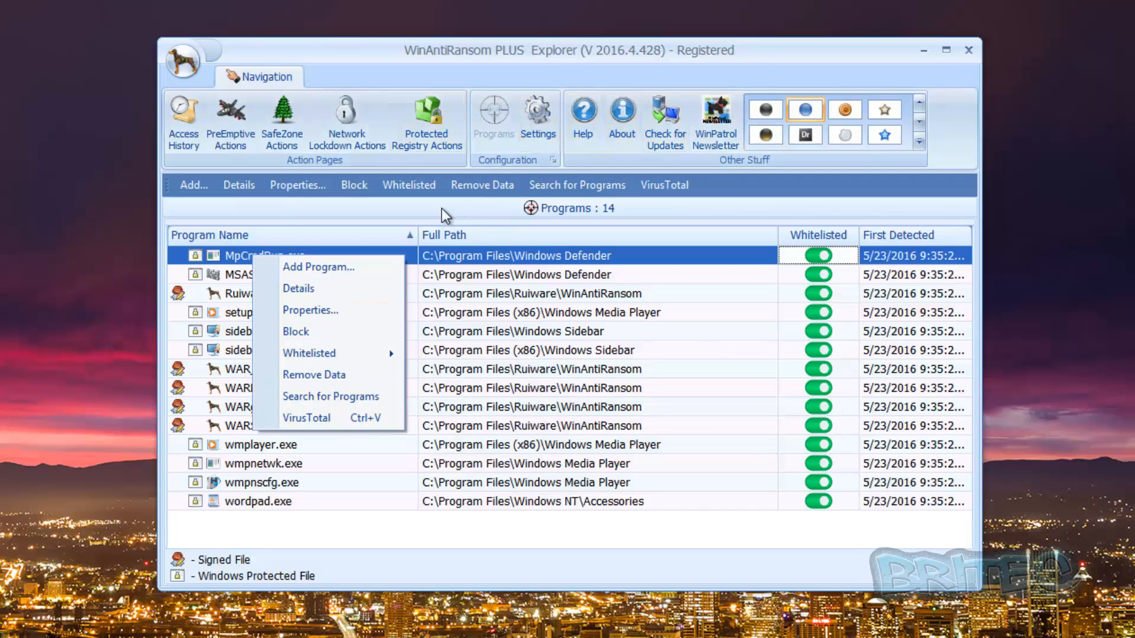
Dismiss the actions menu, then block MpCmdRun.exe and unblock it again
left_click(299, 221)
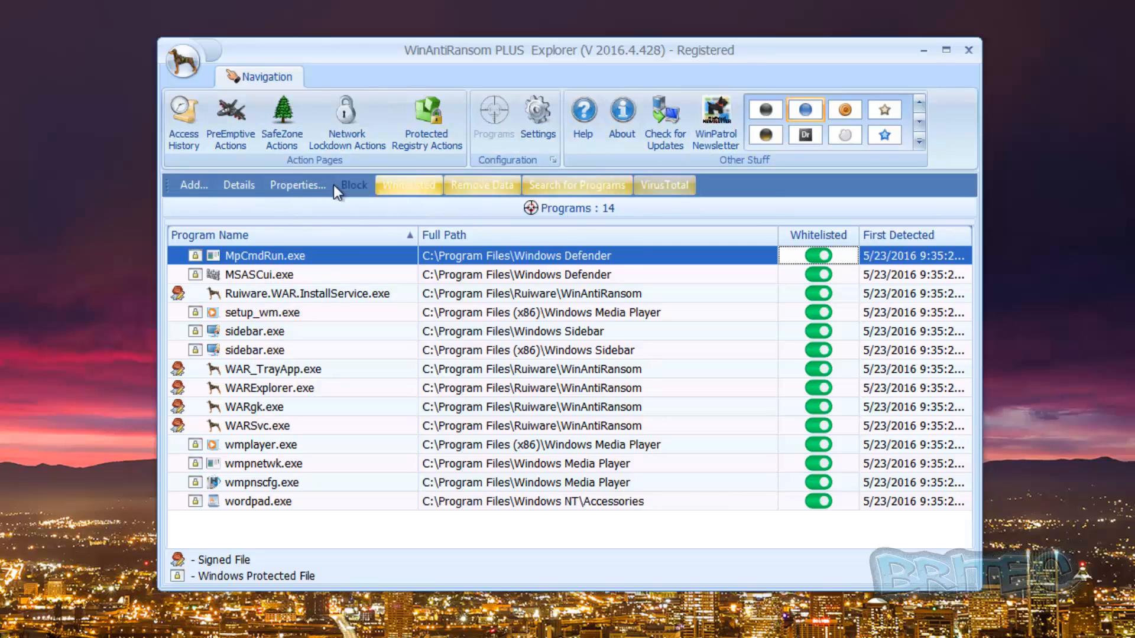
left_click(353, 184)
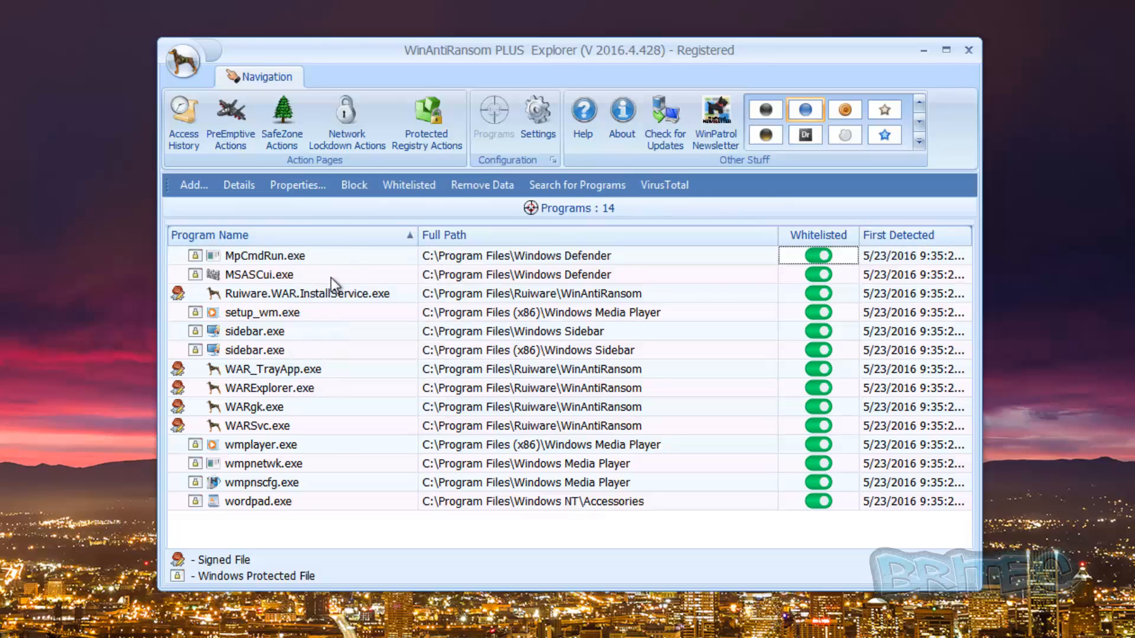
left_click(354, 185)
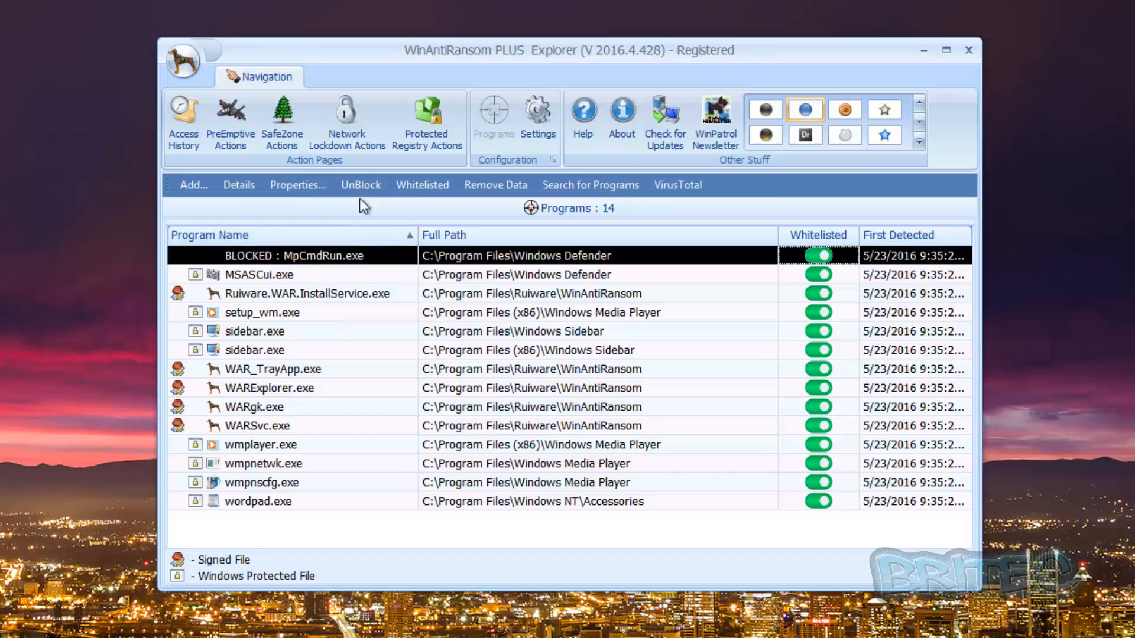
mouse_move(361, 184)
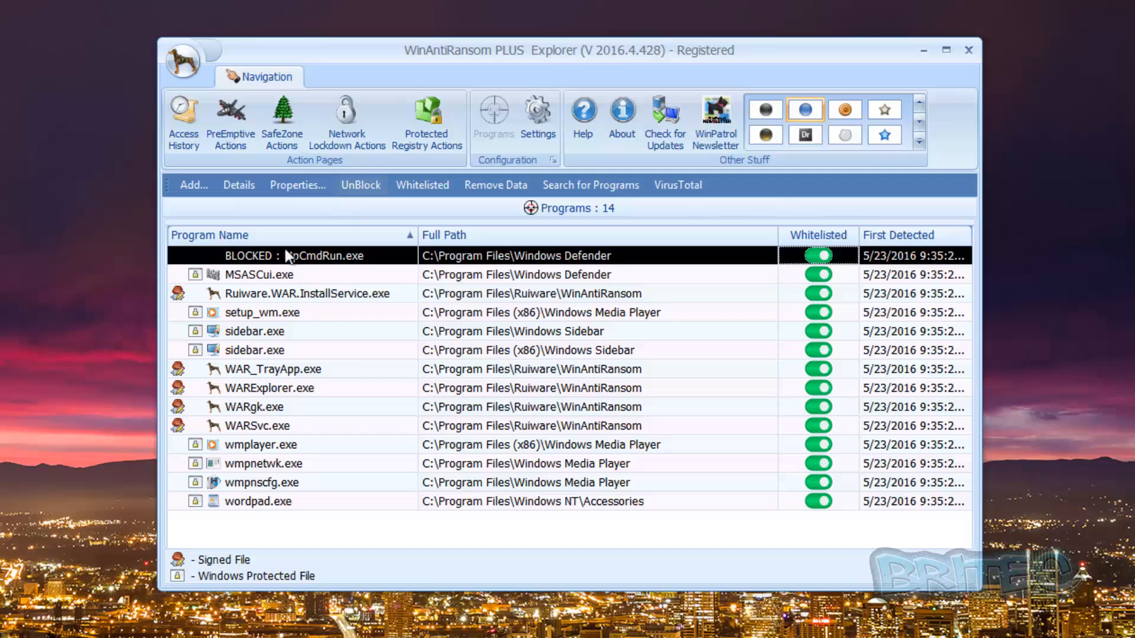
left_click(359, 184)
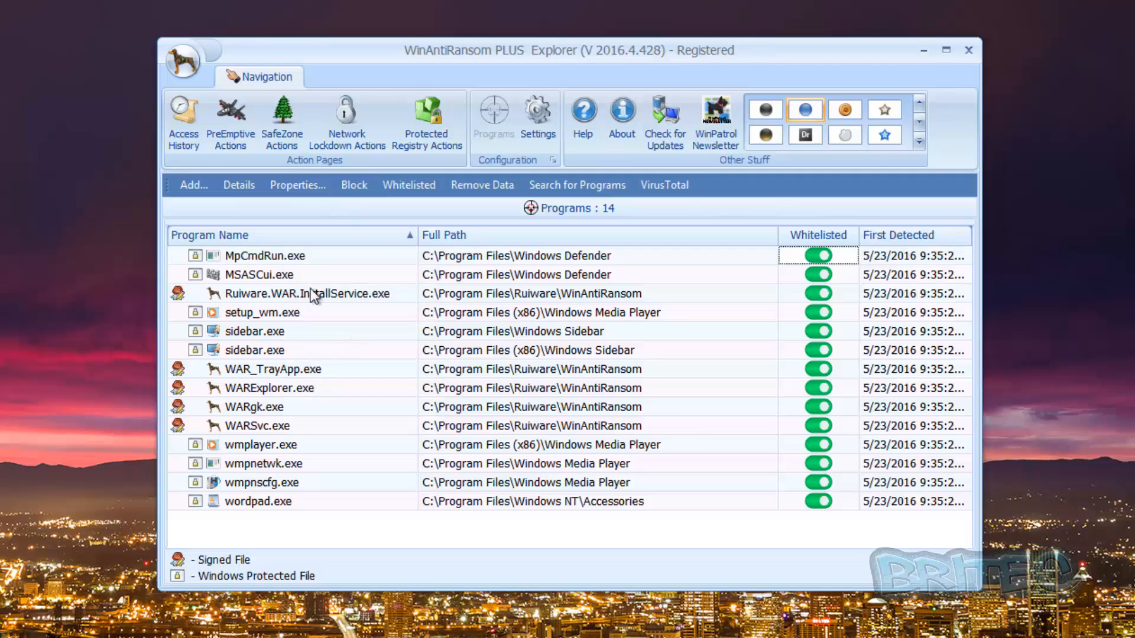
Switch MpCmdRun.exe's whitelisting off and back on, leaving it whitelisted
left_click(265, 255)
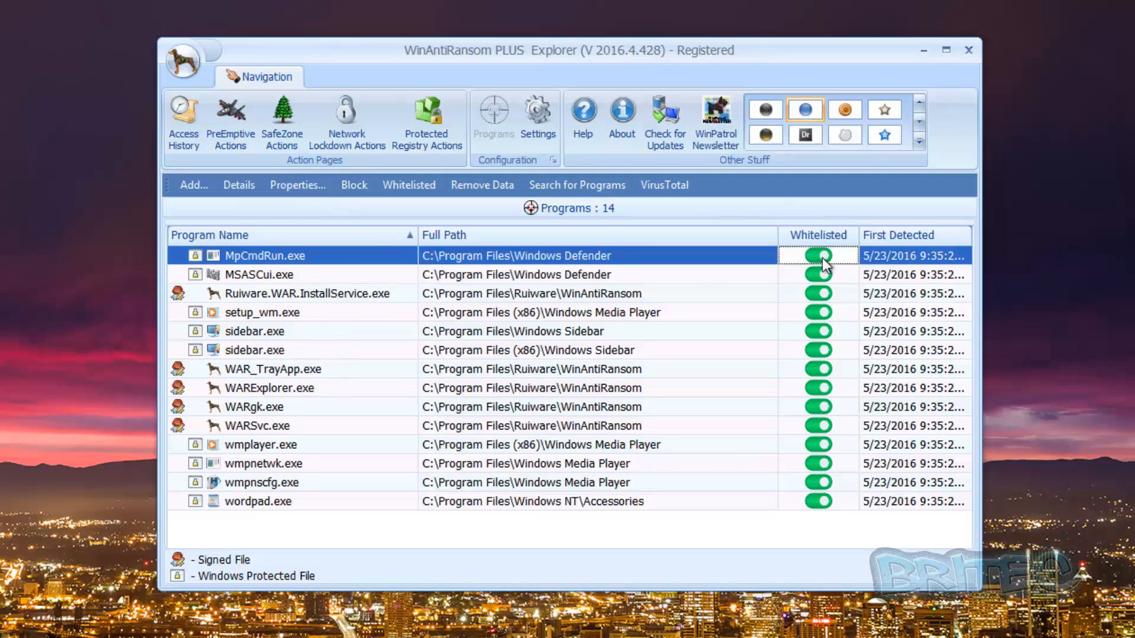
left_click(817, 255)
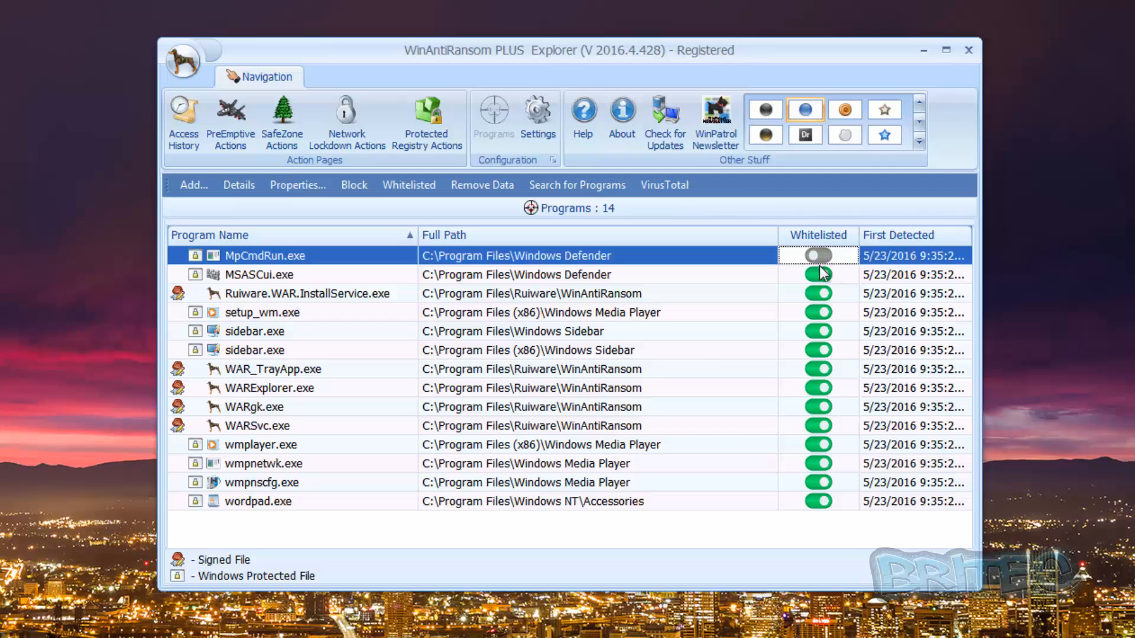
left_click(817, 255)
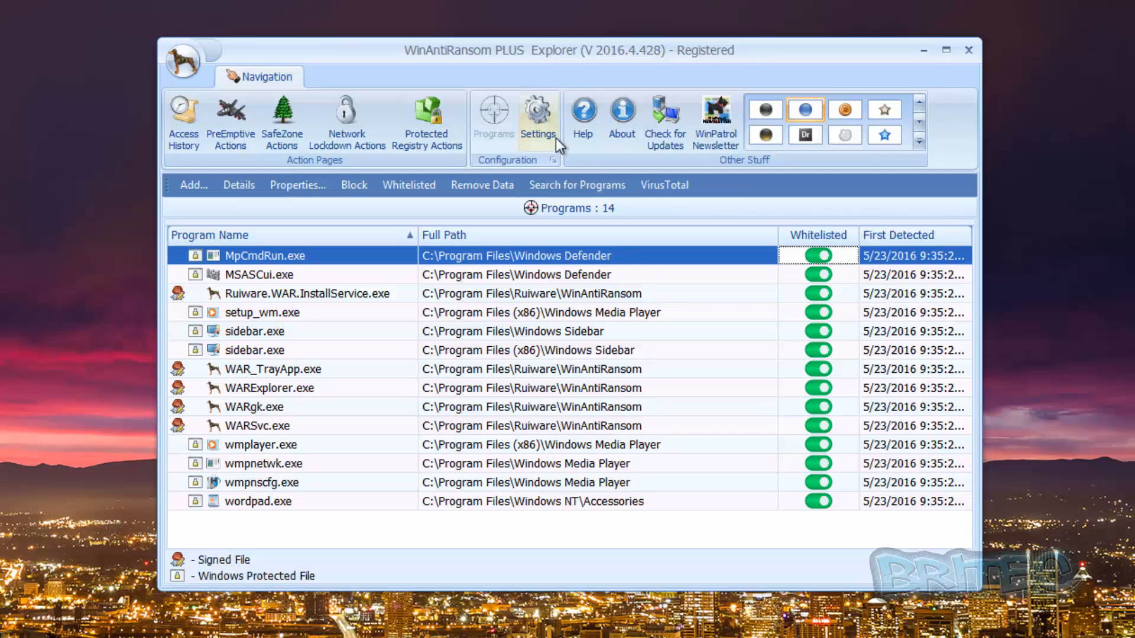
left_click(536, 115)
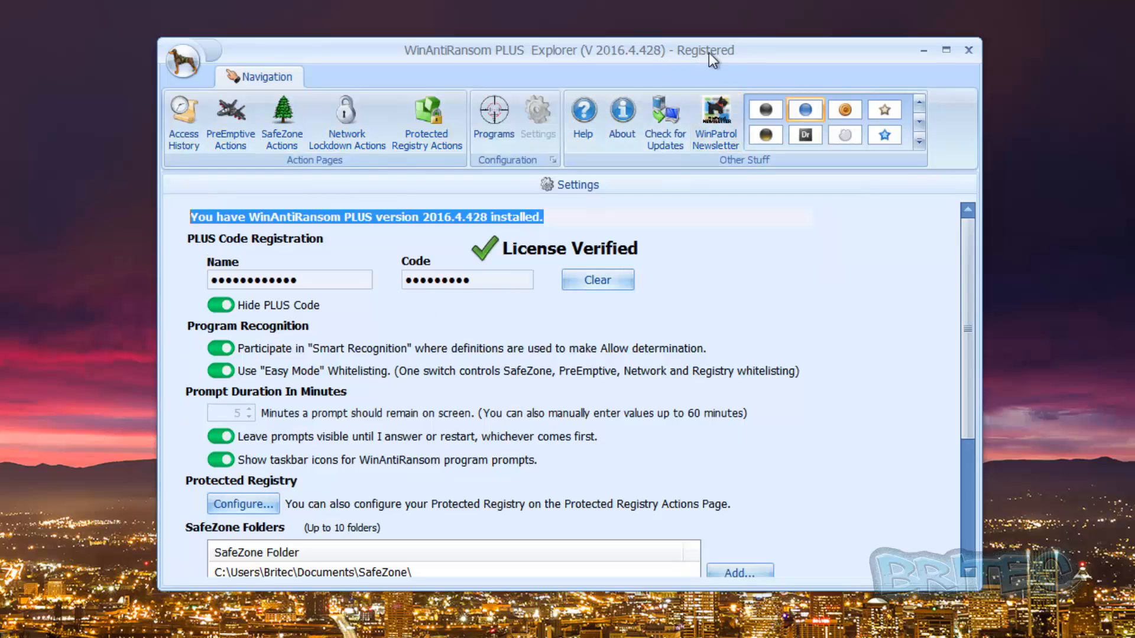
mouse_move(269, 263)
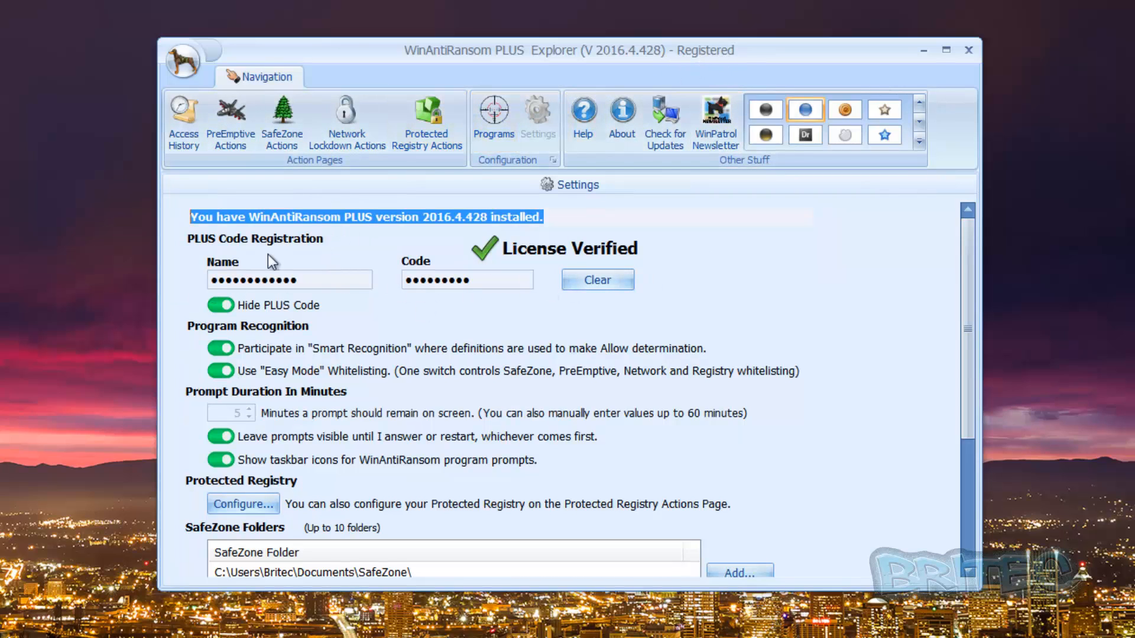
mouse_move(250, 304)
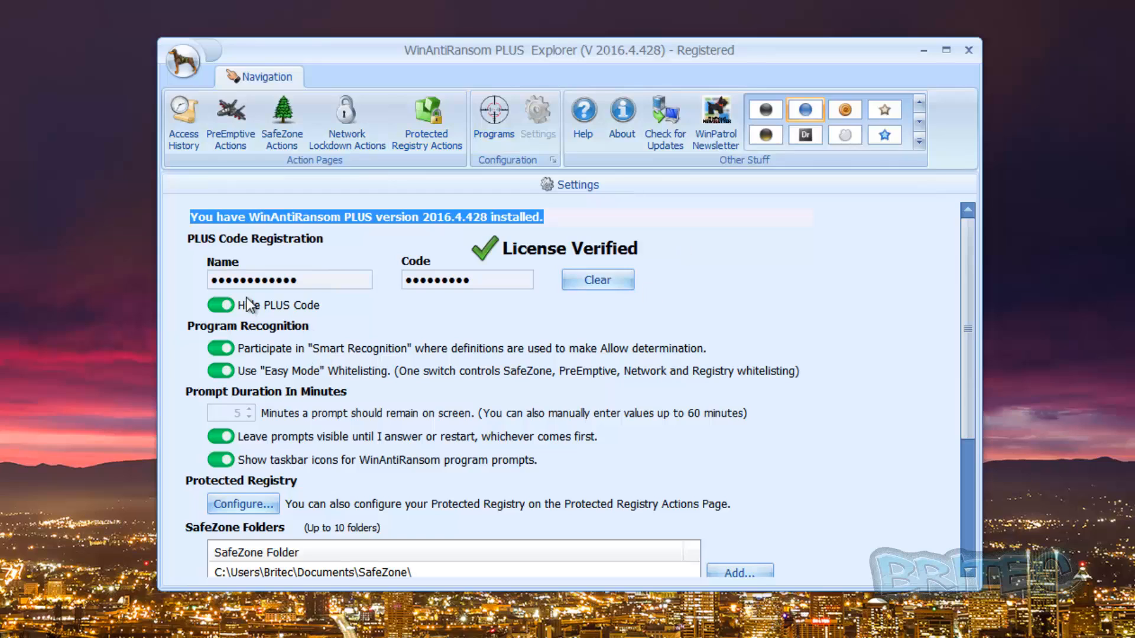
mouse_move(279, 378)
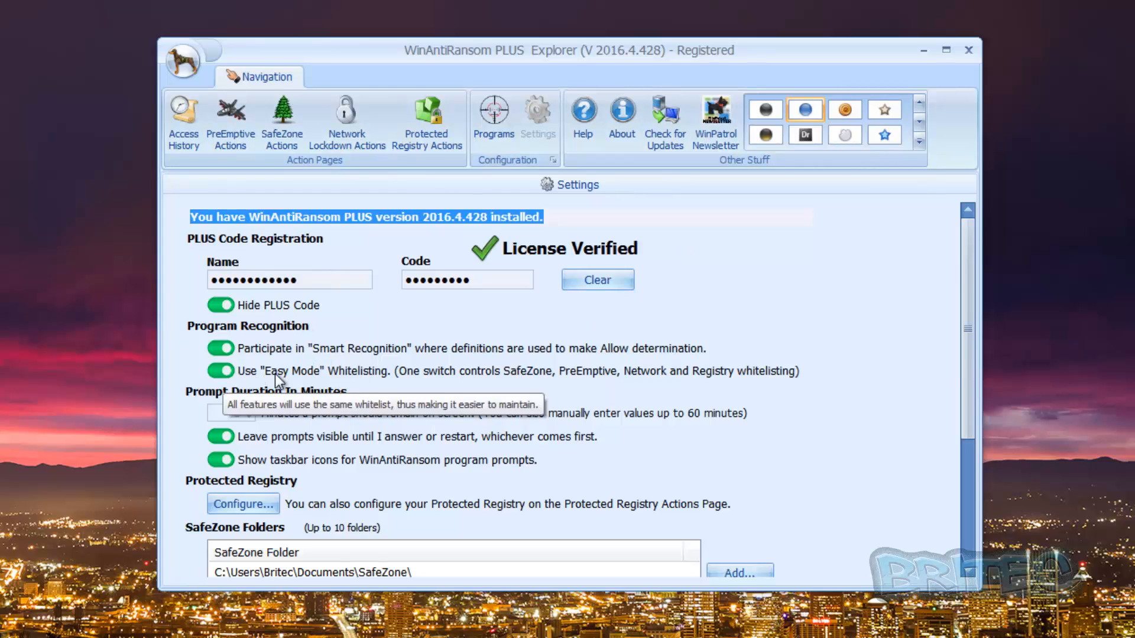
left_click(220, 370)
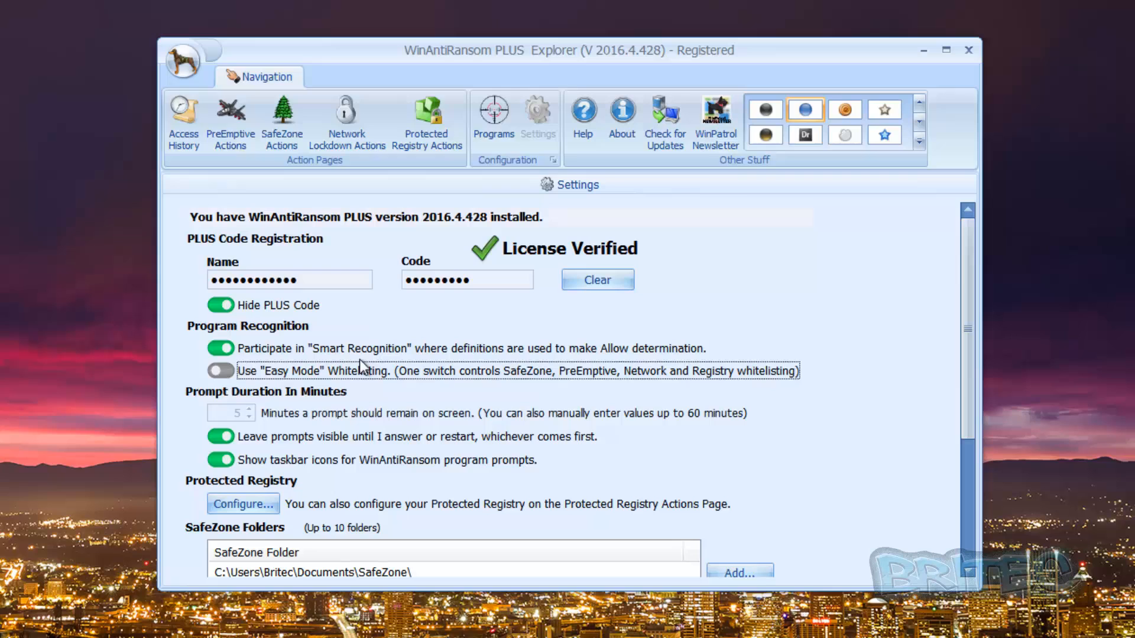
left_click(494, 116)
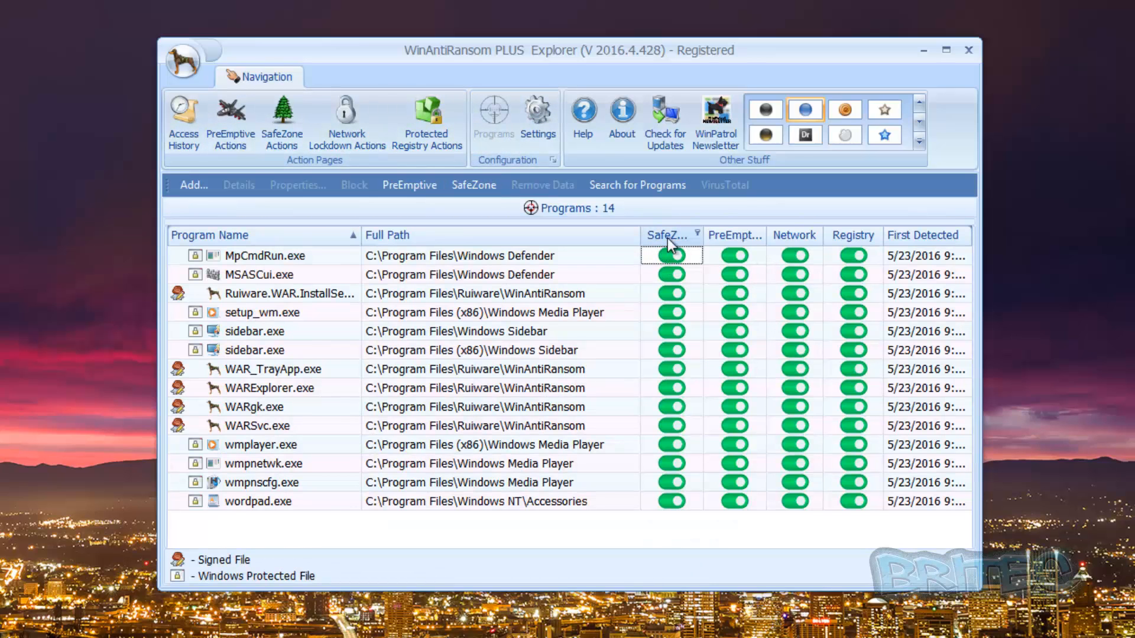
mouse_move(794, 253)
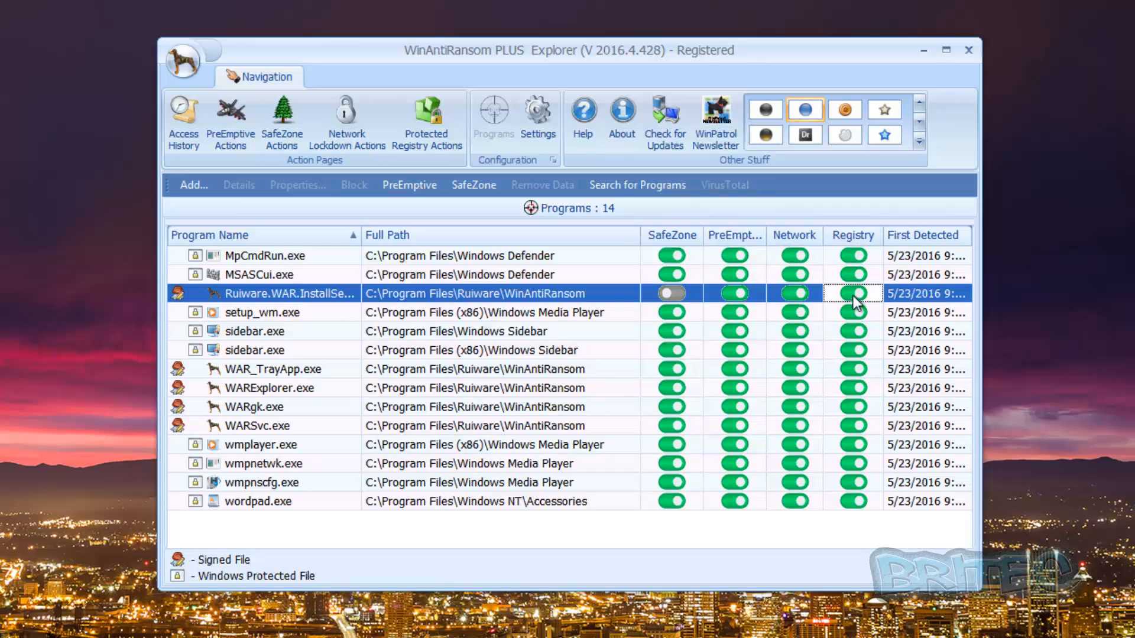
left_click(669, 293)
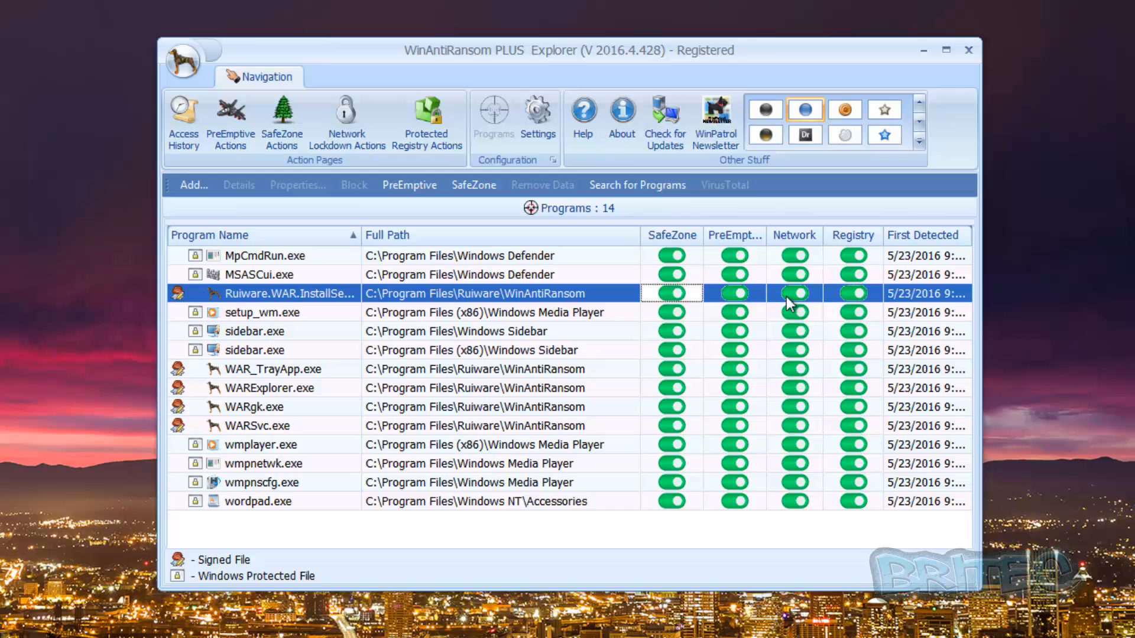
left_click(538, 120)
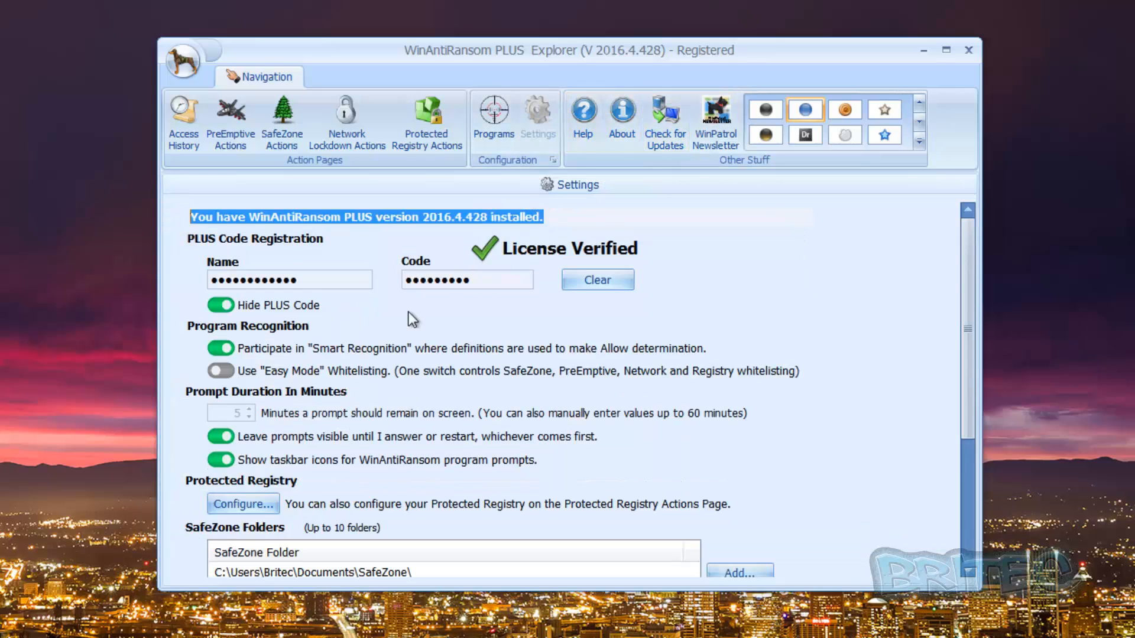
left_click(219, 370)
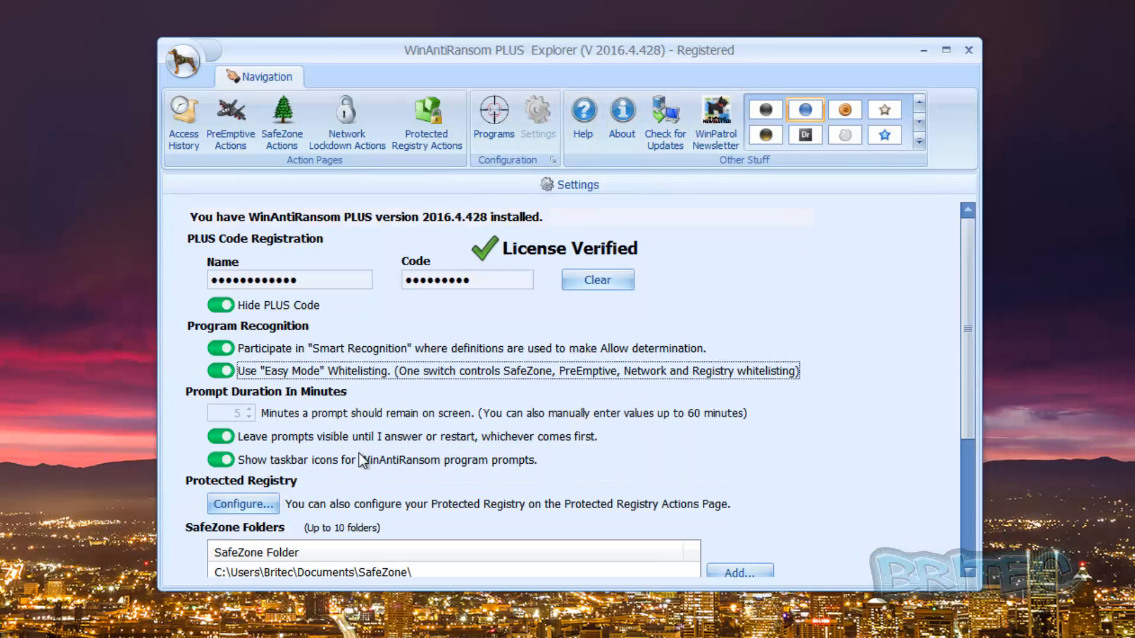
mouse_move(383, 480)
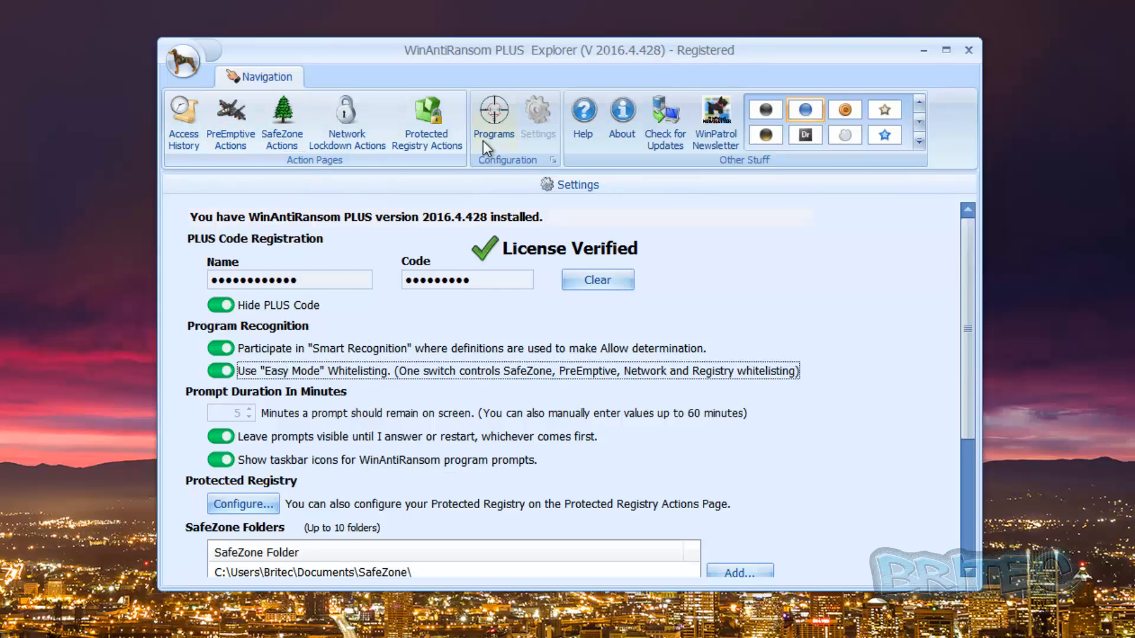
Show the Programs list with all 14 programs under a single Whitelisted switch
left_click(494, 116)
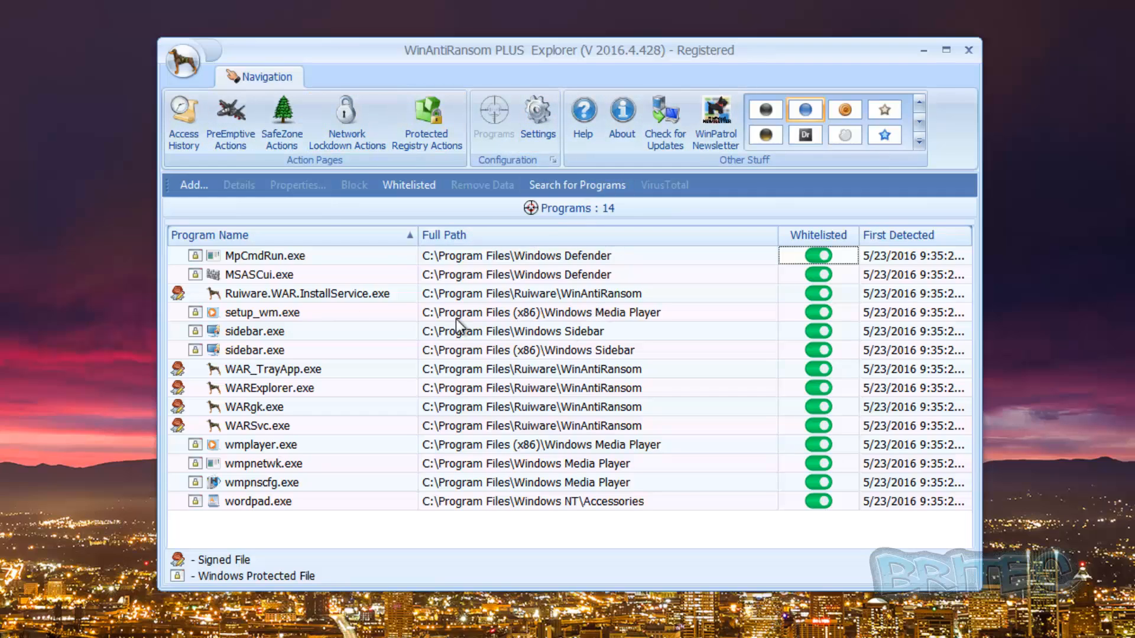
mouse_move(454, 275)
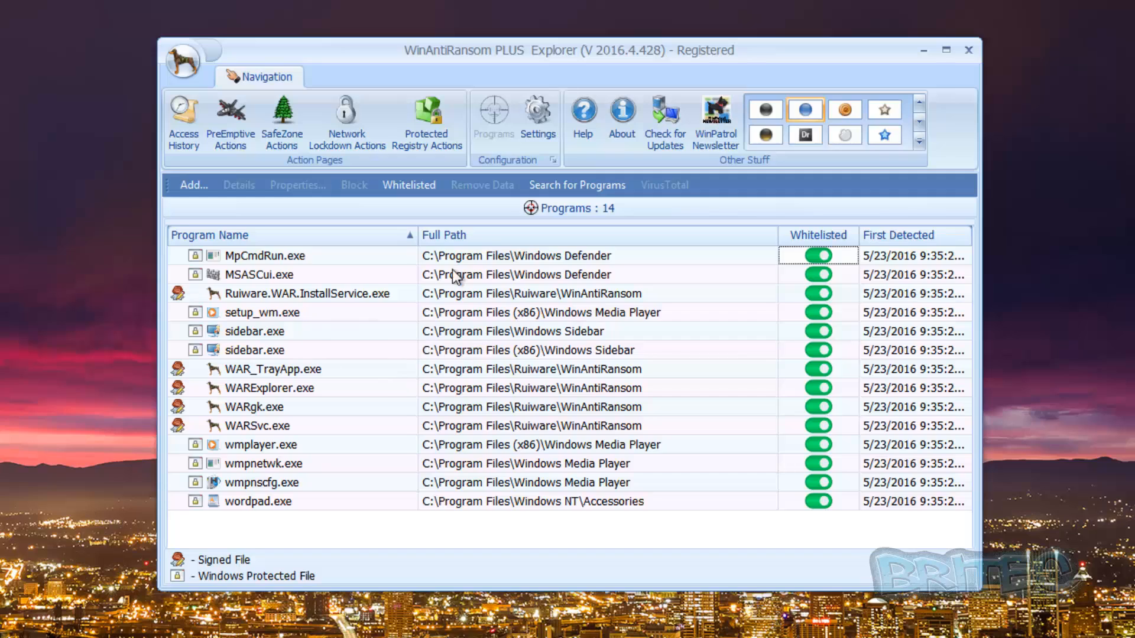
mouse_move(789, 201)
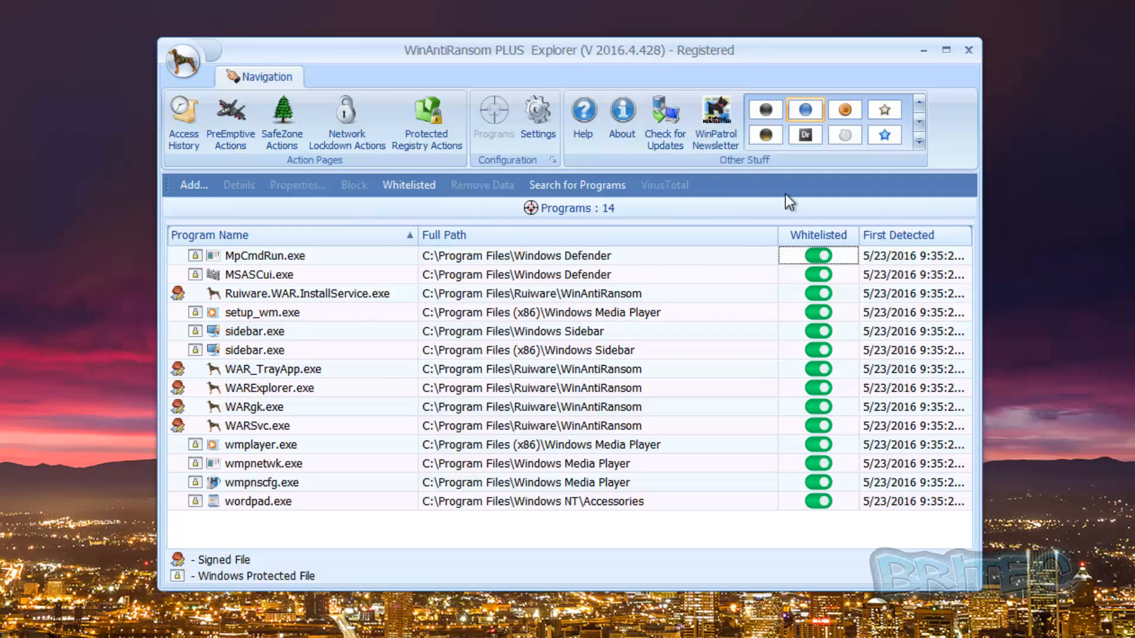
mouse_move(577, 184)
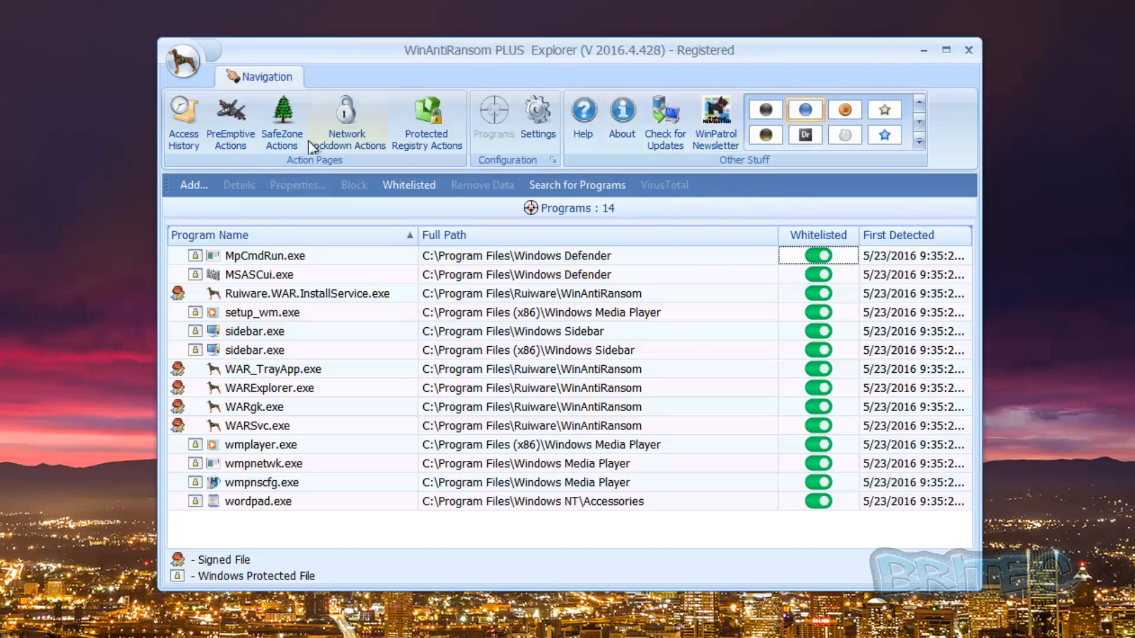
Find Services via Start search and locate the WARSvc and WARWDSvc services
left_click(18, 623)
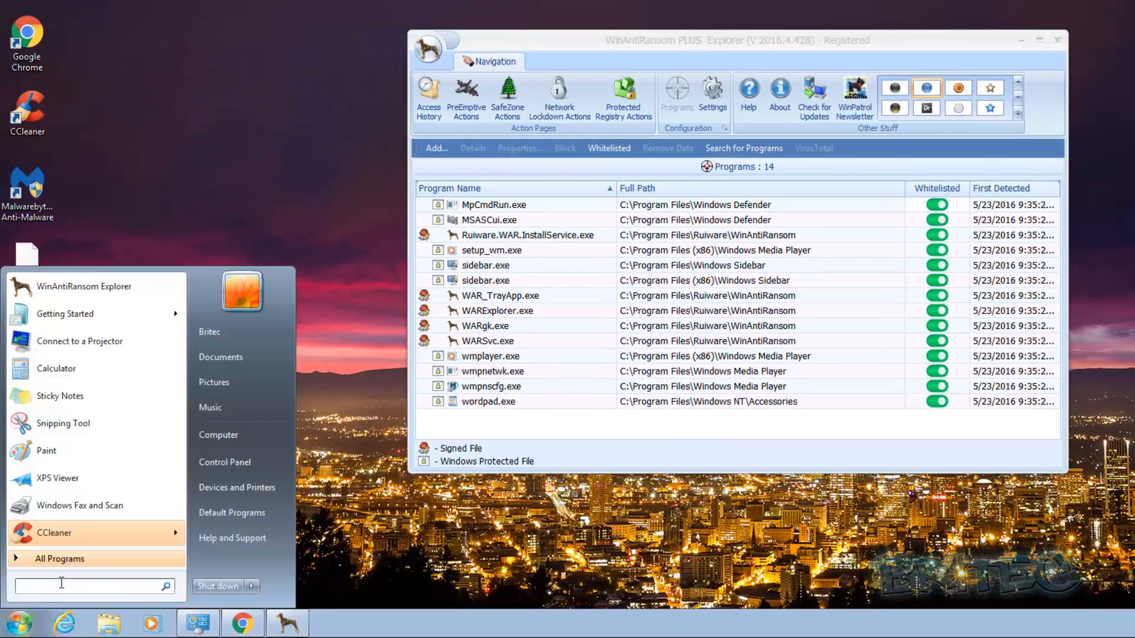
type("ser")
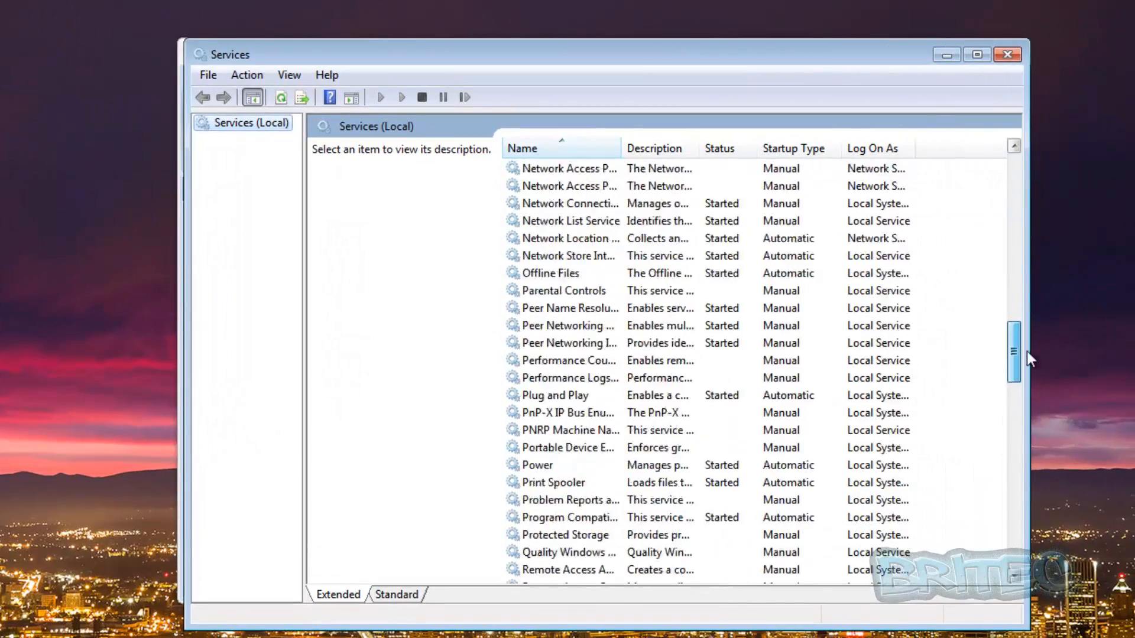
scroll("down", 3)
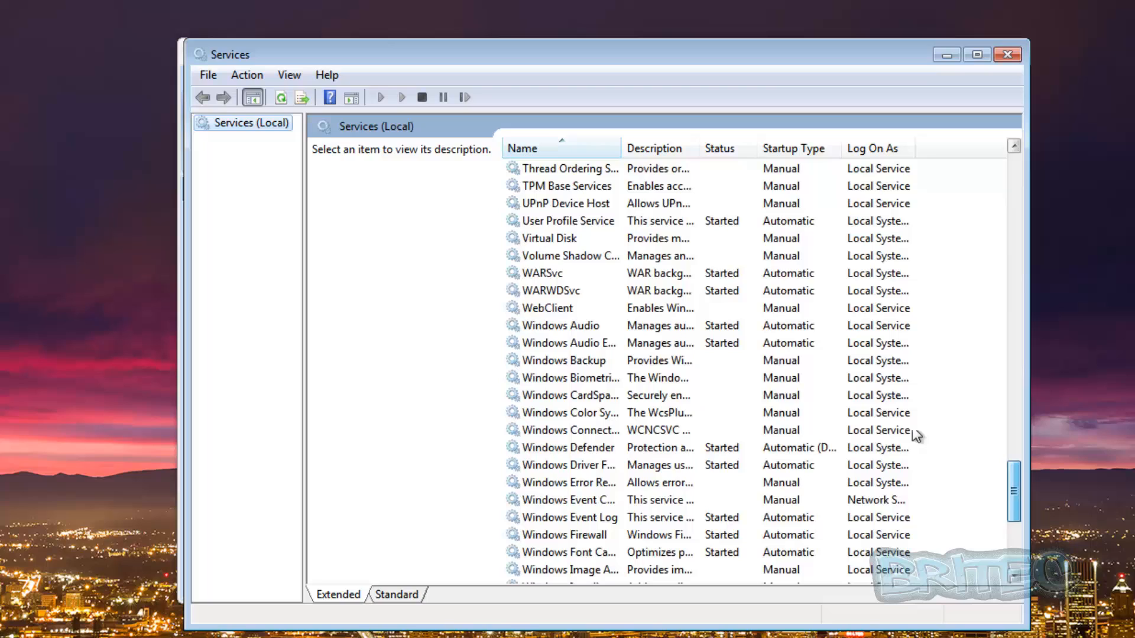
left_click(546, 273)
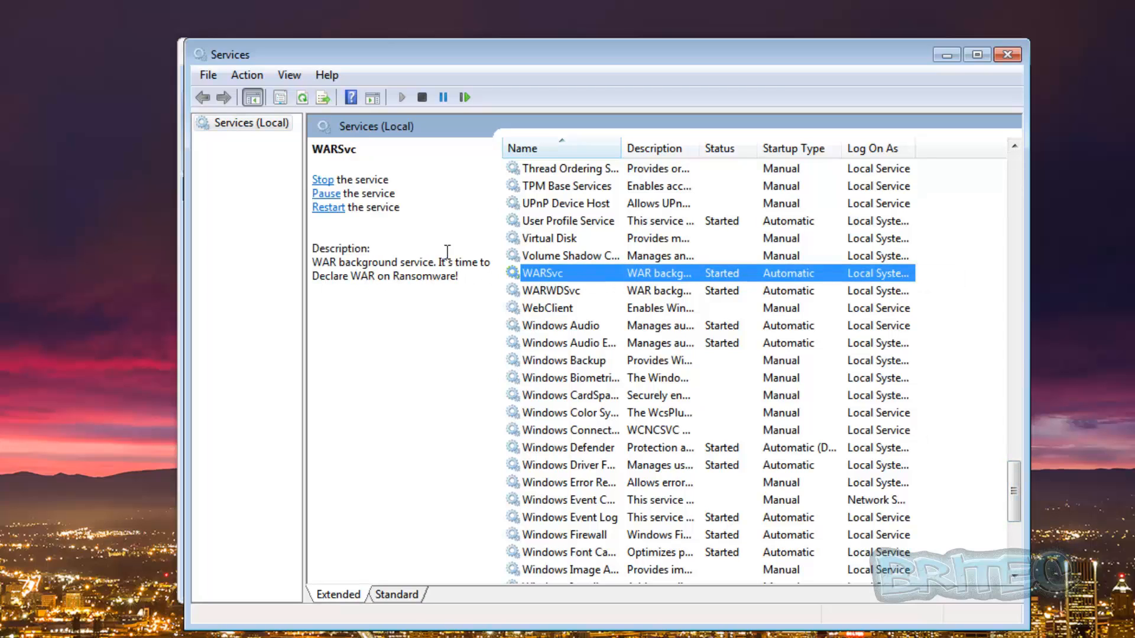
left_click(552, 291)
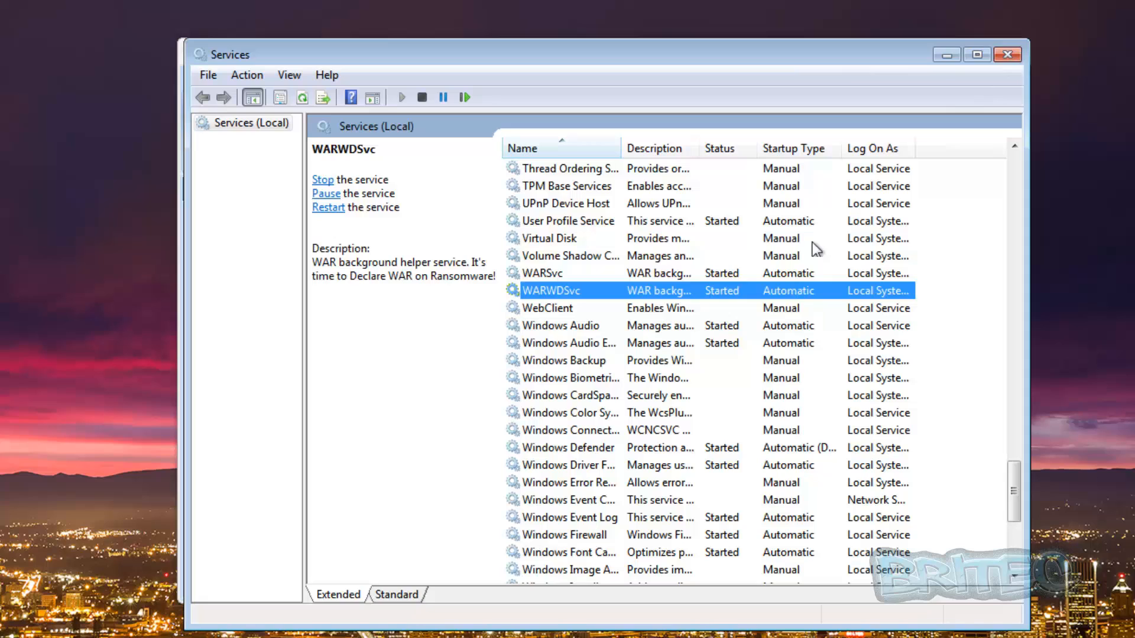
Check WARSvc's properties show Started with Automatic startup, then dismiss them
double_click(541, 273)
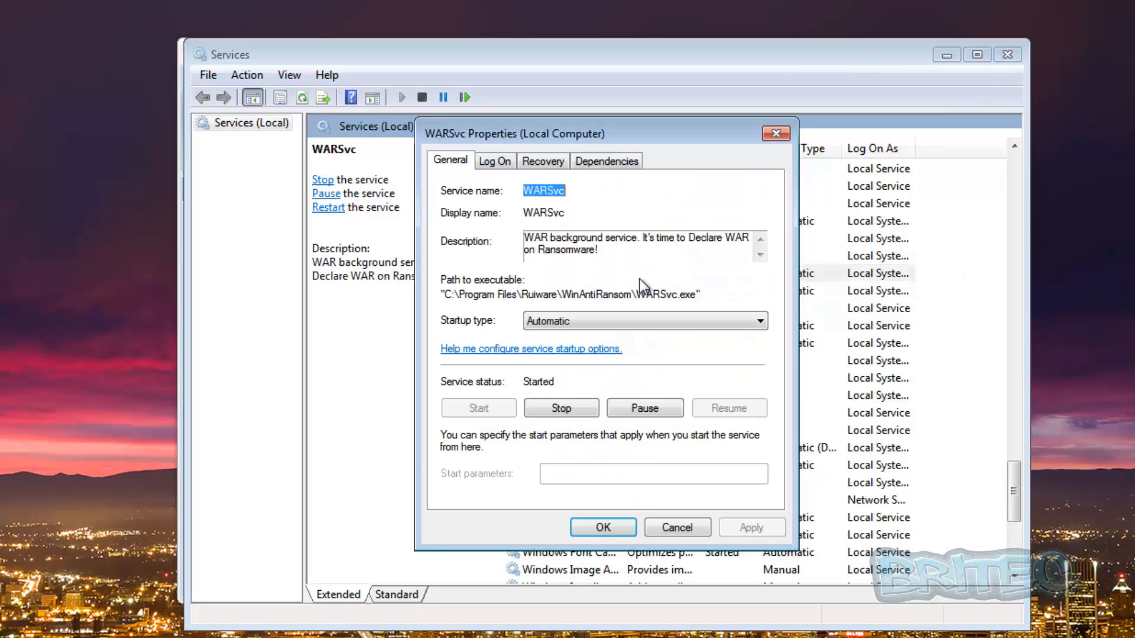
left_click(757, 320)
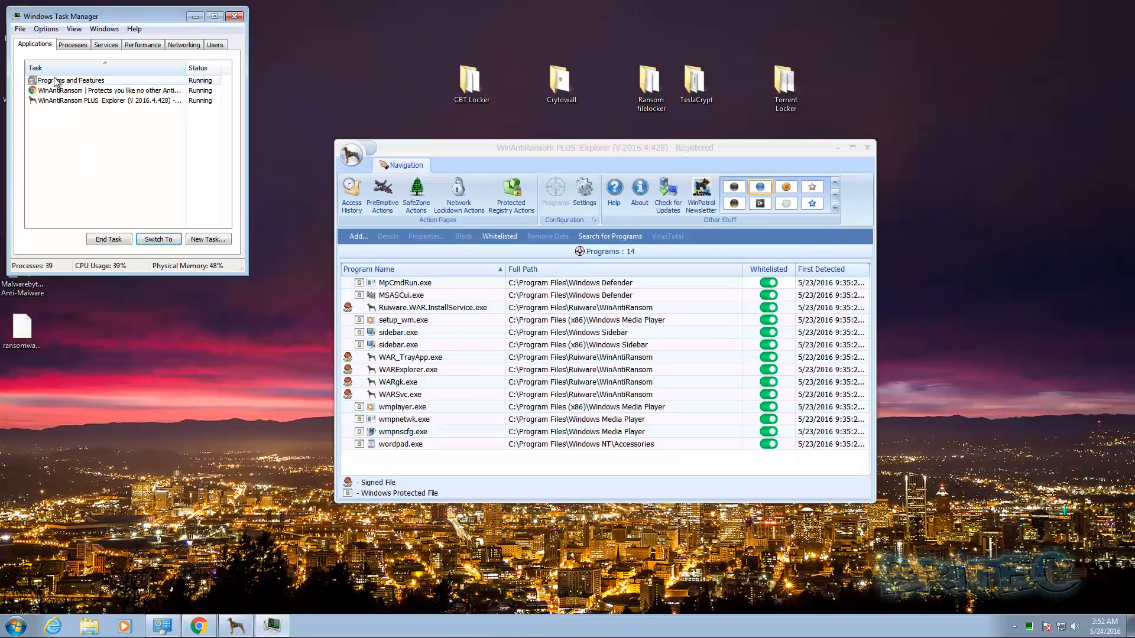
Review the running WinAntiRansom processes in Task Manager, then go into the CBT Locker sample folder
left_click(72, 43)
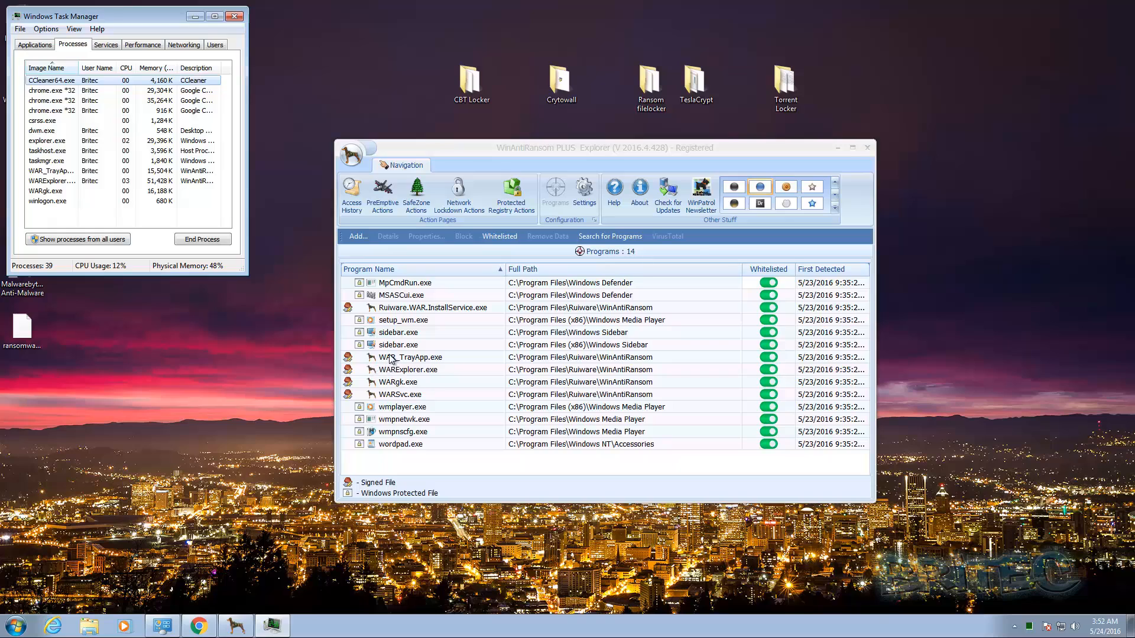
left_click(472, 81)
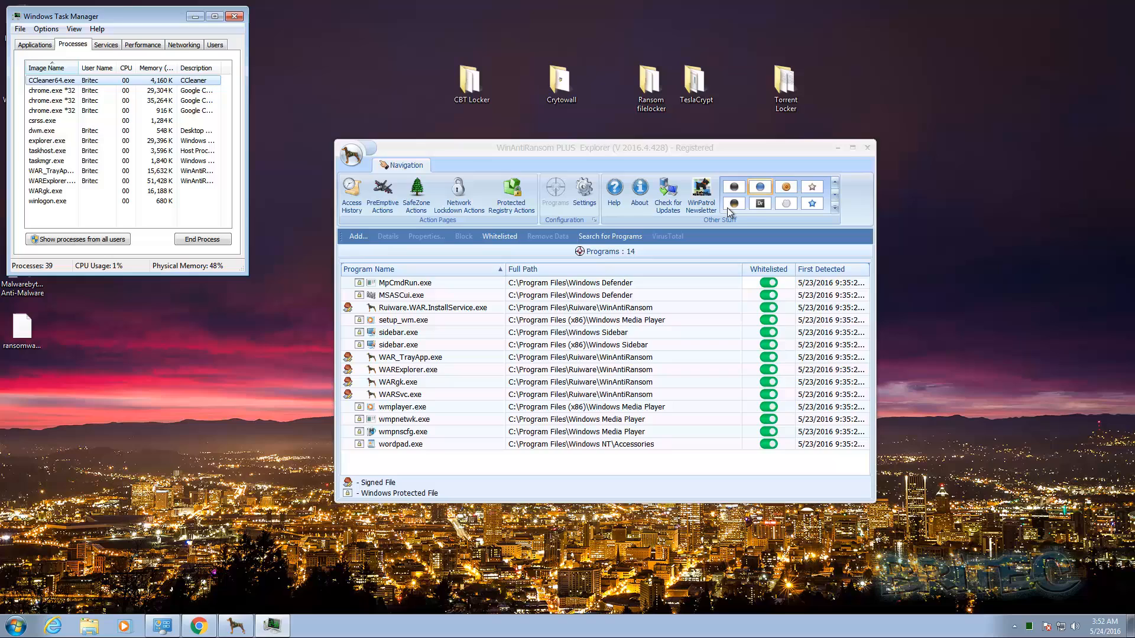
mouse_move(429, 160)
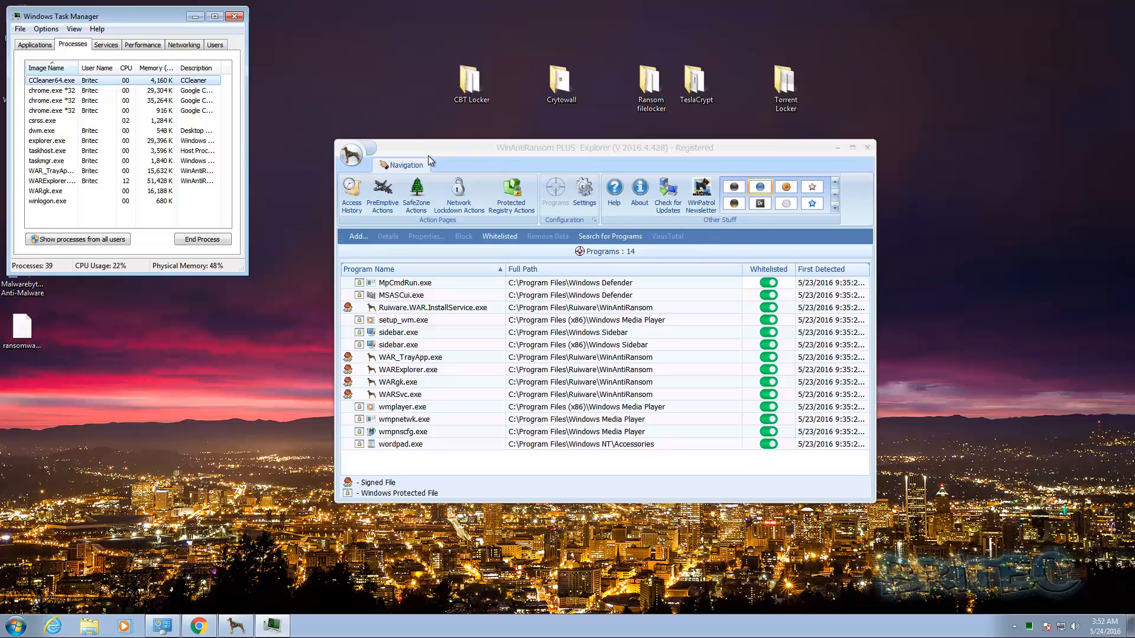
left_click(472, 82)
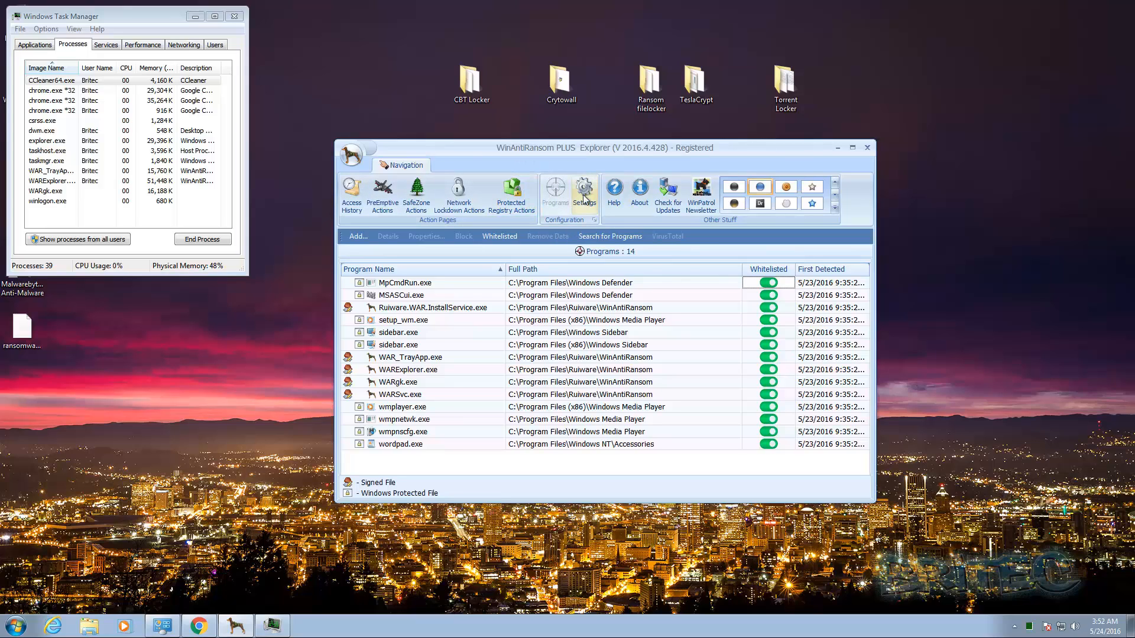
mouse_move(544, 210)
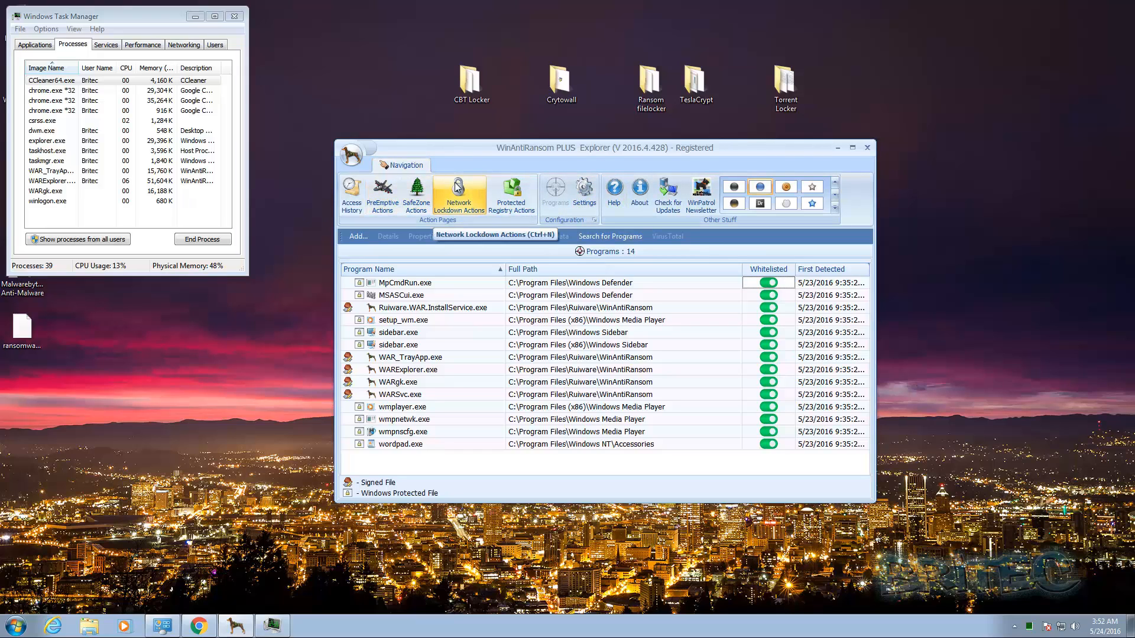
double_click(472, 82)
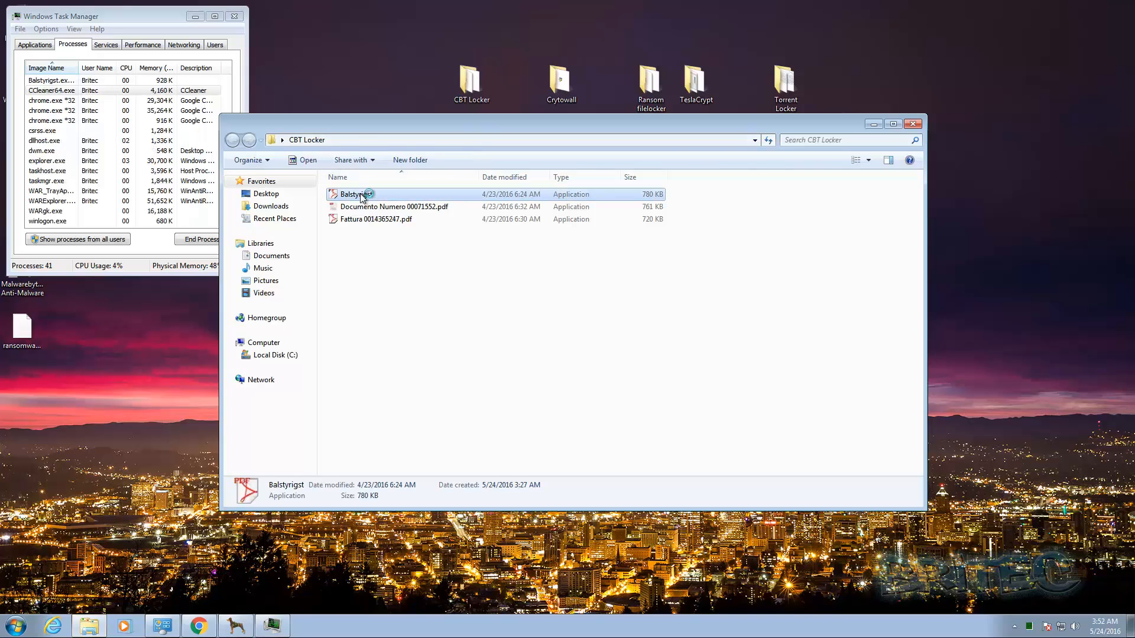
Run the Balstyrigst ransomware sample and bring up the Pictures library with Sample Pictures
double_click(356, 193)
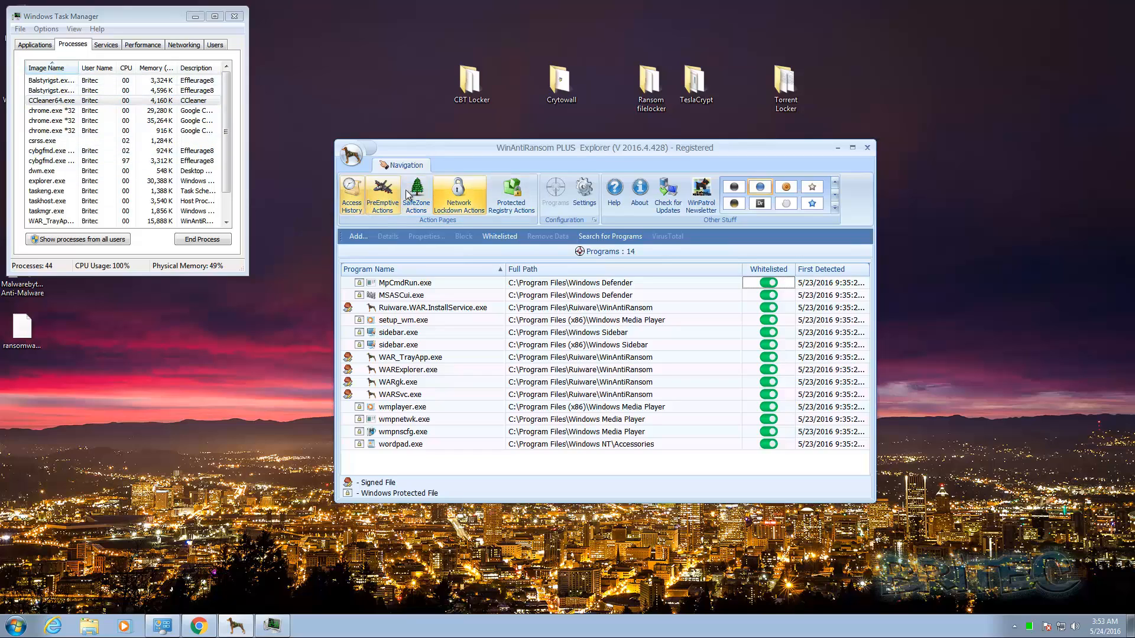
left_click(382, 194)
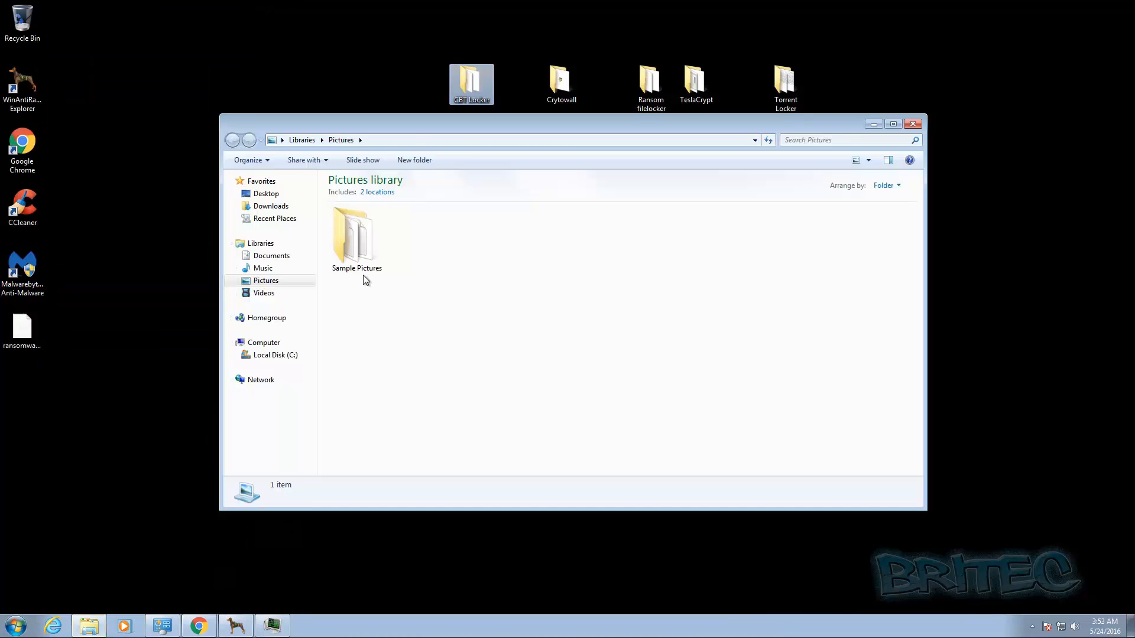
Run the CTB-Locker sample and confirm WinAntiRansom's PreEmptive and Protected Registry logs show zero actions
double_click(356, 237)
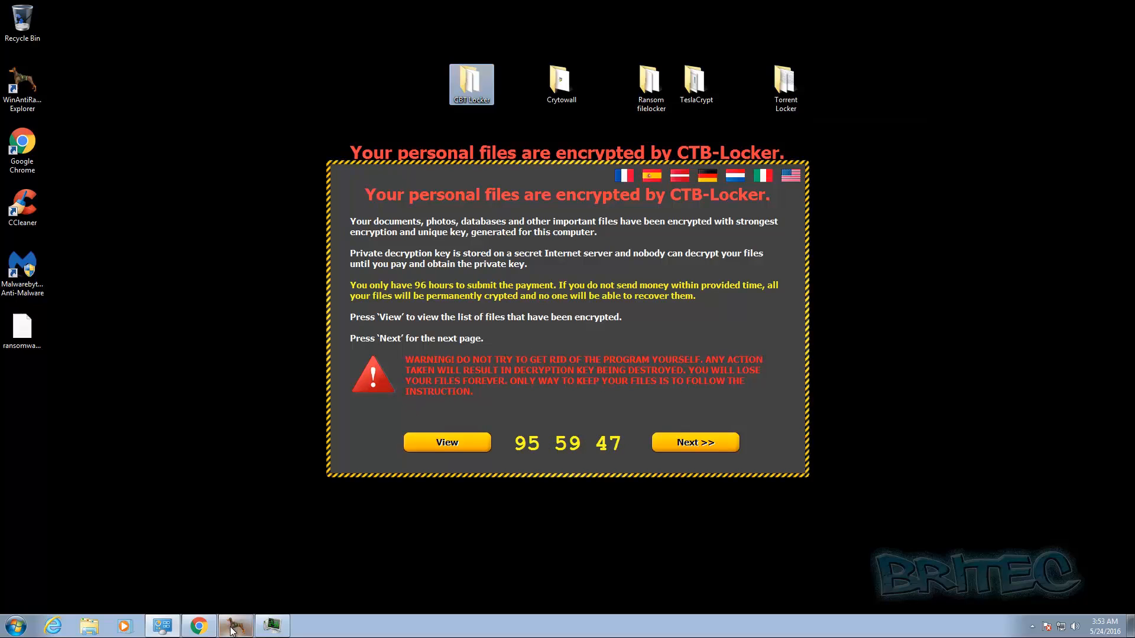
left_click(234, 624)
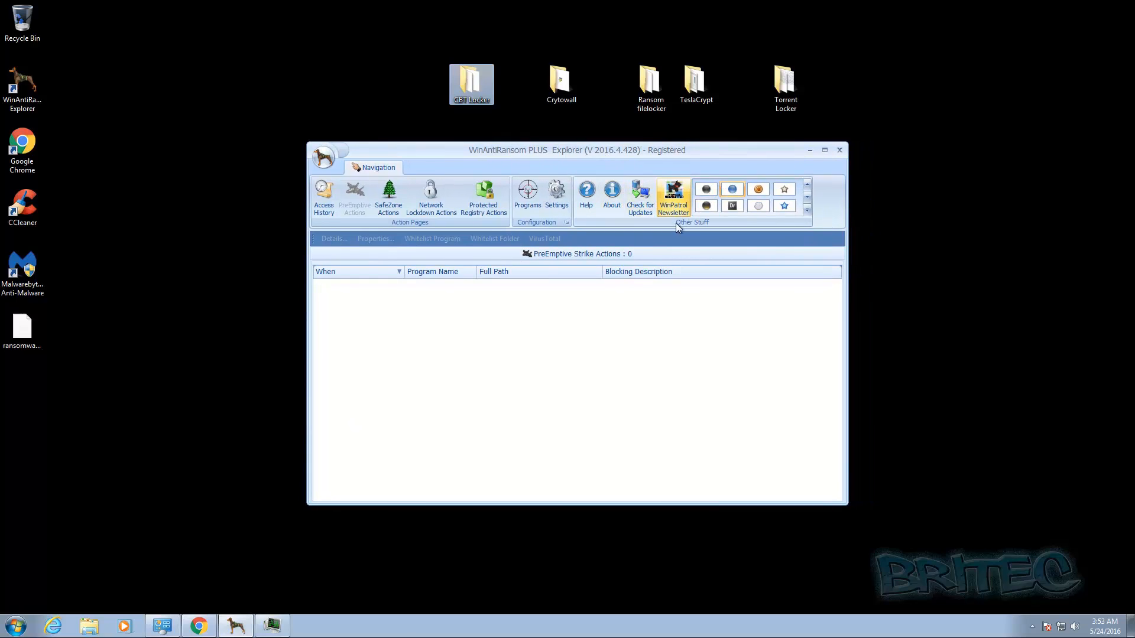
mouse_move(604, 362)
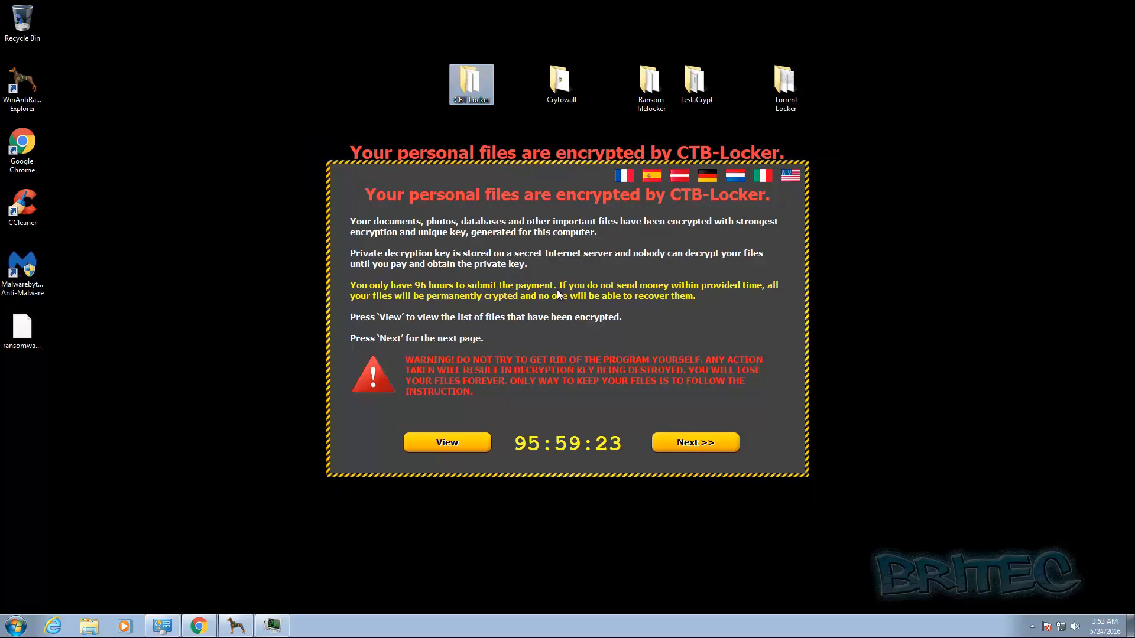
mouse_move(289, 353)
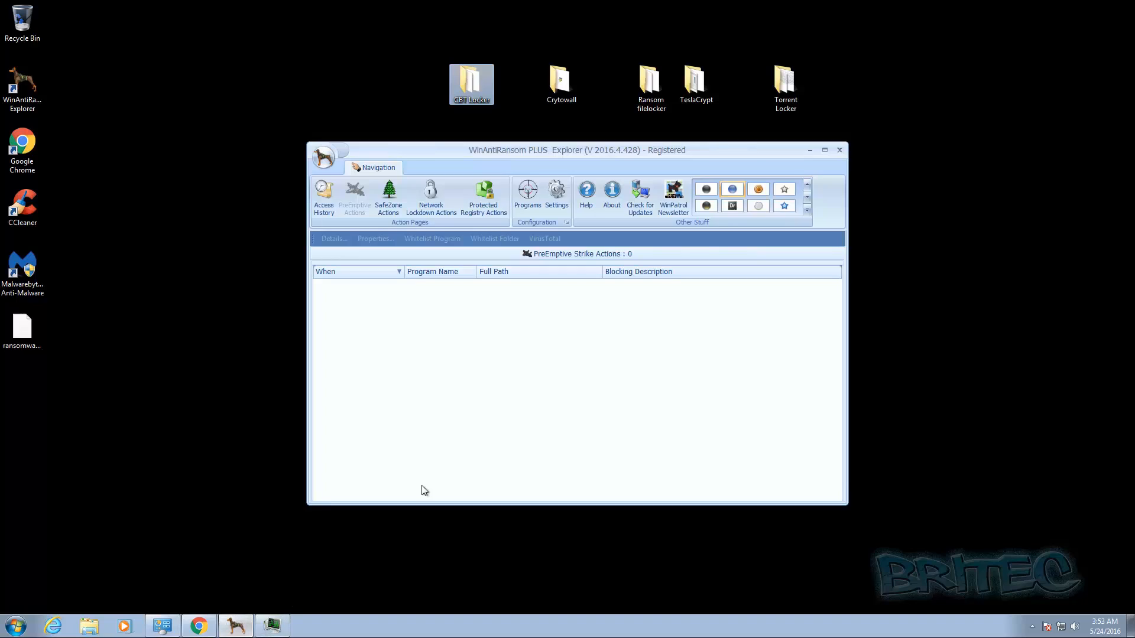
left_click(324, 195)
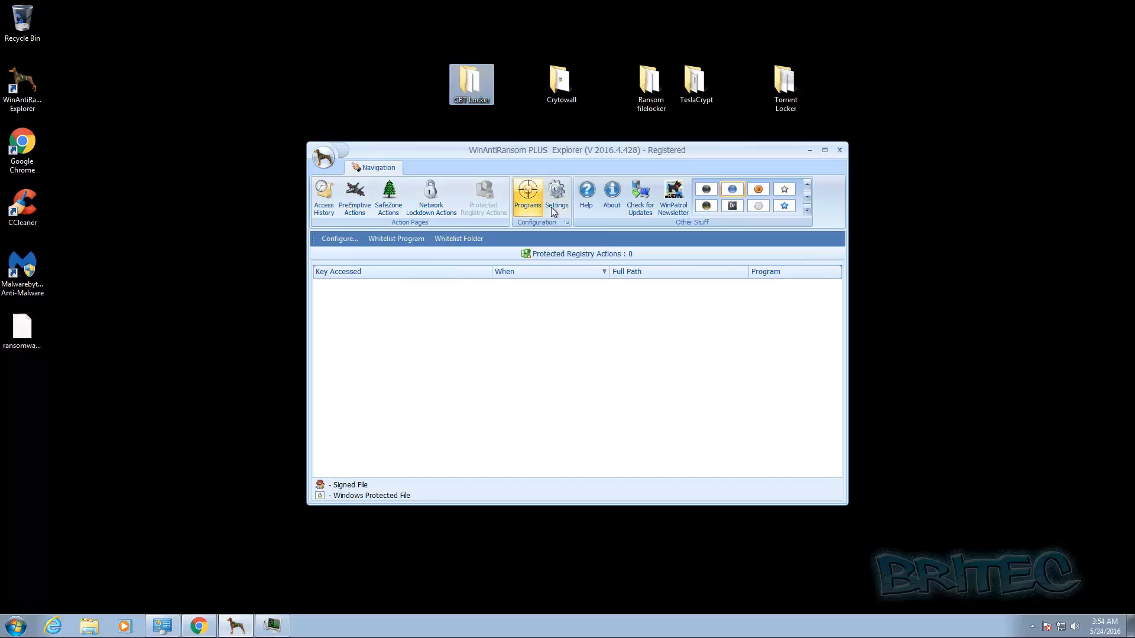
left_click(354, 195)
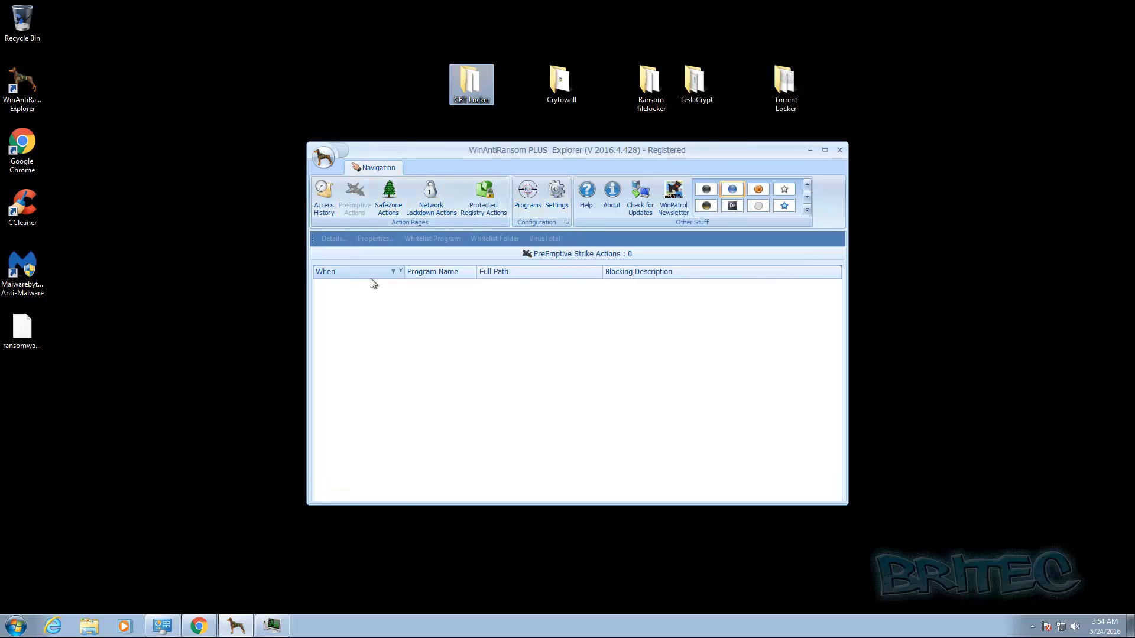
mouse_move(787, 161)
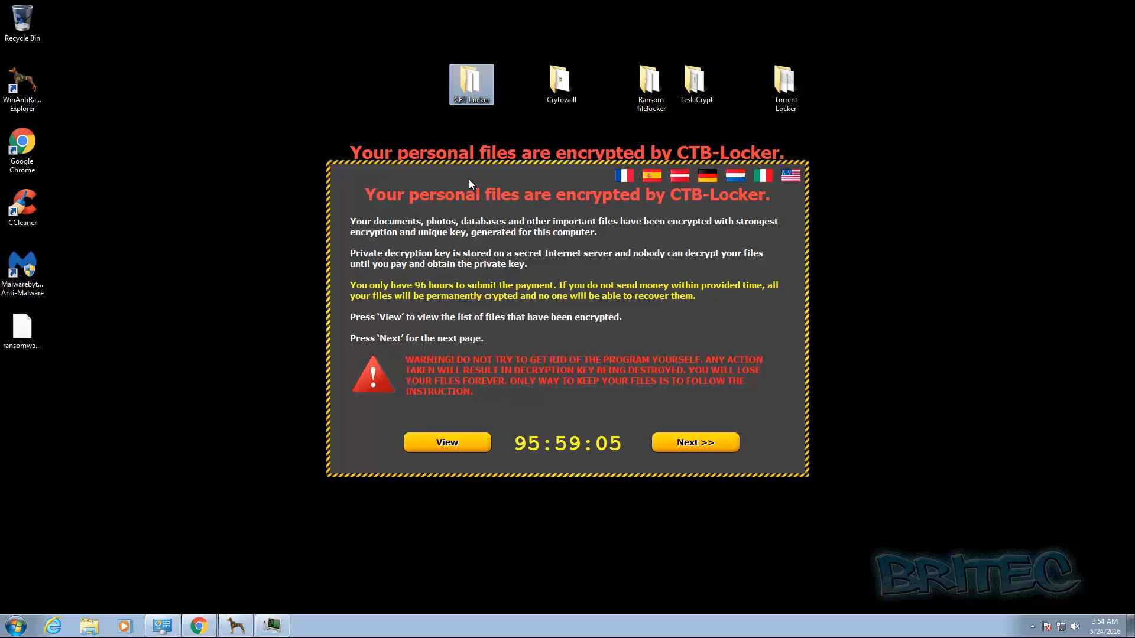
mouse_move(499, 299)
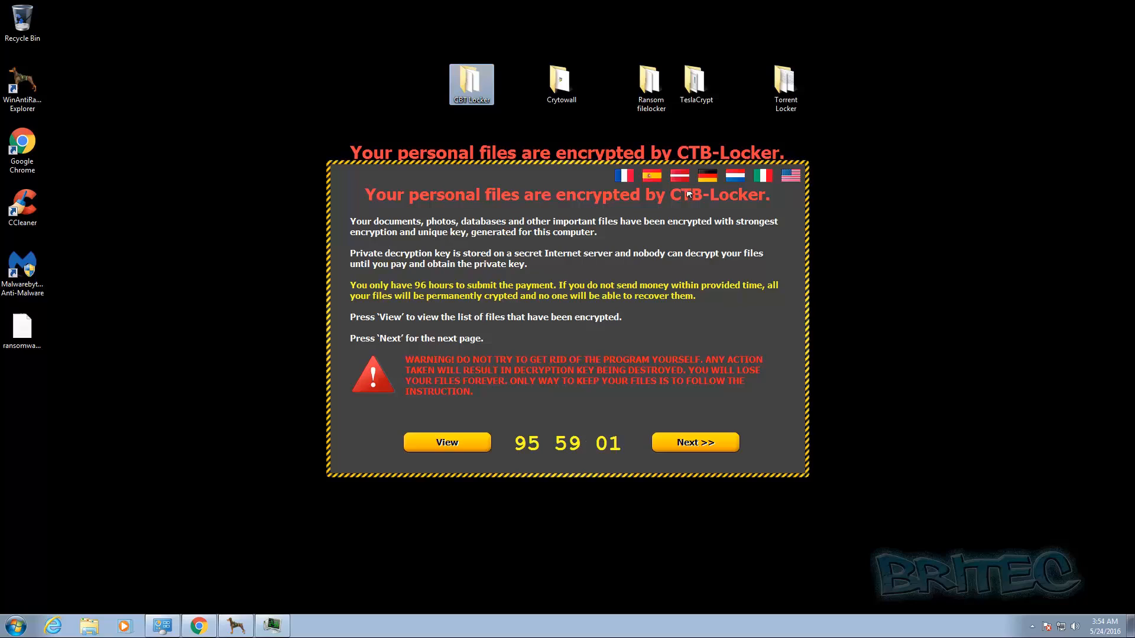
mouse_move(527, 307)
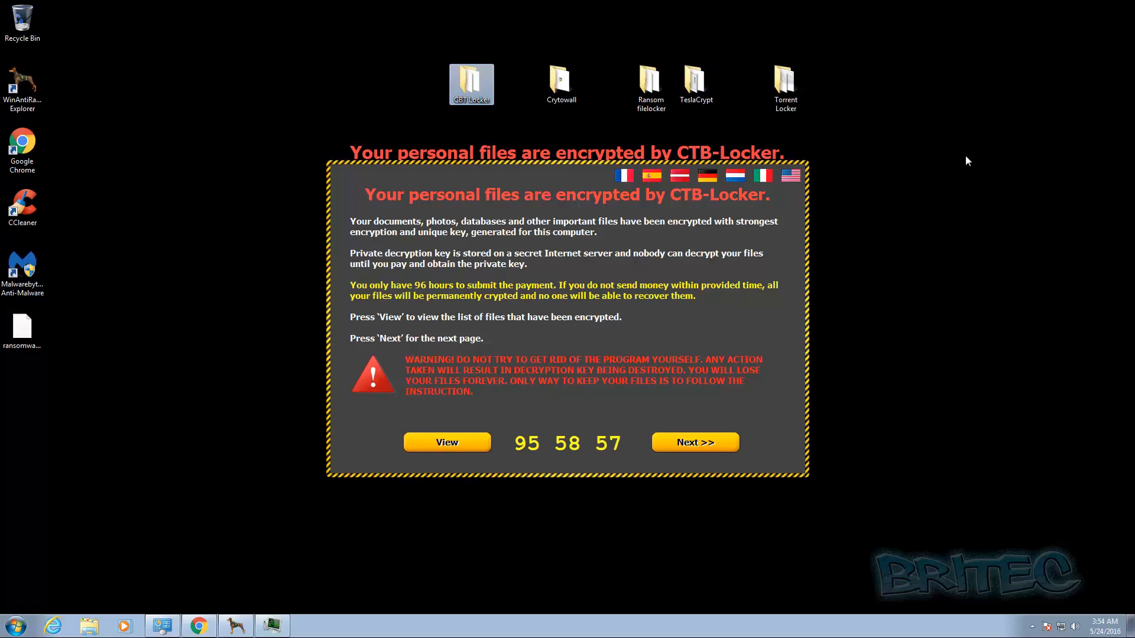
mouse_move(1057, 4)
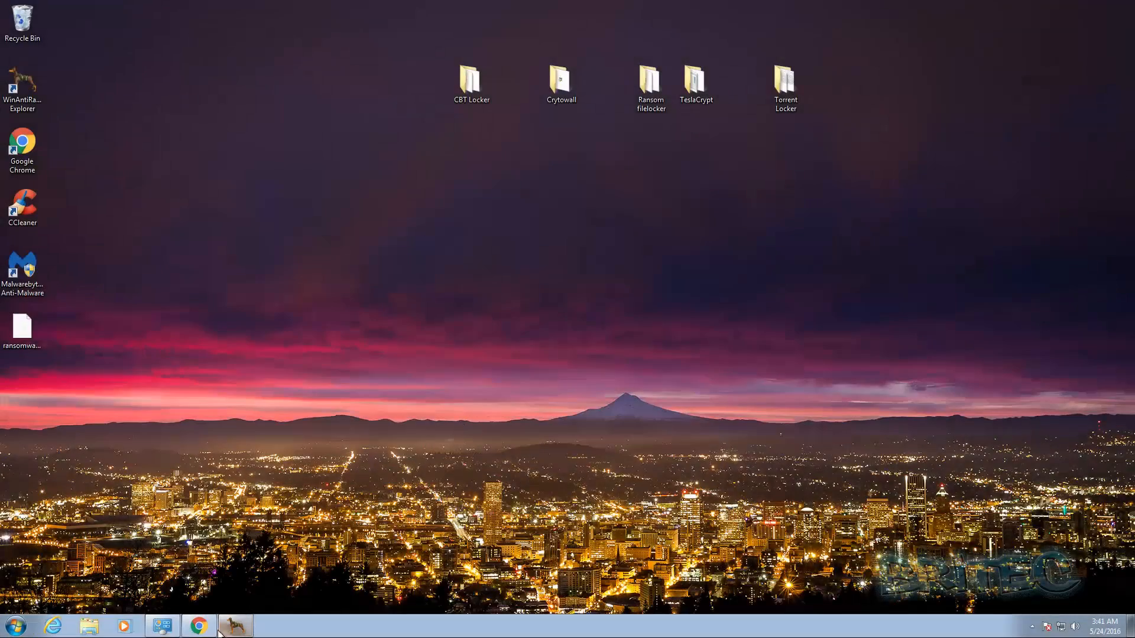
Bring the WinAntiRansom whitelist into view and search the Start menu for 'servic'
left_click(234, 624)
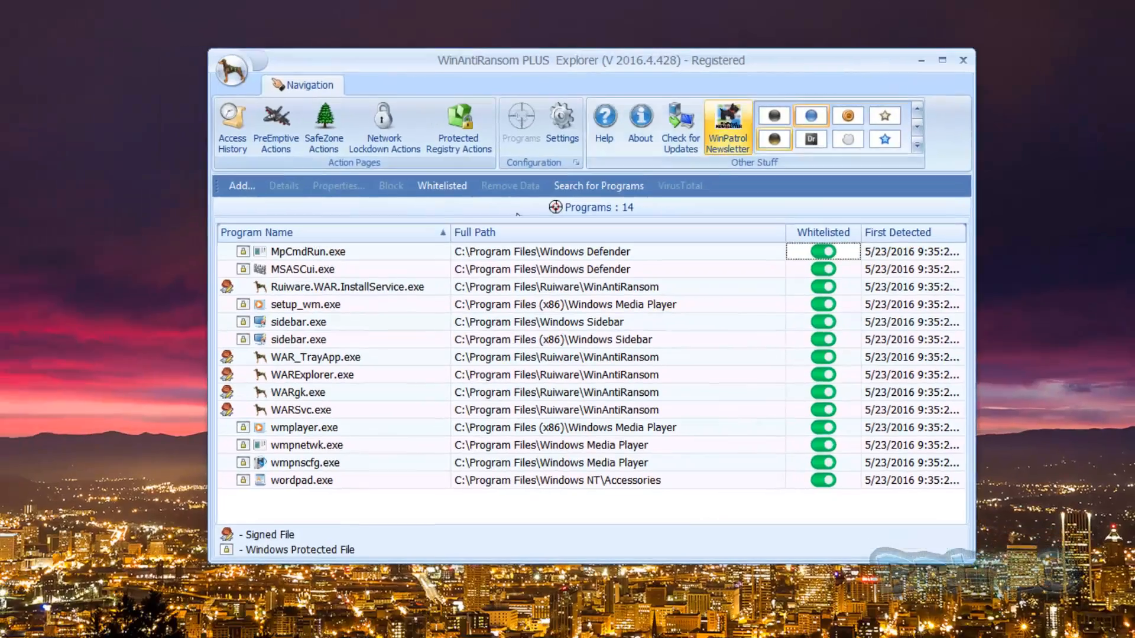
left_click(15, 623)
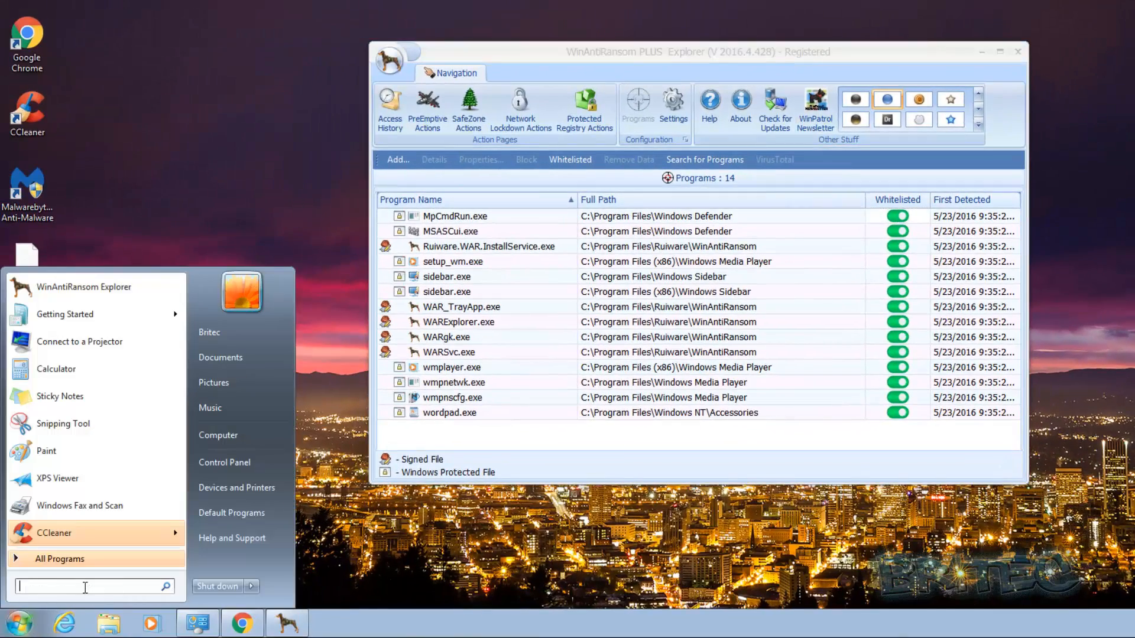
type("servic")
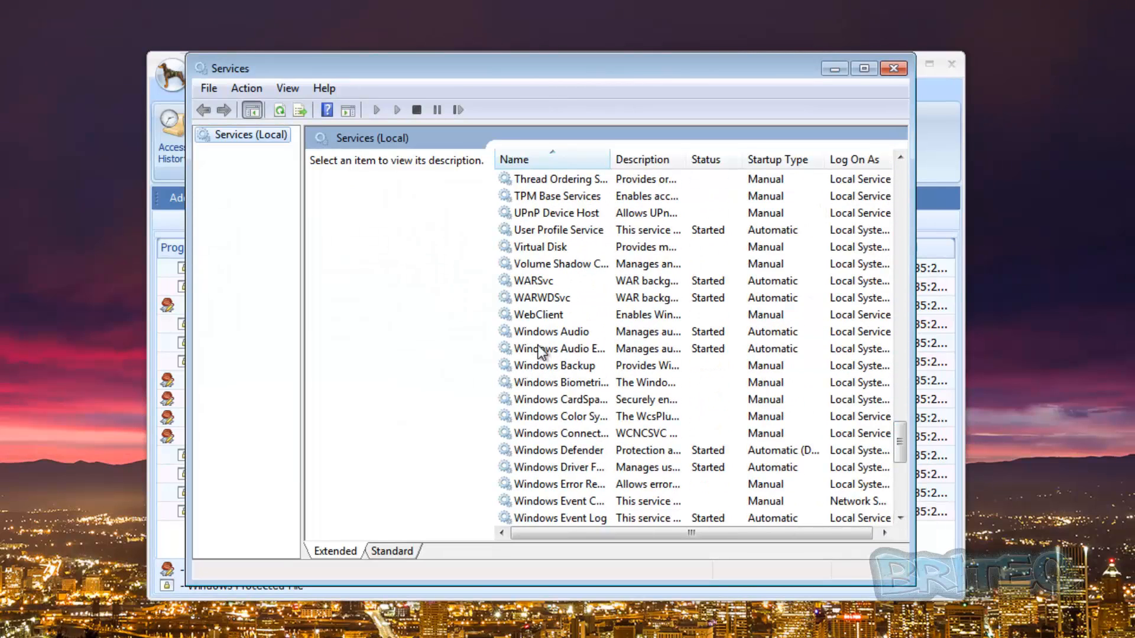
Check WARSvc and WARWDSvc are Started with Automatic startup
left_click(534, 282)
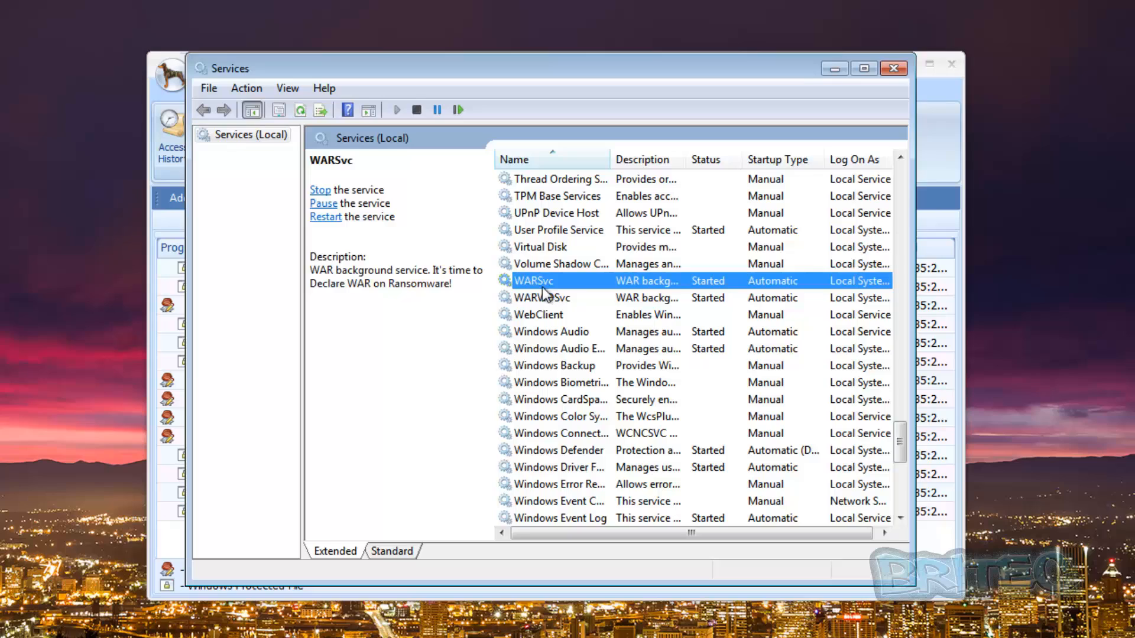
mouse_move(566, 298)
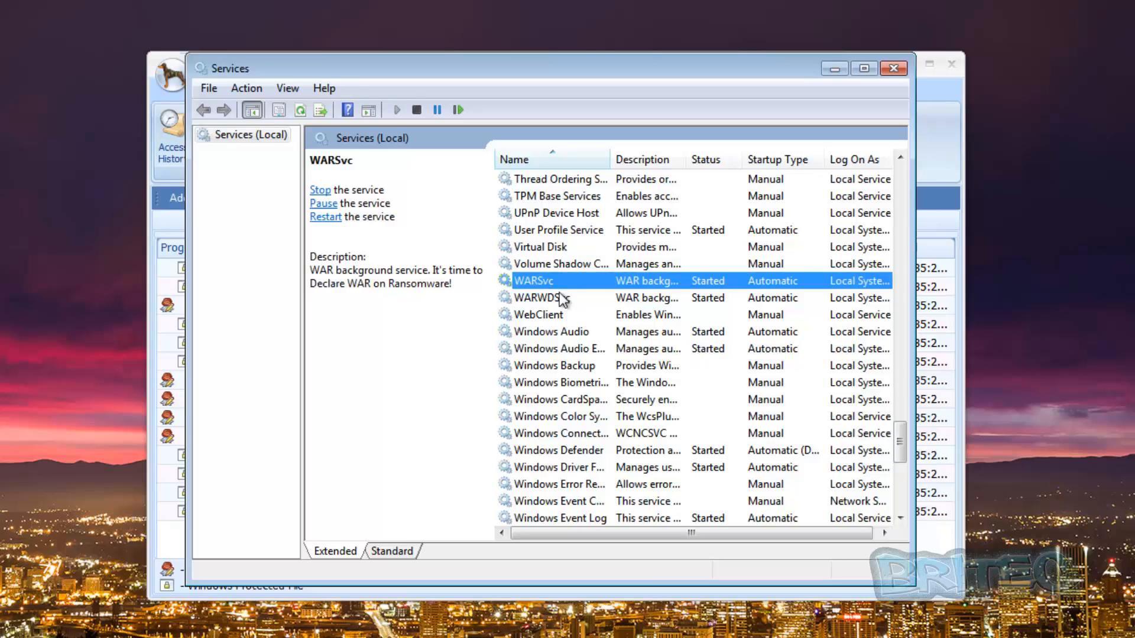
left_click(542, 298)
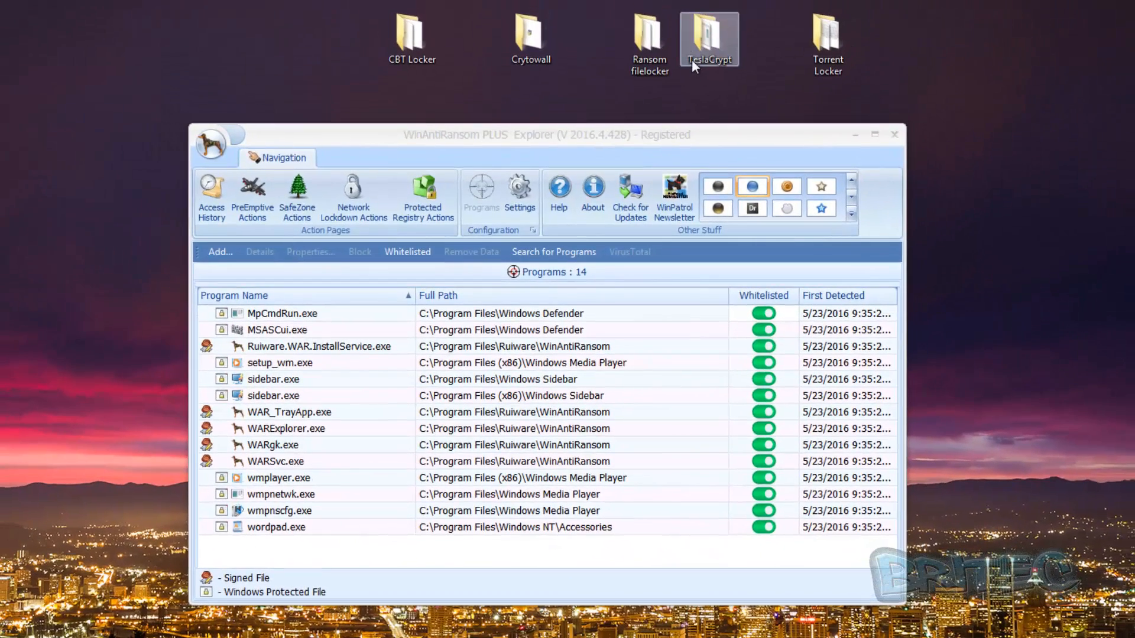
Enter the TeslaCrypt sample folder and dismiss Malwarebytes' six Ransom.TeslaCrypt detections
double_click(709, 38)
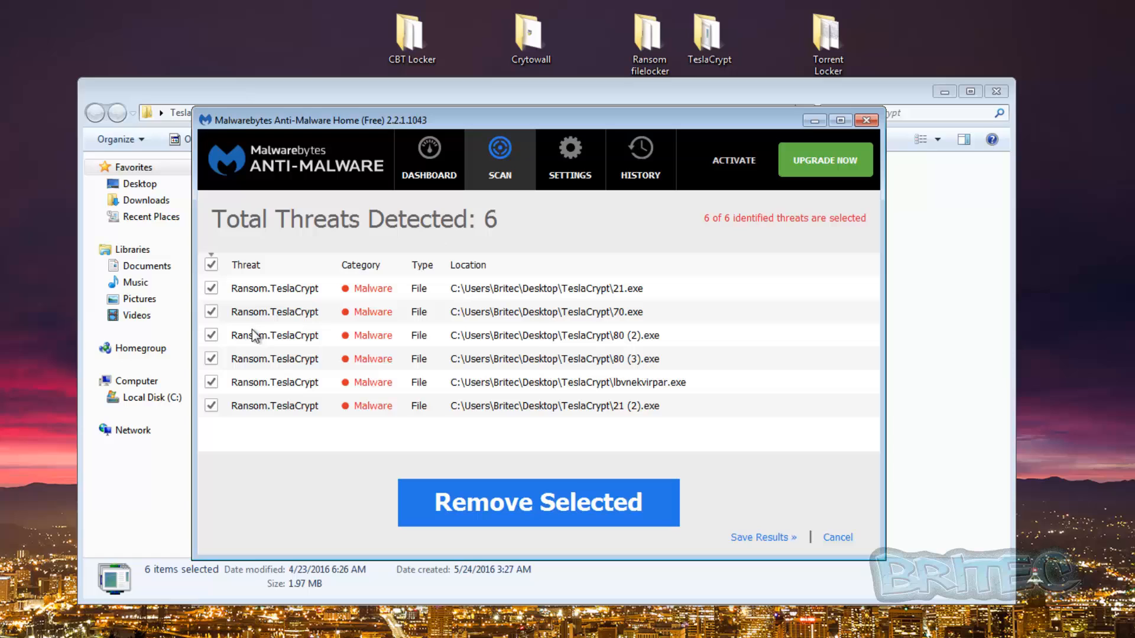
mouse_move(335, 288)
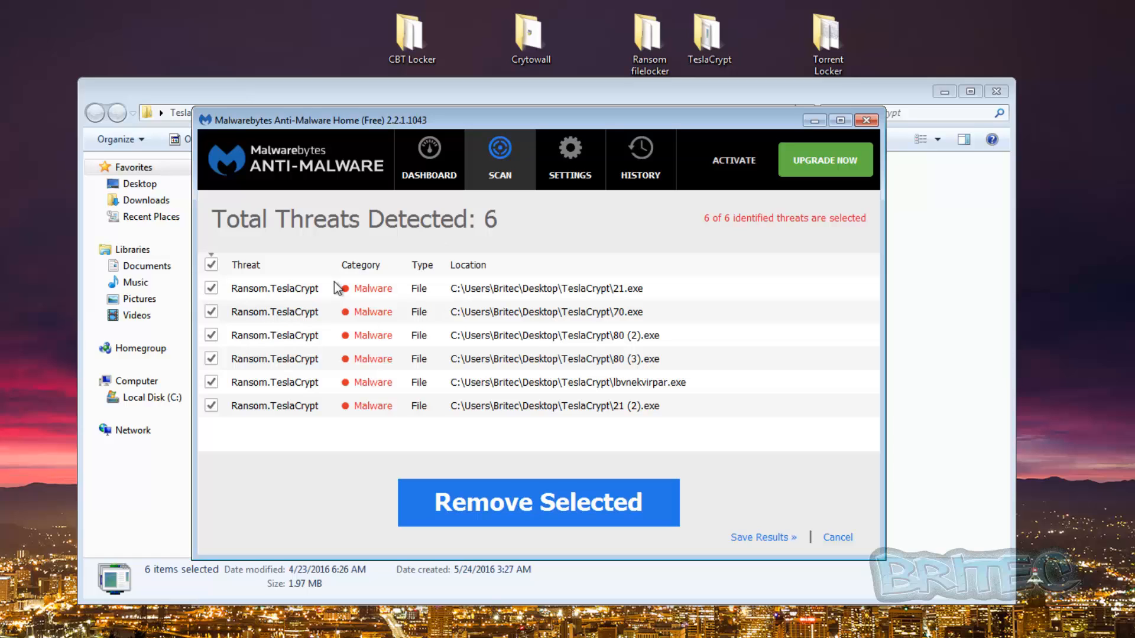
mouse_move(271, 305)
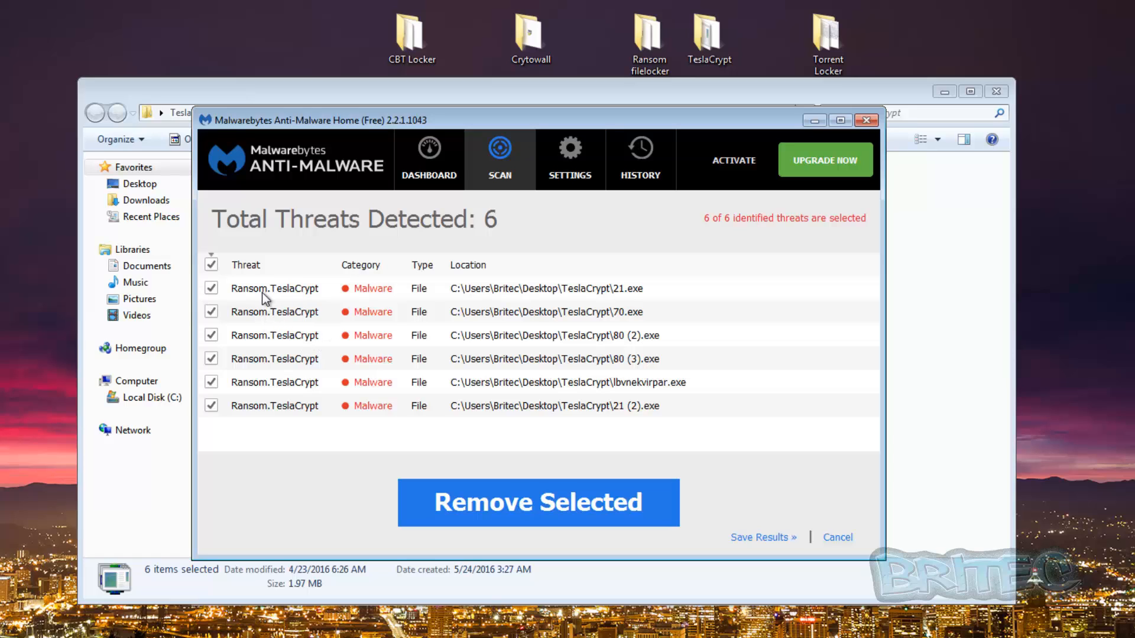
mouse_move(290, 396)
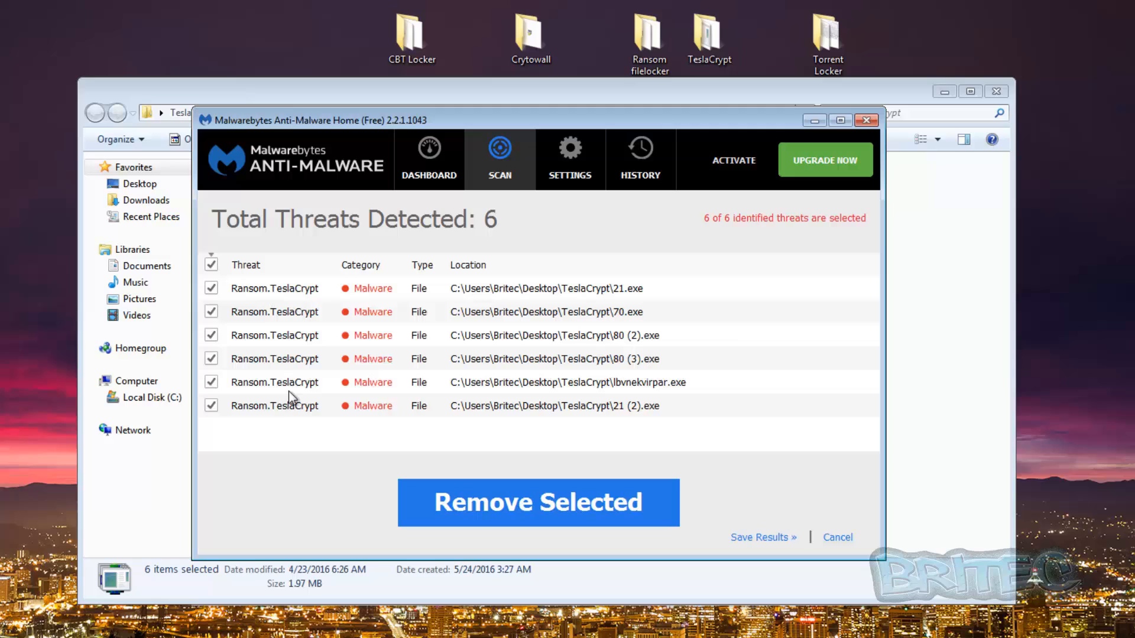
mouse_move(290, 429)
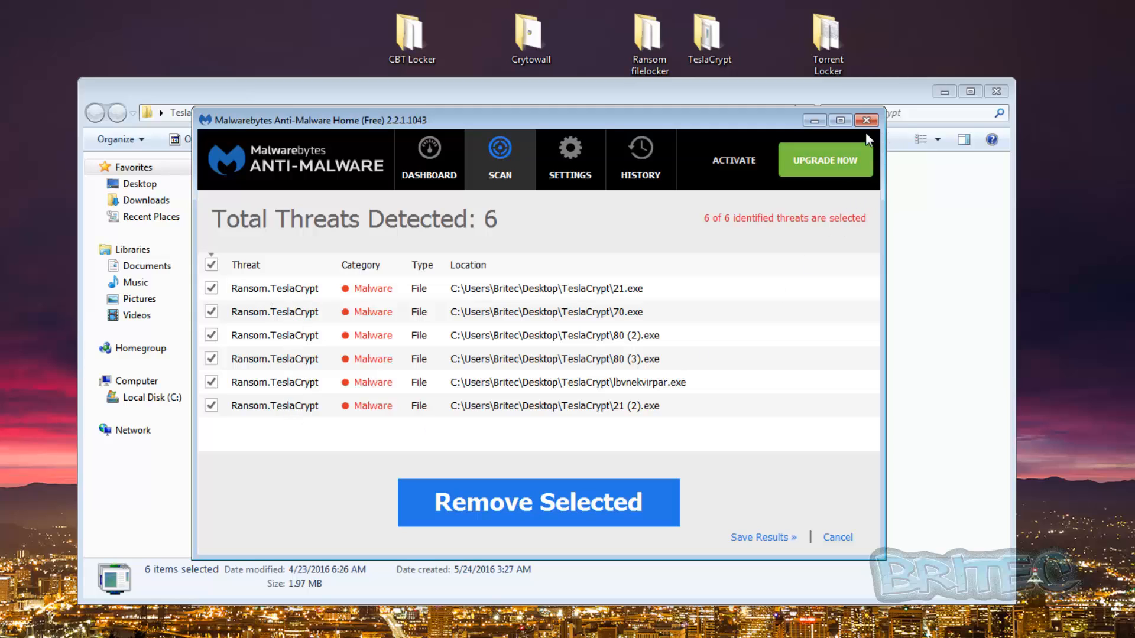
left_click(865, 120)
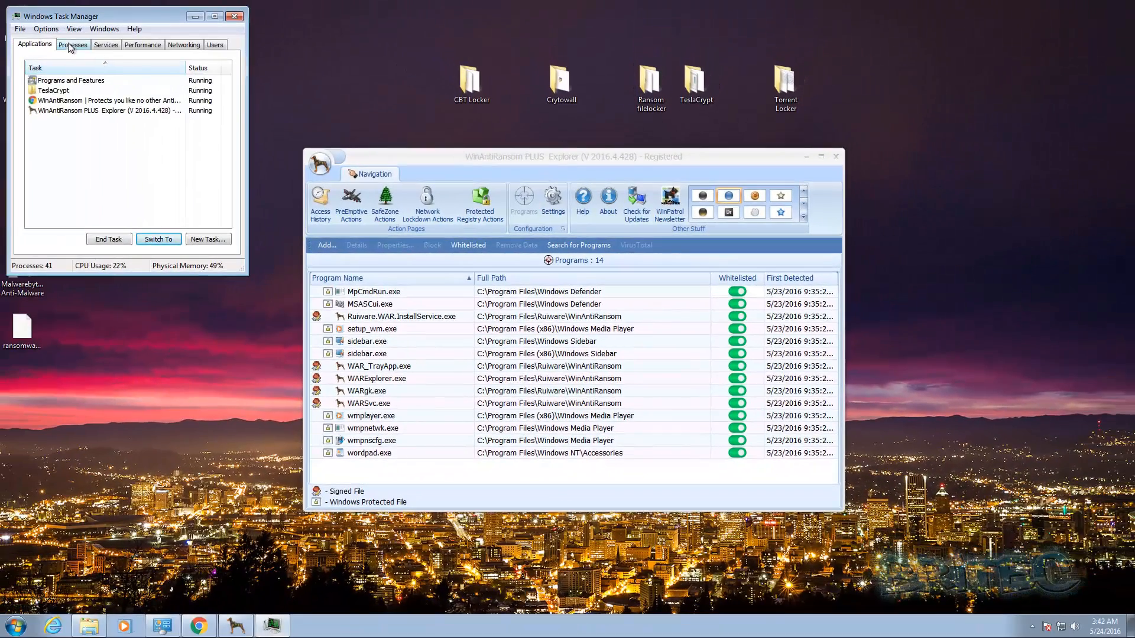
Open the TeslaCrypt desktop folder and run one of its six sample executables
left_click(72, 44)
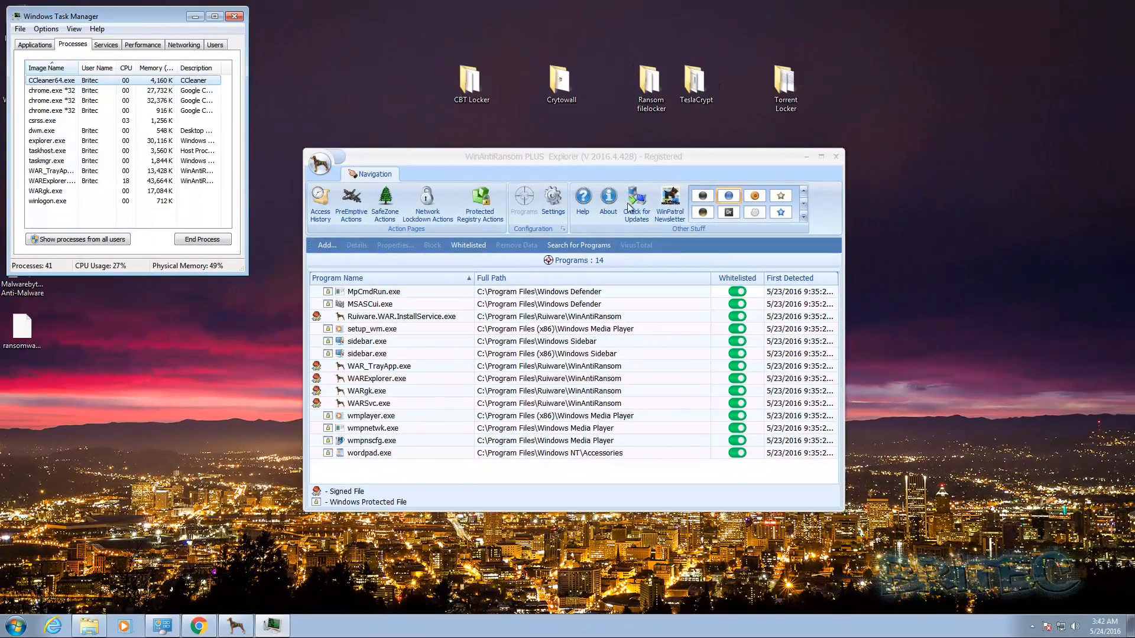
left_click(695, 83)
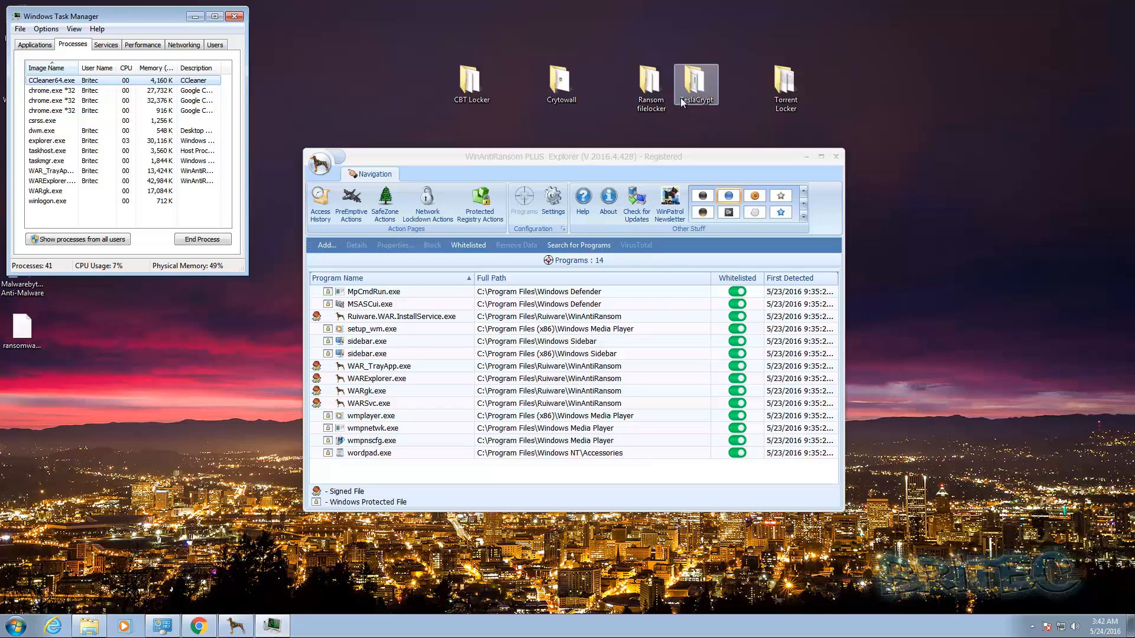
double_click(695, 82)
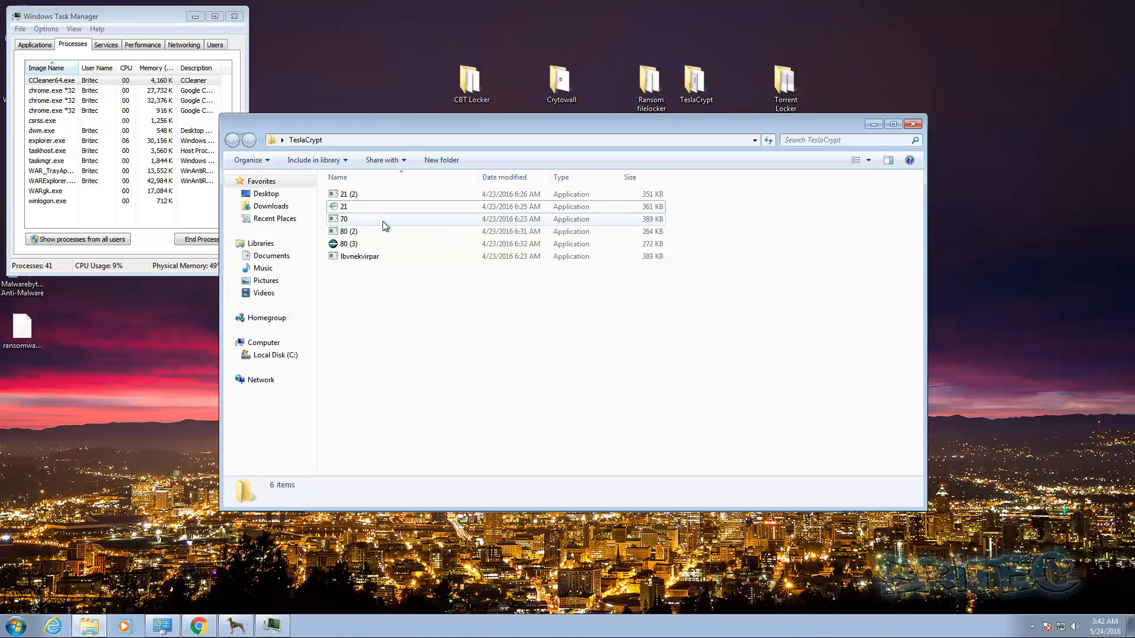
double_click(347, 243)
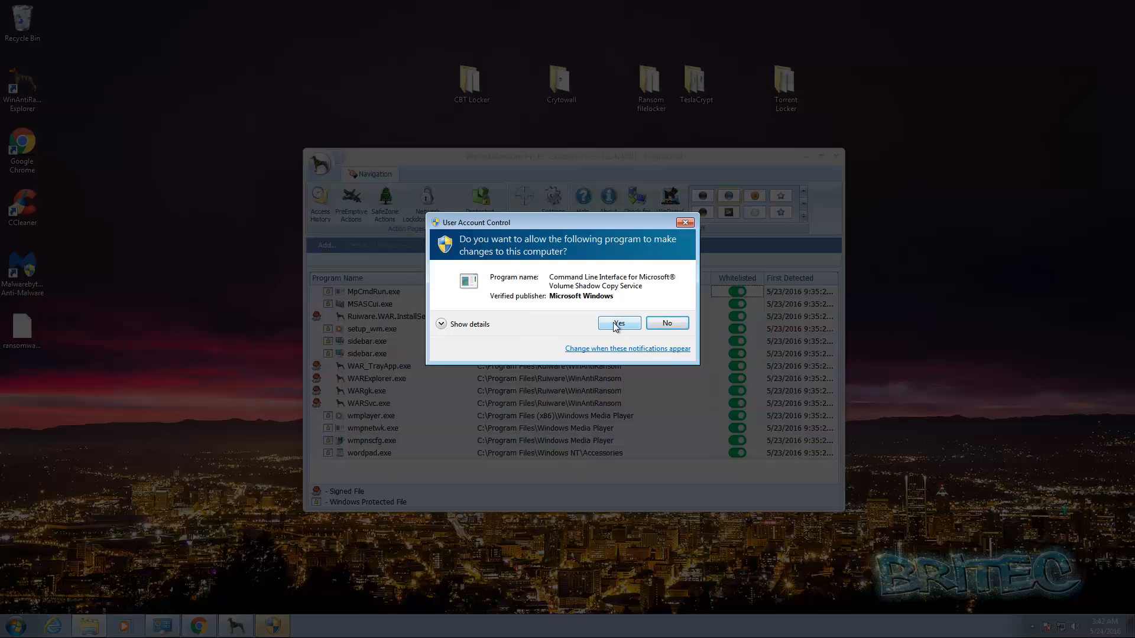
mouse_move(667, 323)
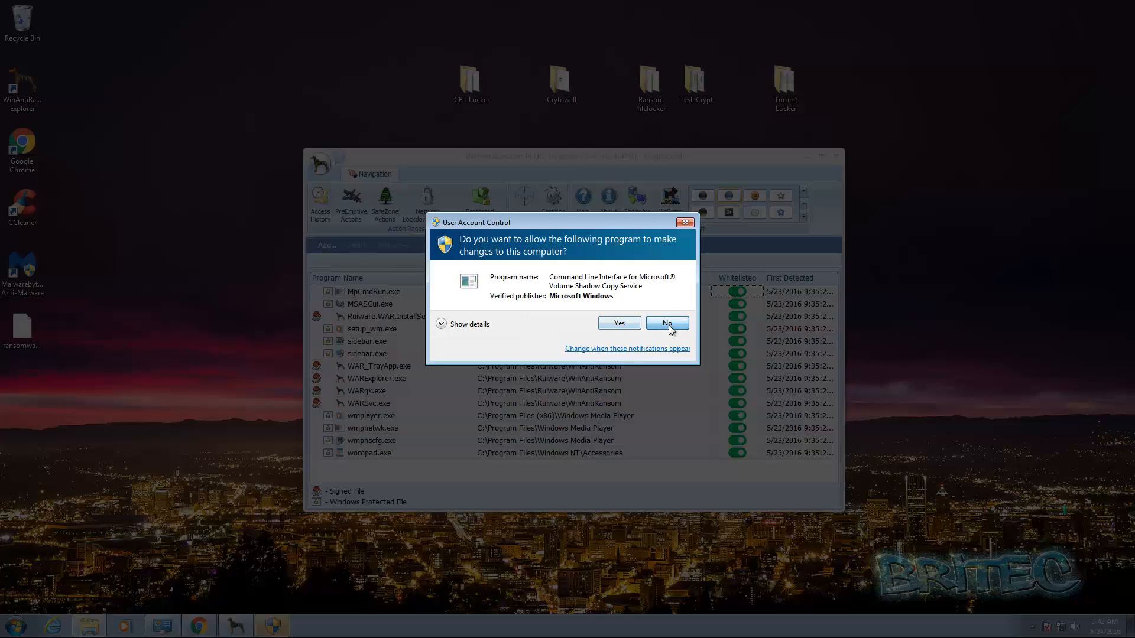
Refuse the Volume Shadow Copy prompt and view the empty PreEmptive Strike actions log
left_click(665, 322)
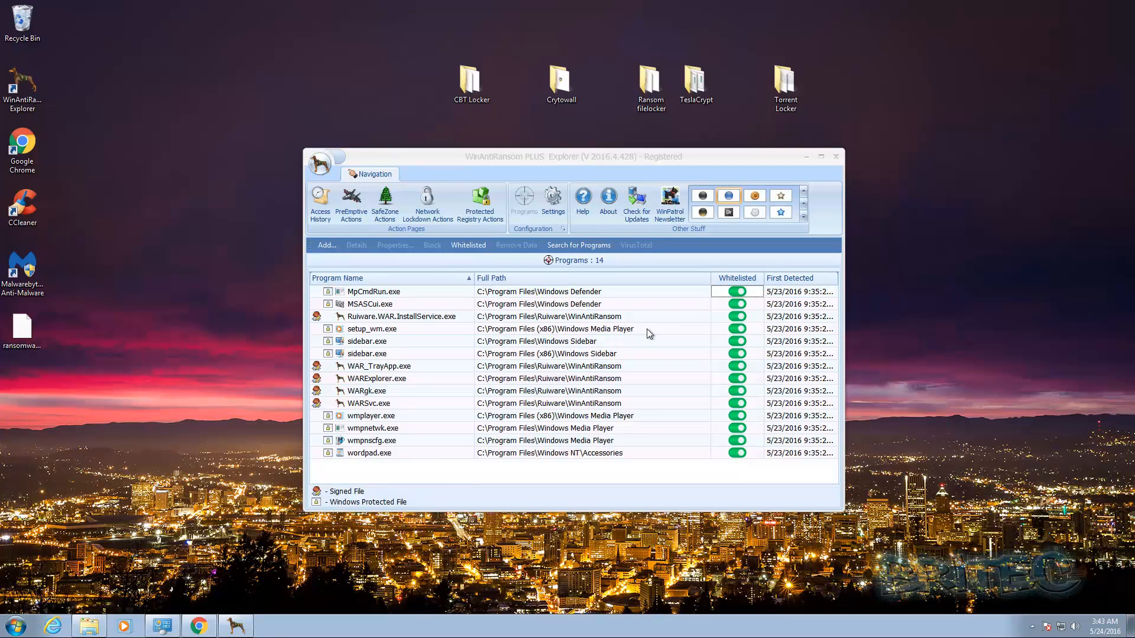
mouse_move(630, 329)
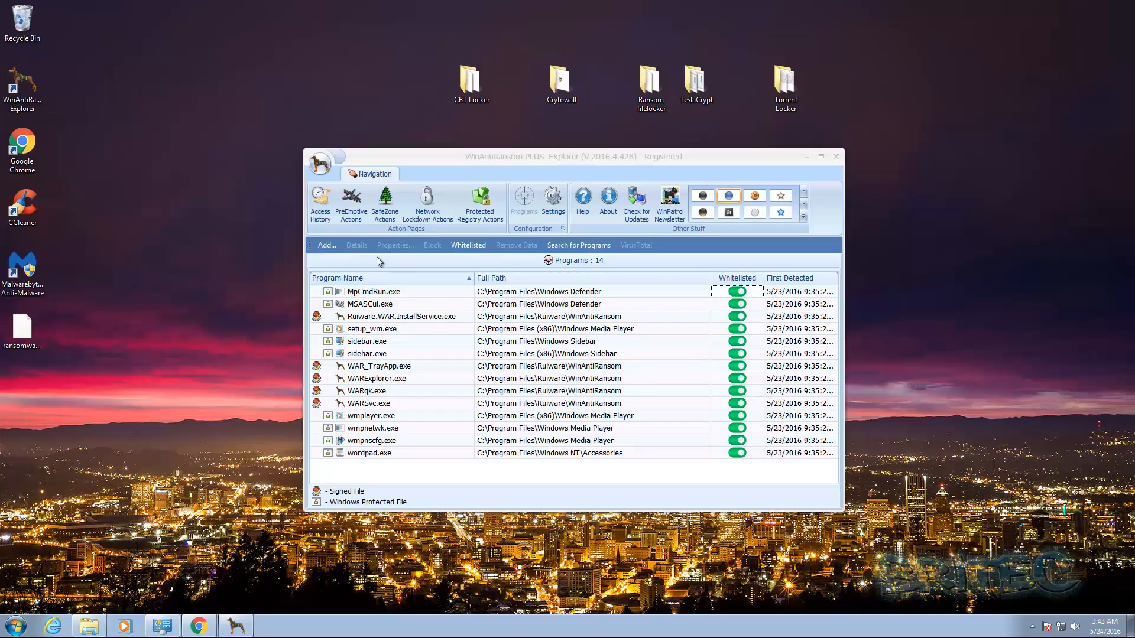
mouse_move(354, 211)
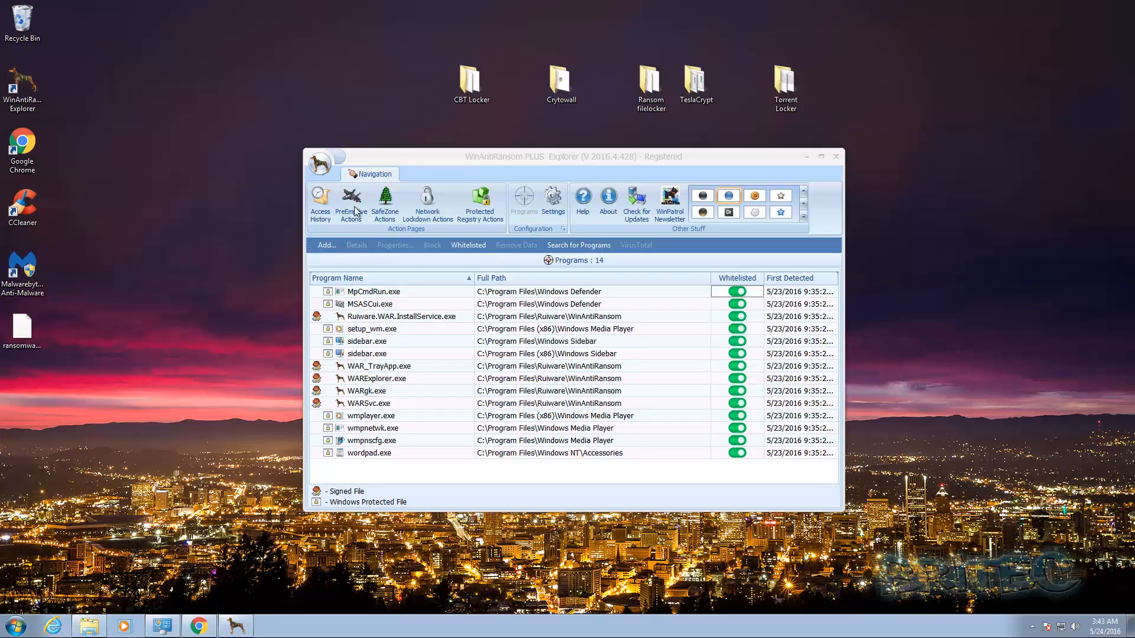
left_click(351, 205)
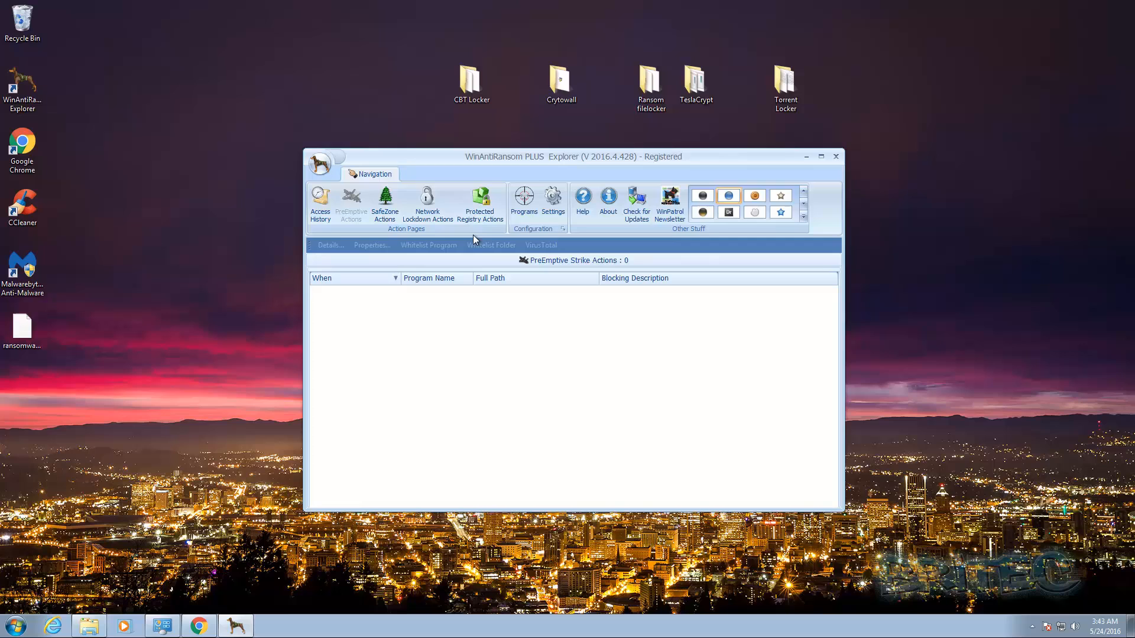
Return to the whitelist of 14 programs while the ransom note opens
left_click(524, 204)
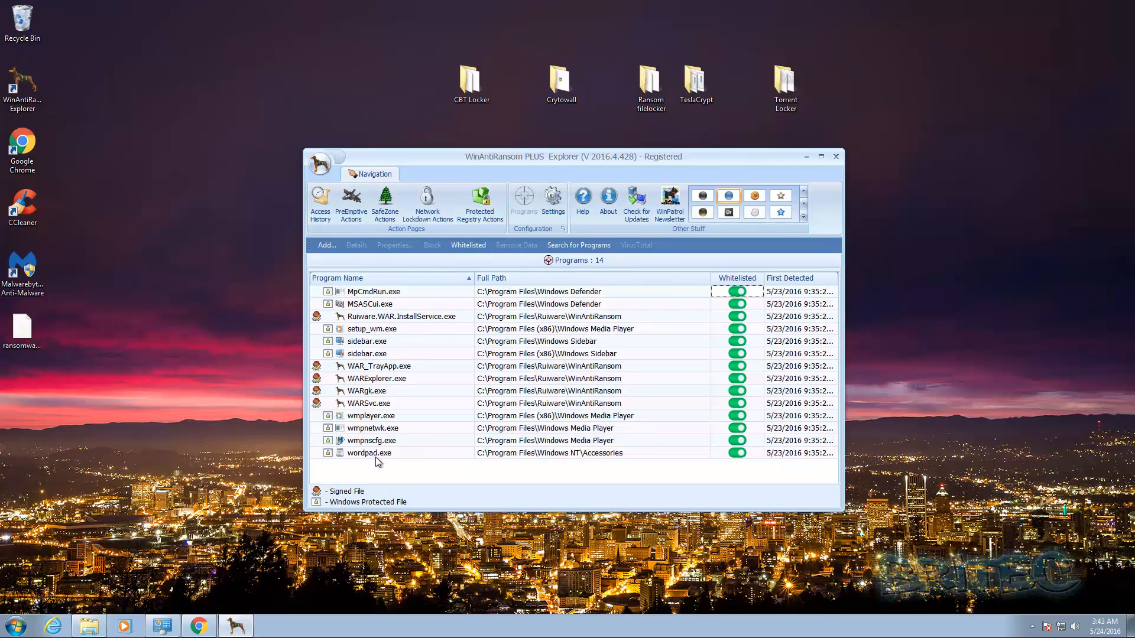
mouse_move(428, 462)
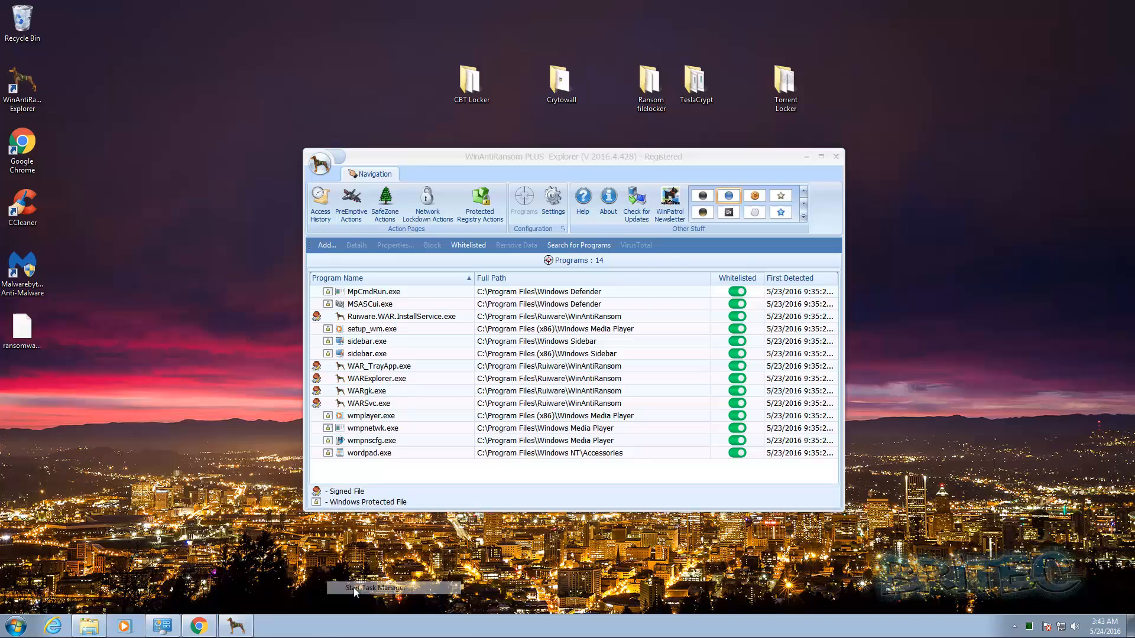
mouse_move(353, 628)
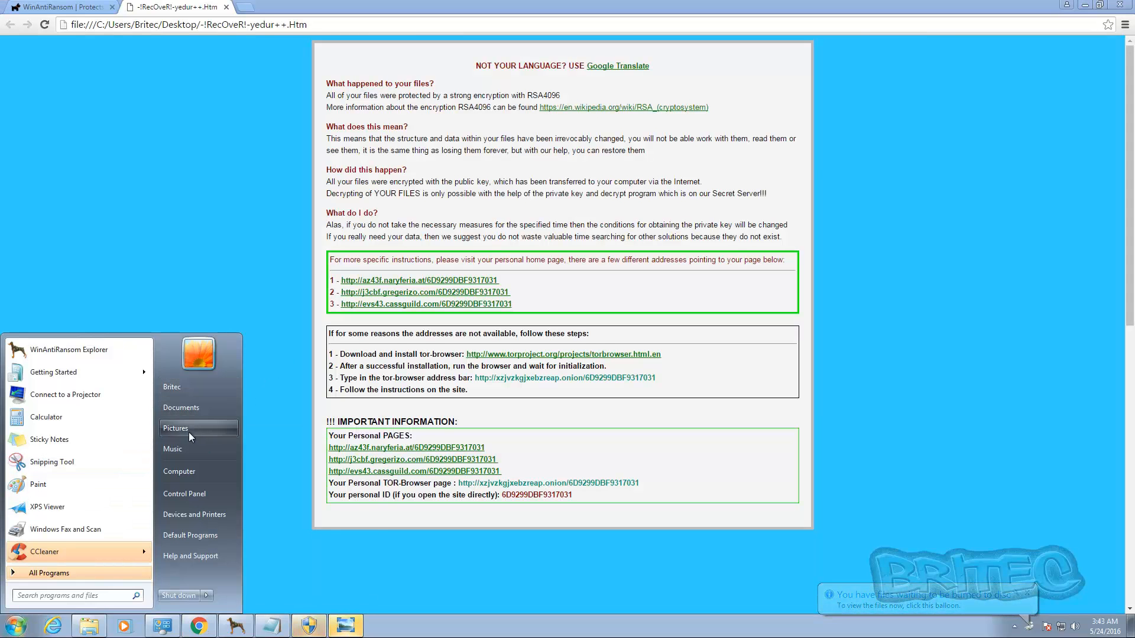
Check Sample Pictures for ransom notes, then close Explorer, Chrome and the compatibility warning
left_click(176, 428)
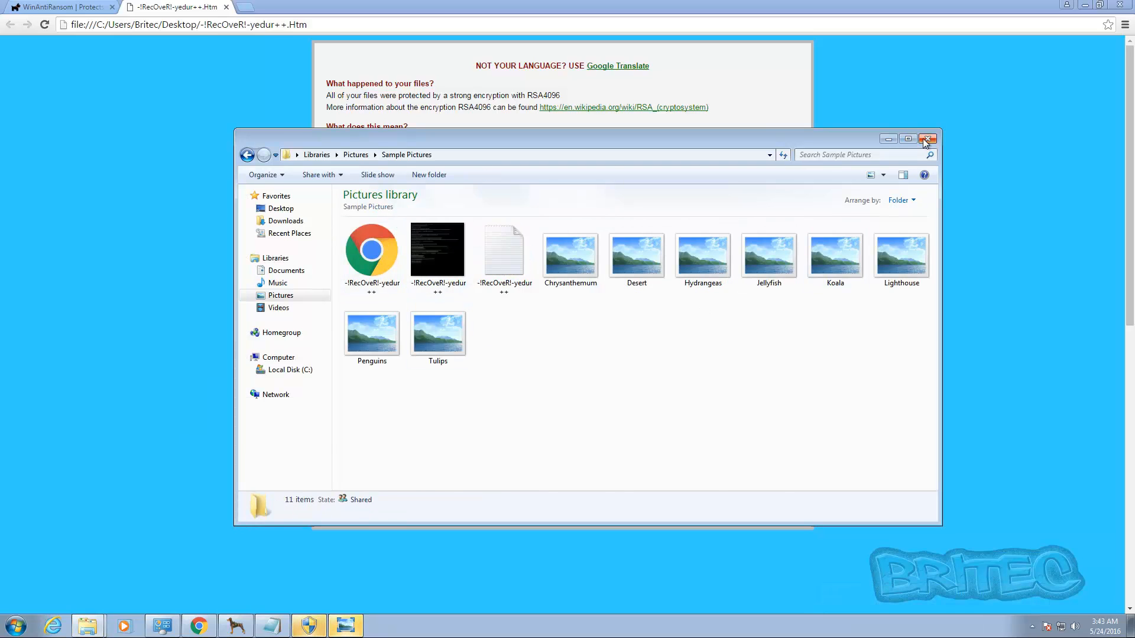
left_click(930, 140)
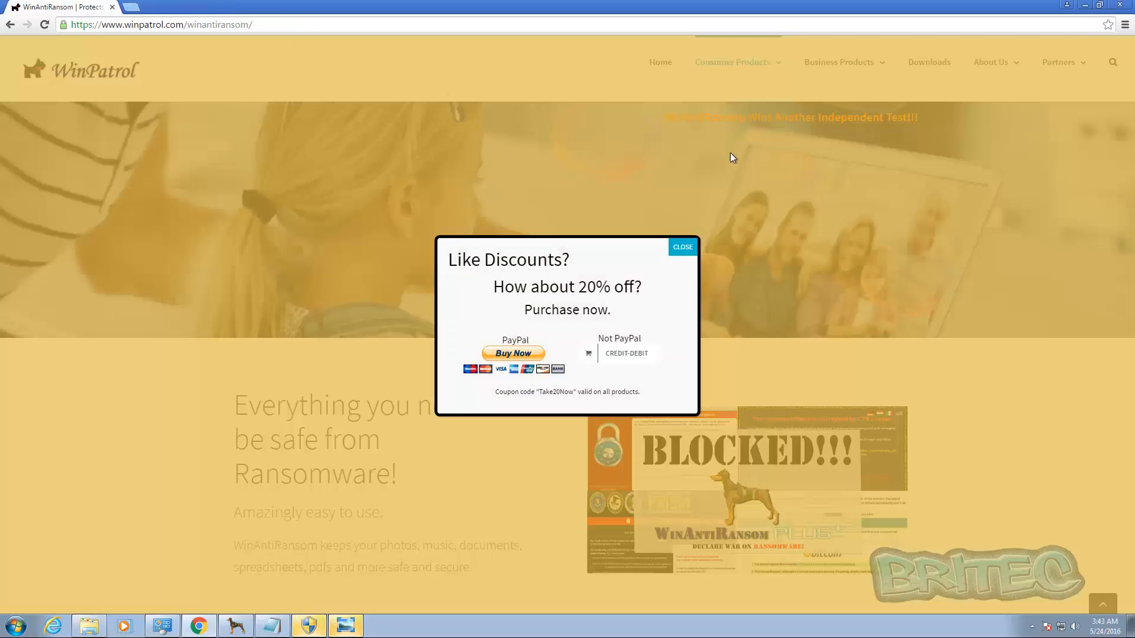
left_click(681, 247)
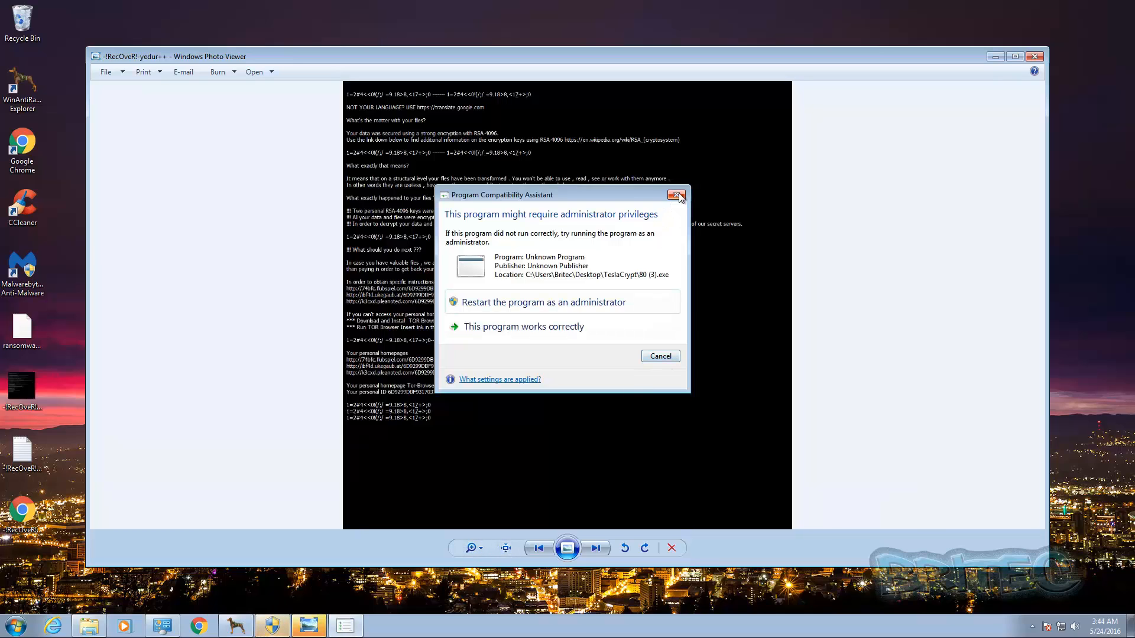
left_click(676, 195)
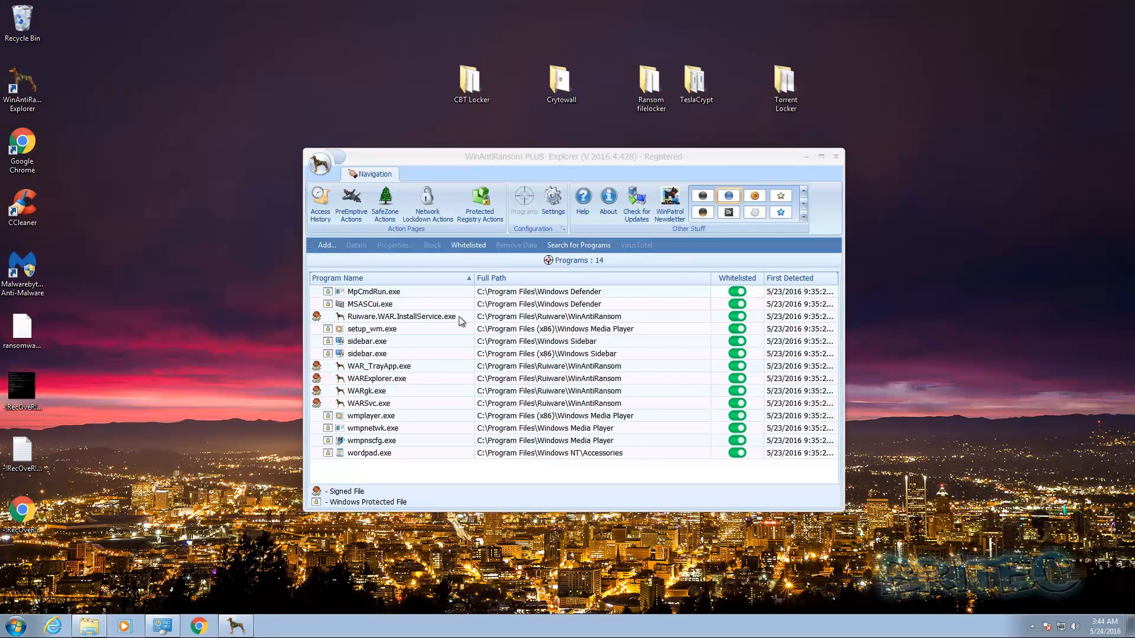
mouse_move(560, 340)
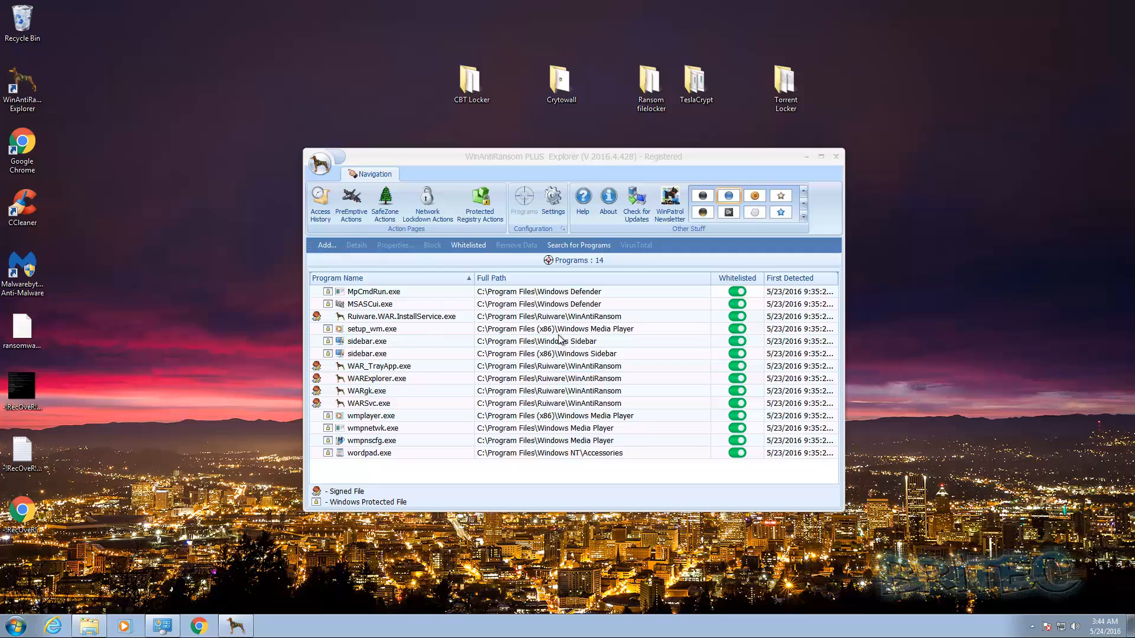
mouse_move(136, 439)
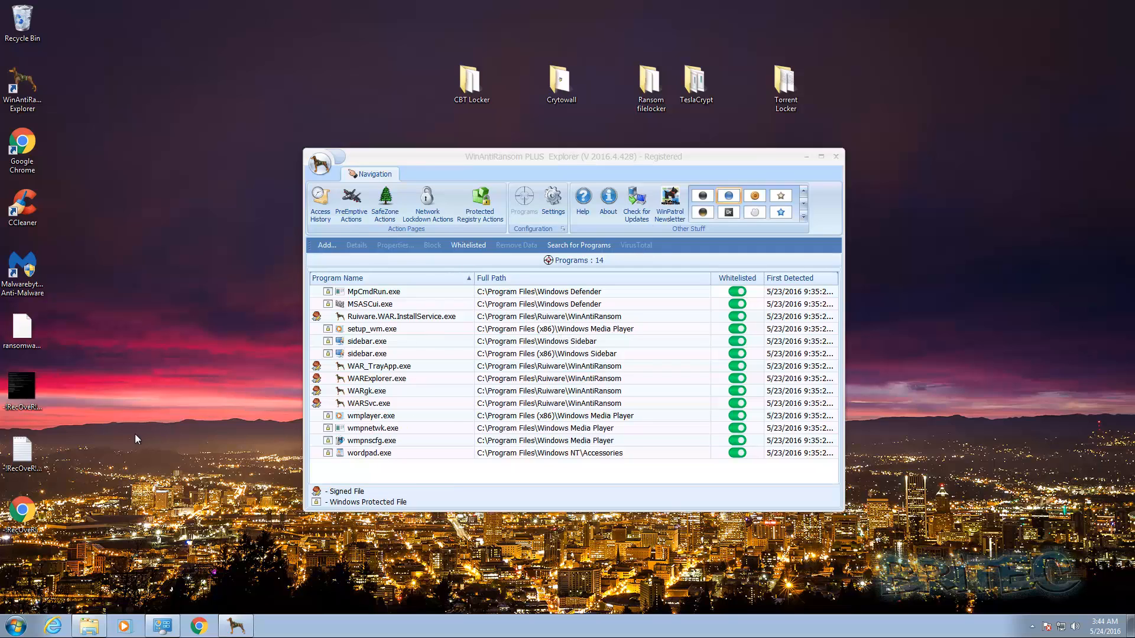
mouse_move(160, 485)
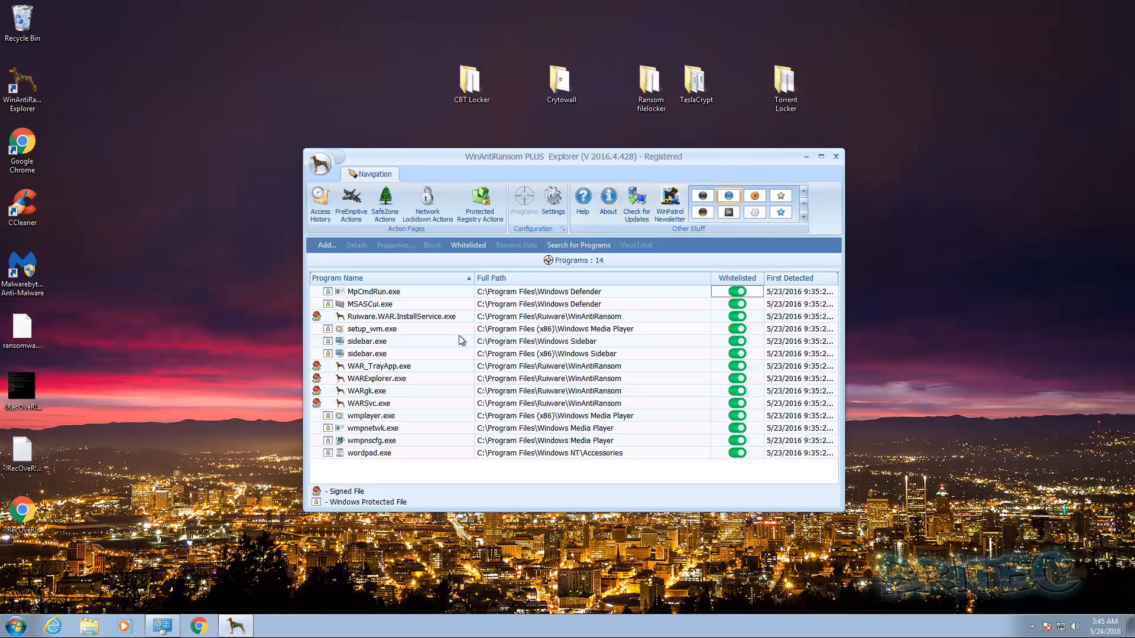
mouse_move(557, 170)
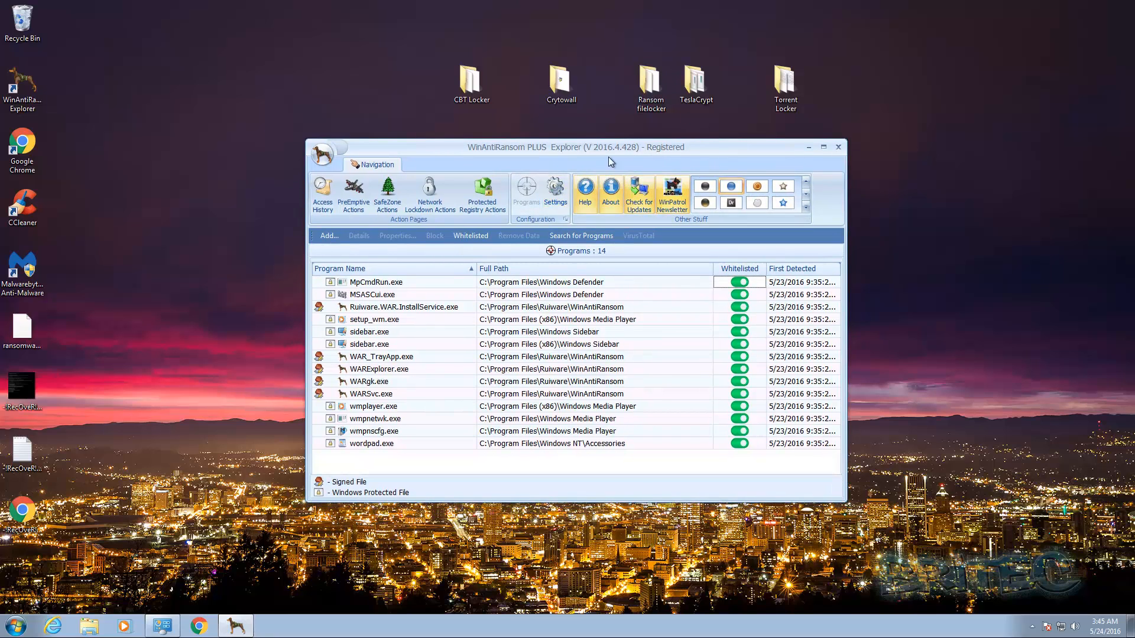
mouse_move(443, 153)
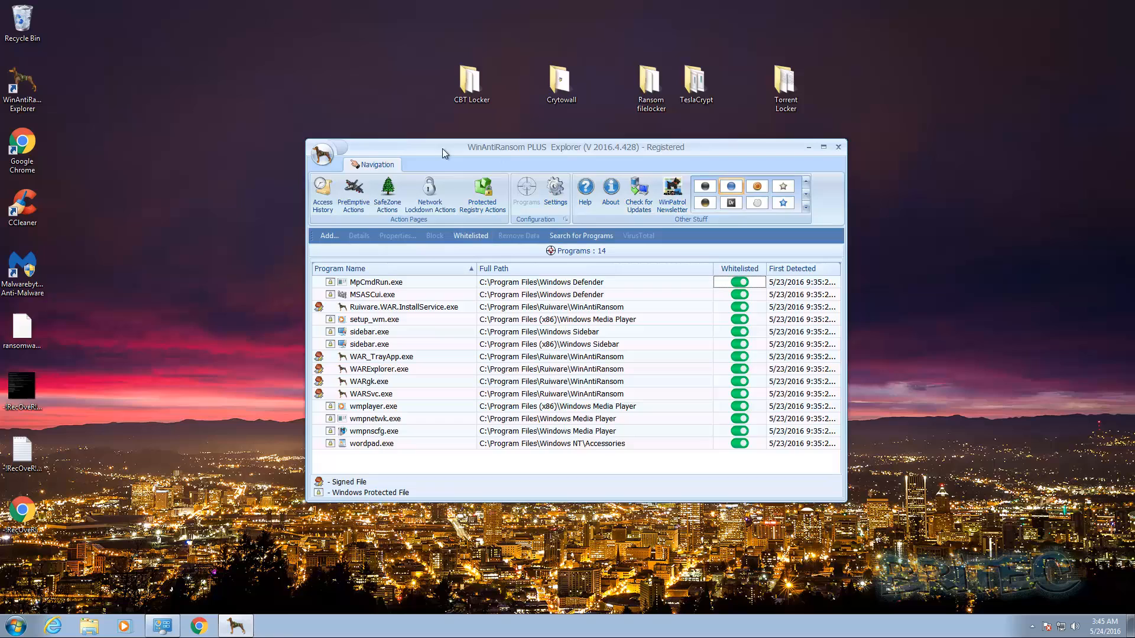
Close WinAntiRansom PLUS Explorer, leaving the desktop with sample folders and ransom notes
left_click(695, 81)
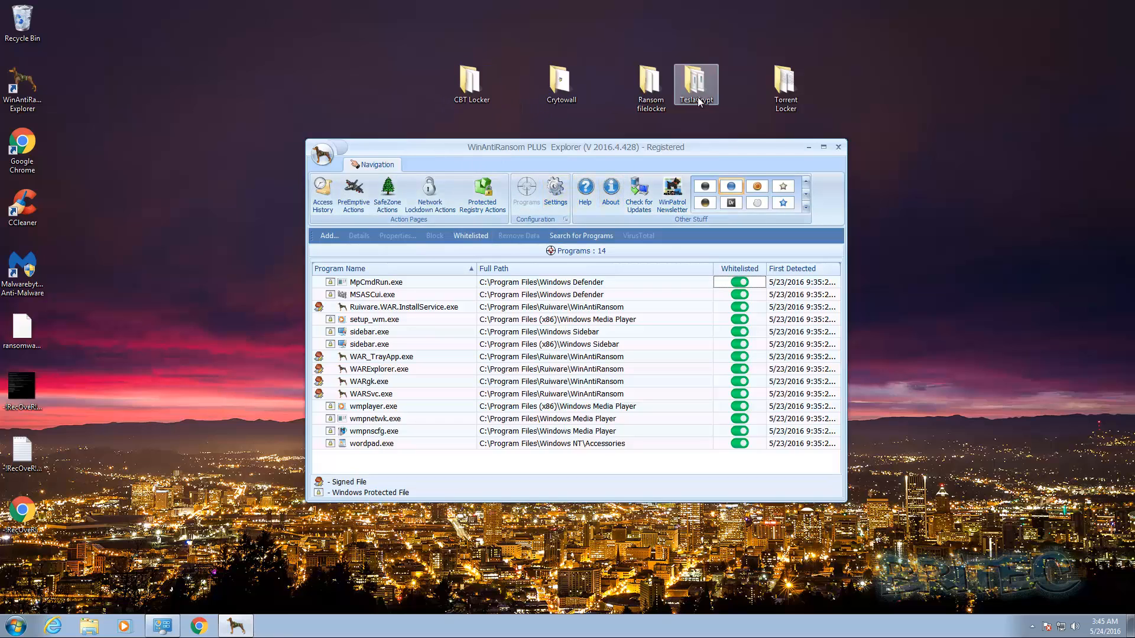
left_click(471, 82)
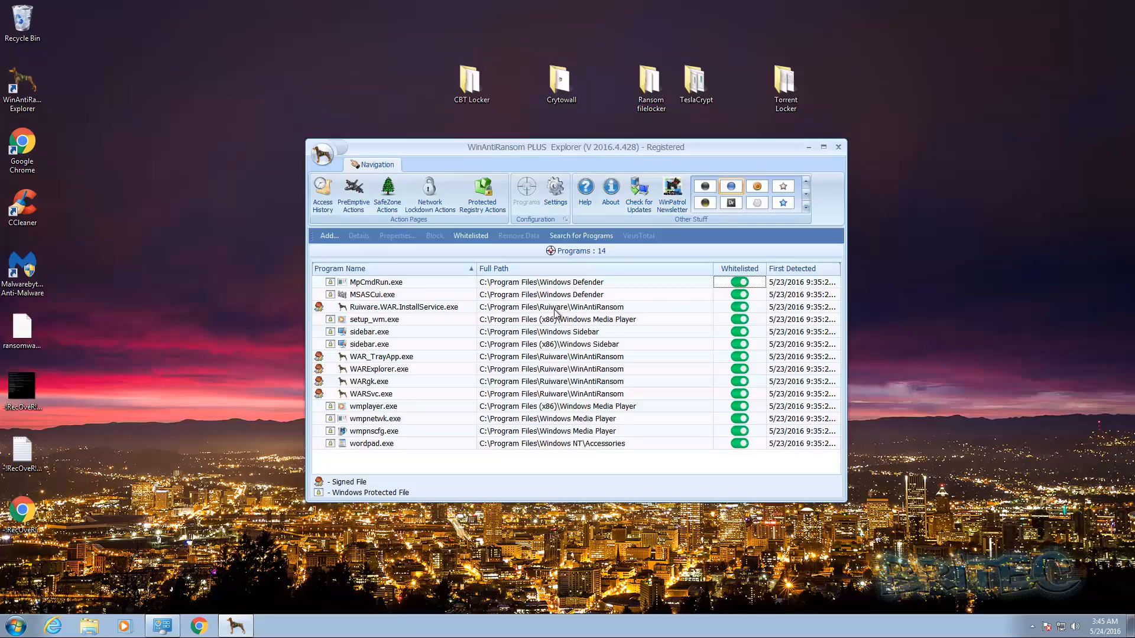
mouse_move(497, 410)
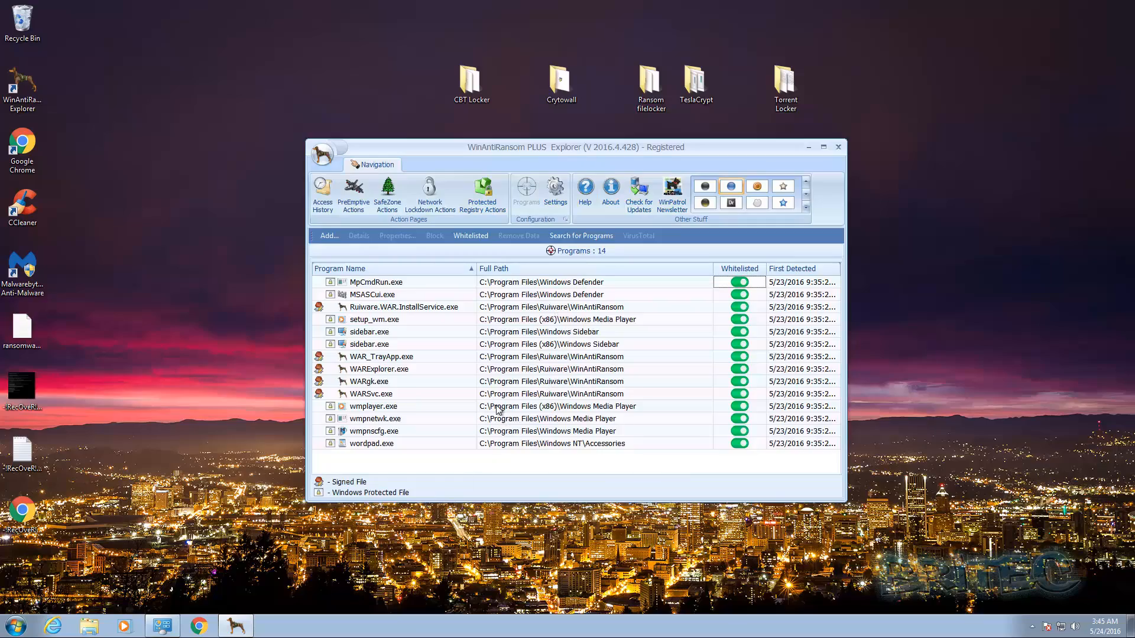
left_click(838, 146)
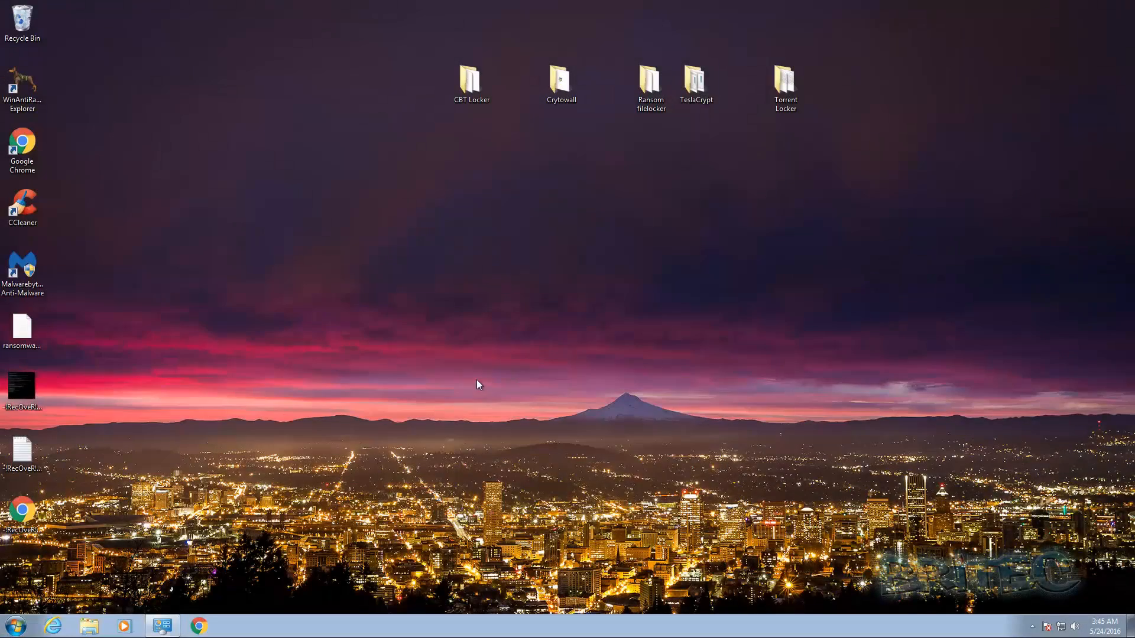
mouse_move(483, 294)
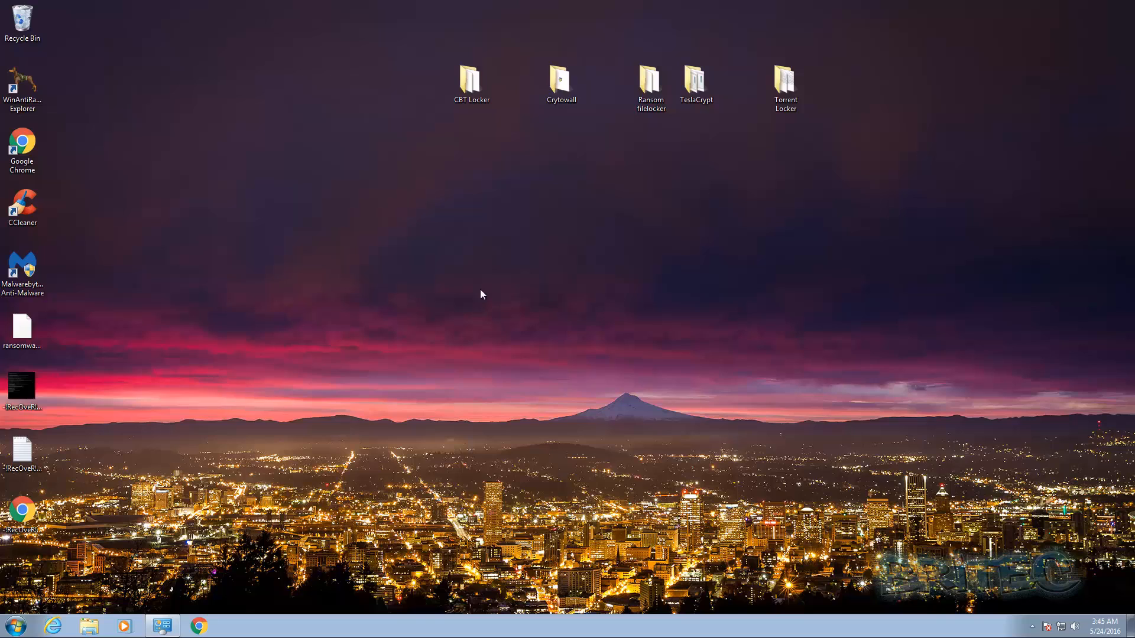